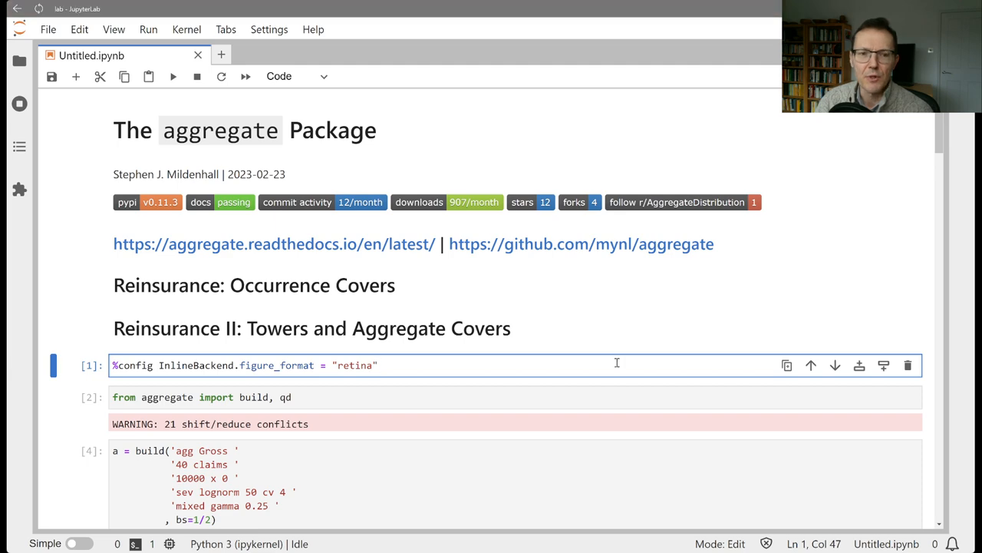
# - Review the notebook results, highlighting the gross aggregate mean 1992.1
pyautogui.scroll(-3)
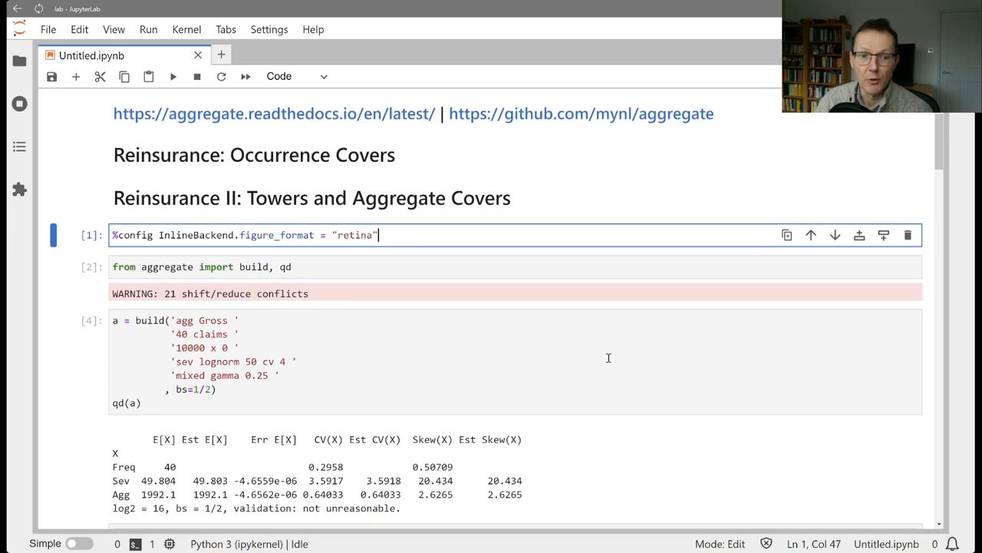
pyautogui.moveTo(469, 362)
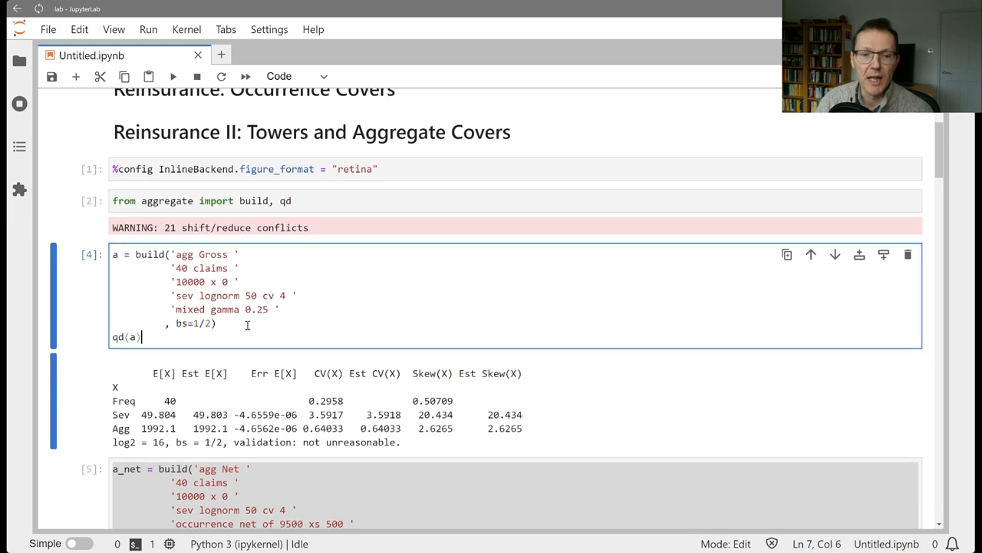
pyautogui.moveTo(129, 436)
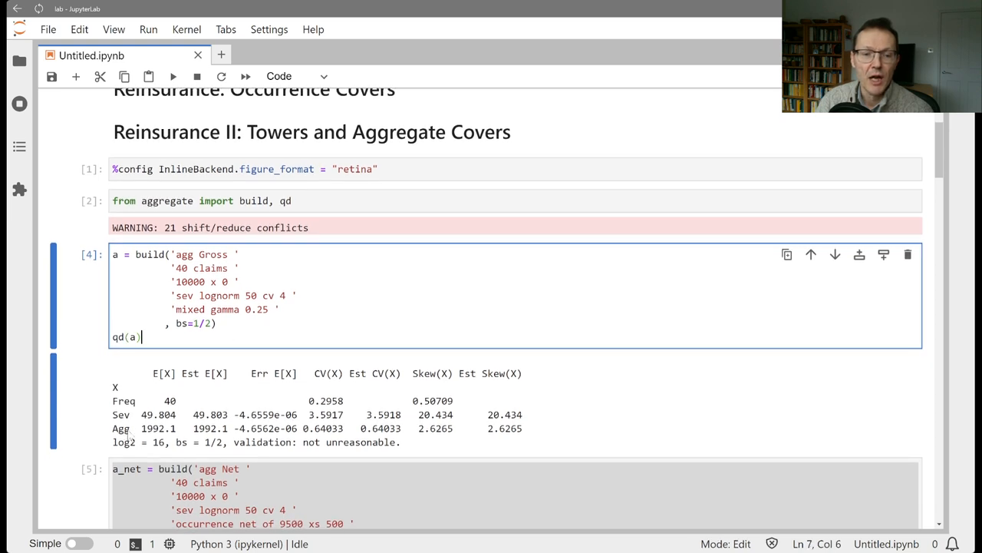
pyautogui.doubleClick(158, 429)
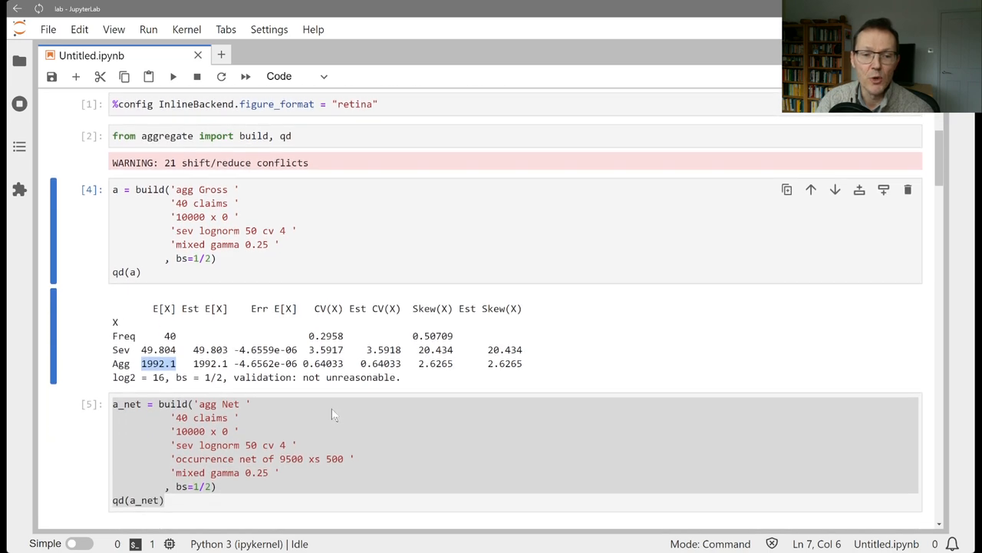
pyautogui.scroll(-3)
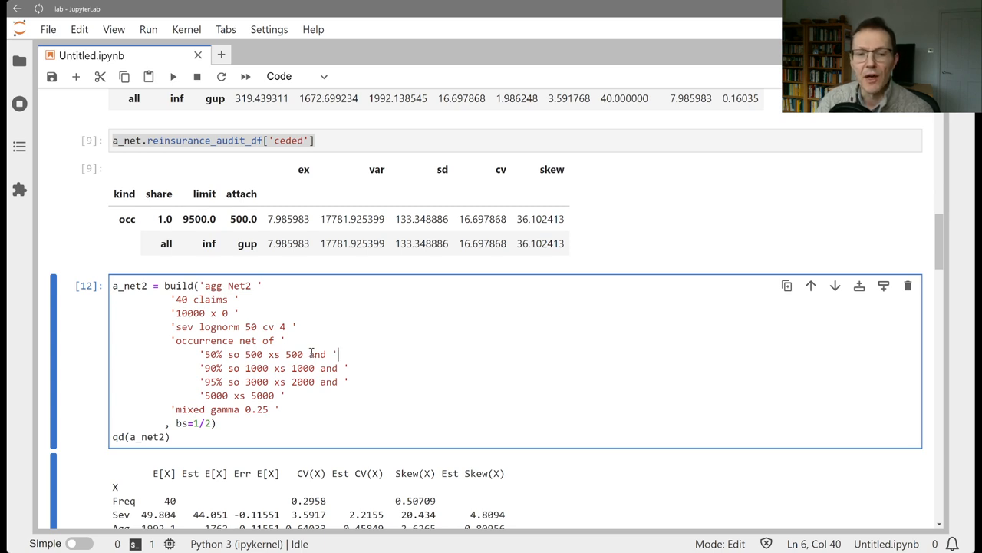
pyautogui.moveTo(280, 393)
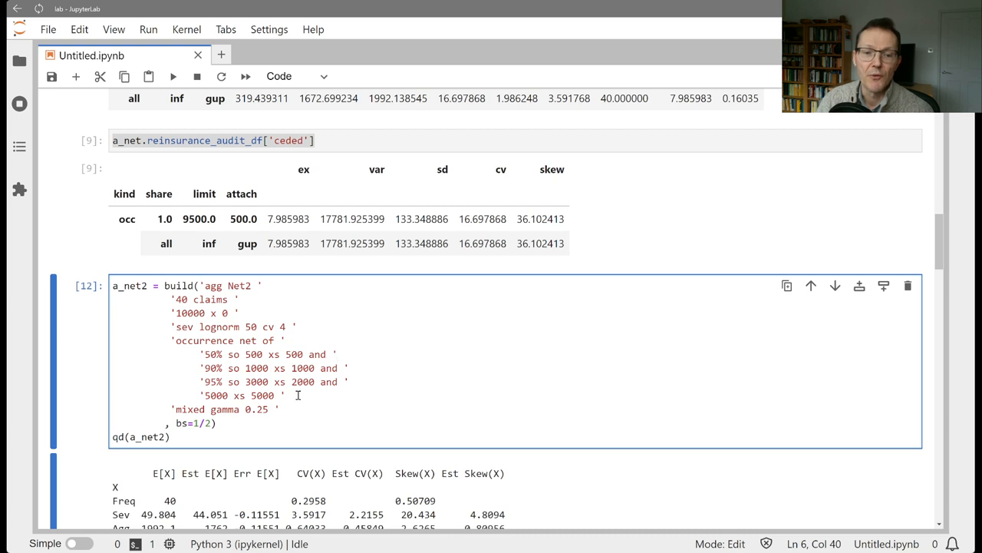
pyautogui.click(335, 354)
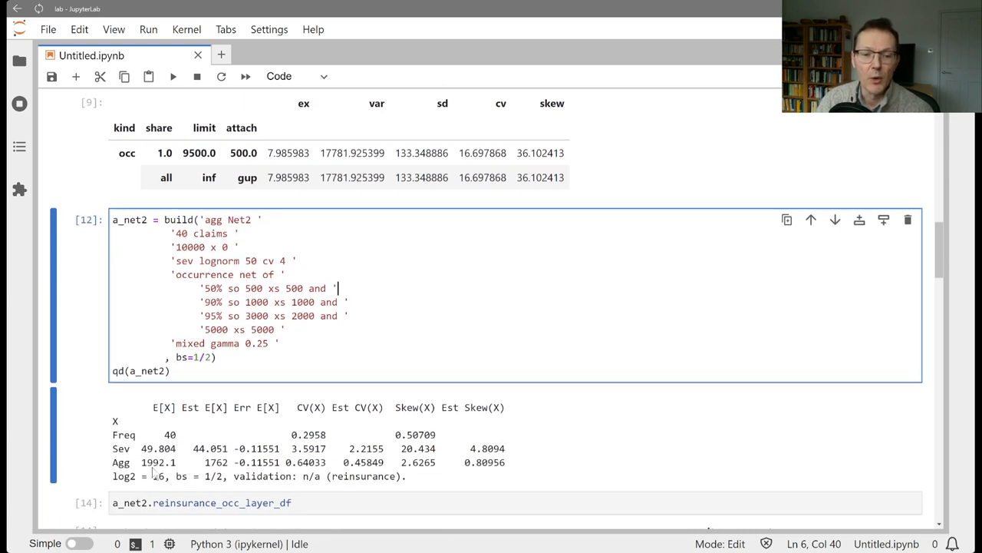
pyautogui.moveTo(203, 466)
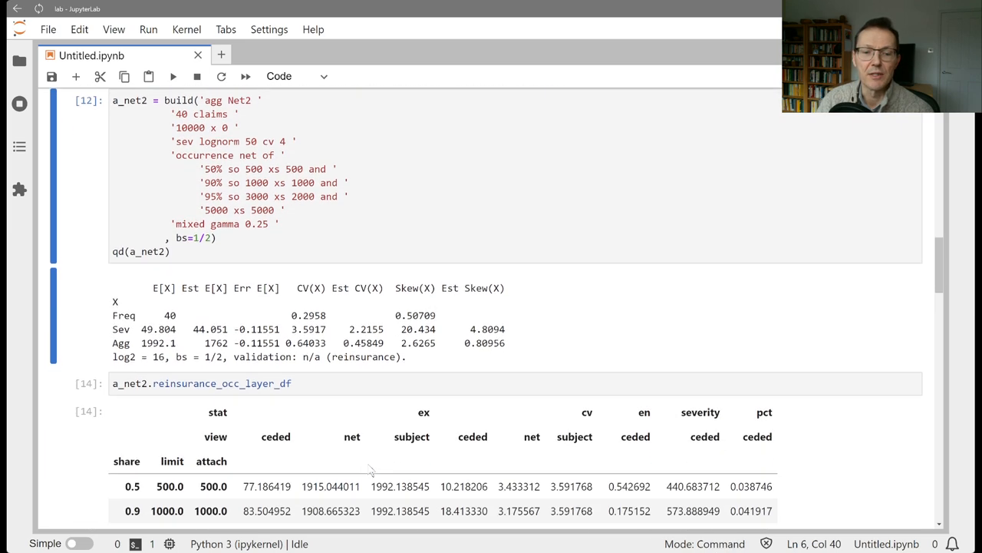
# - Paste the Ceded aggregate build code into the empty last cell
pyautogui.scroll(-3)
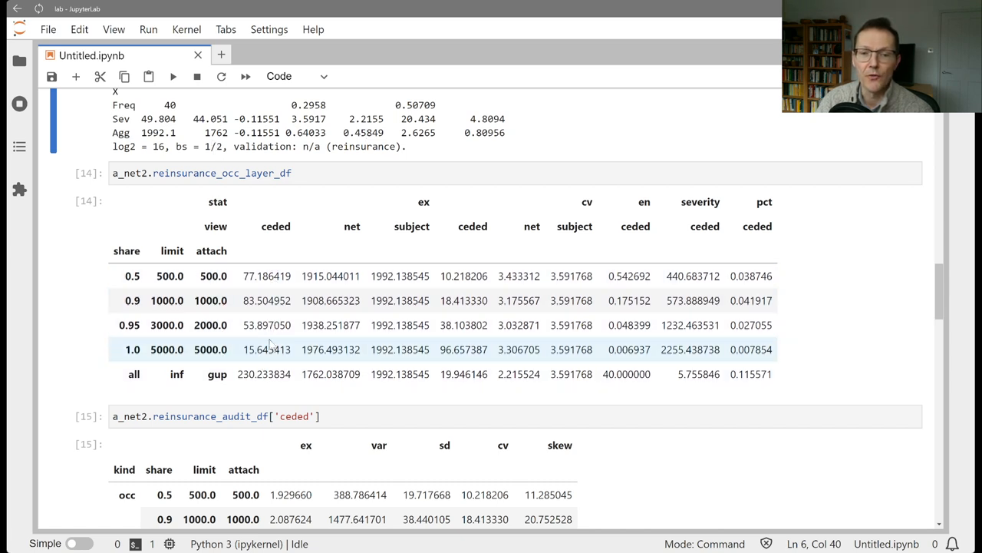
pyautogui.moveTo(268, 276)
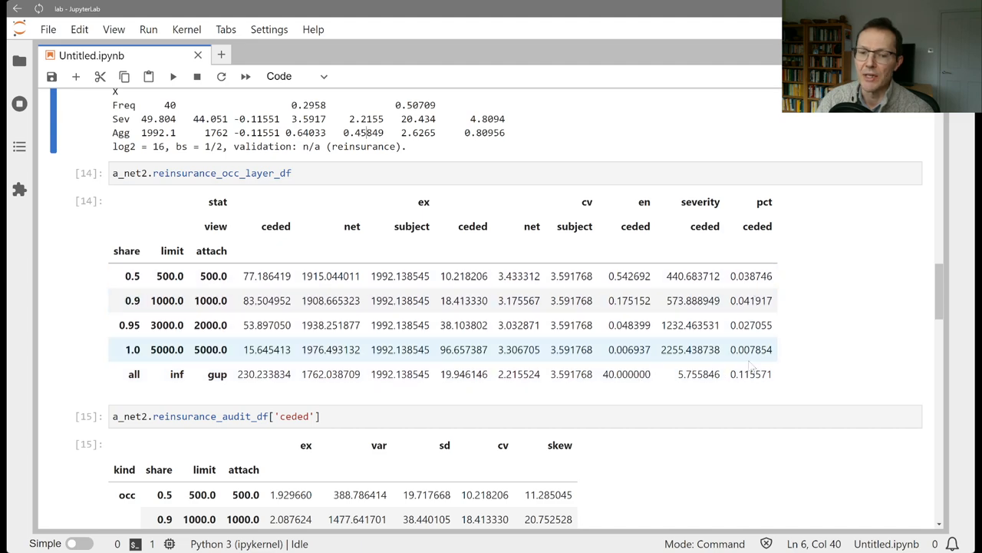
pyautogui.scroll(-3)
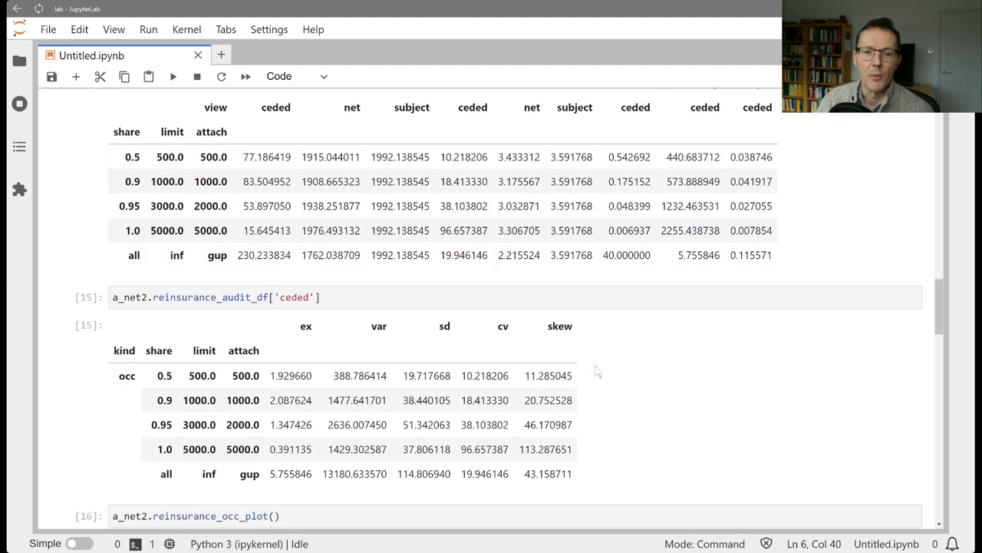
pyautogui.scroll(-3)
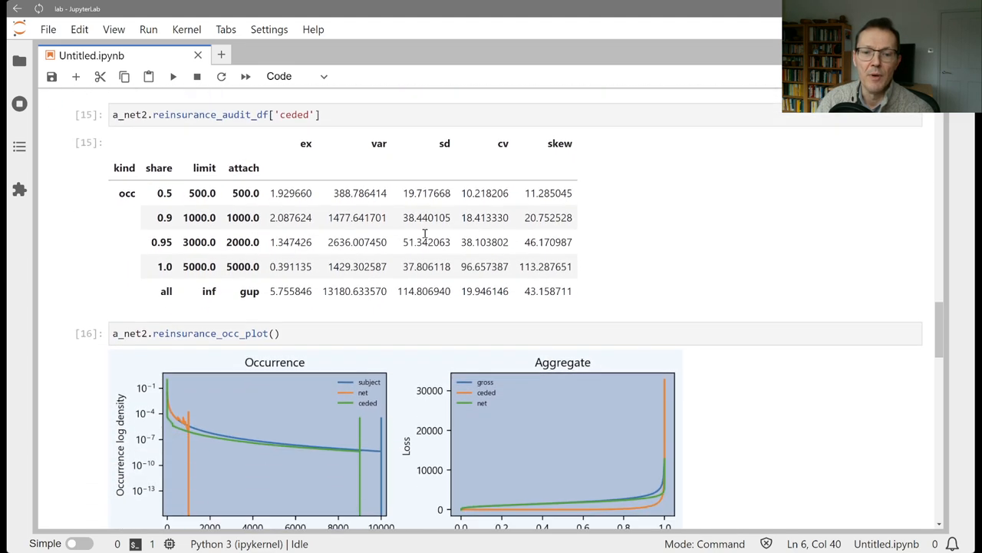
pyautogui.scroll(-3)
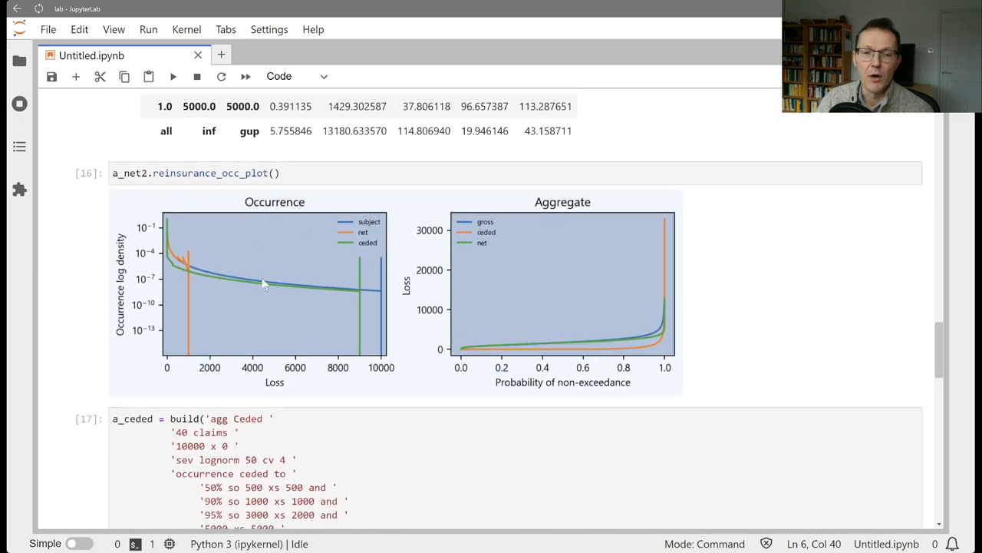
pyautogui.moveTo(295, 277)
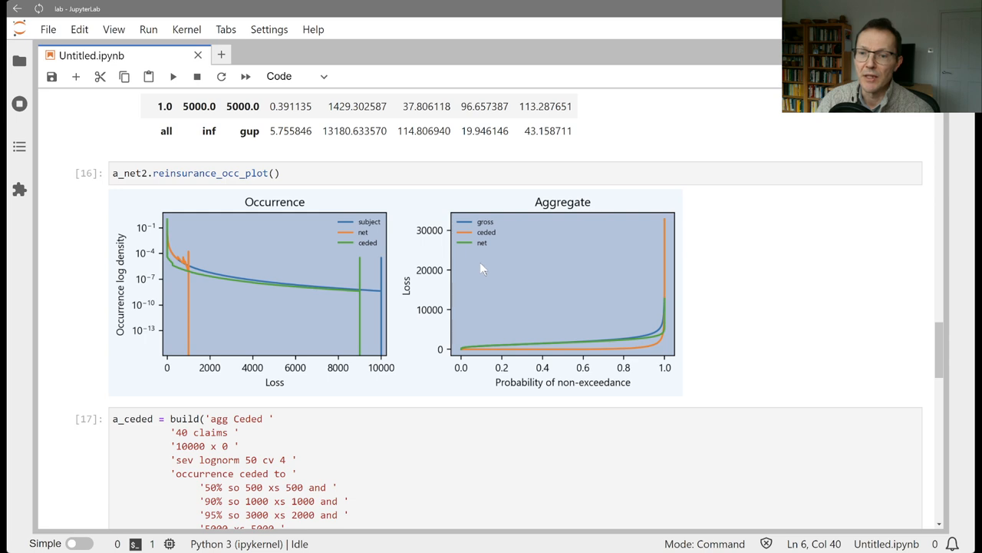
pyautogui.scroll(-3)
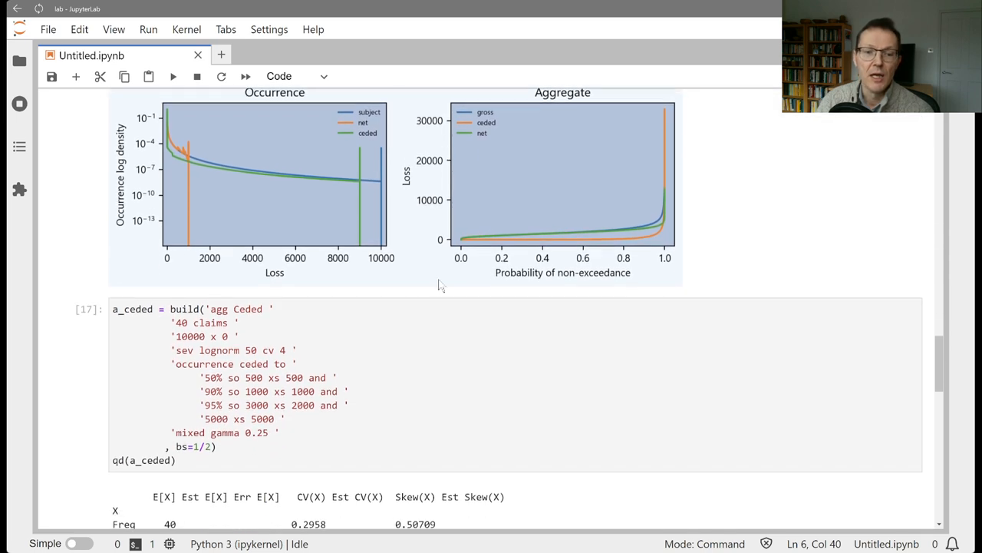
pyautogui.scroll(-3)
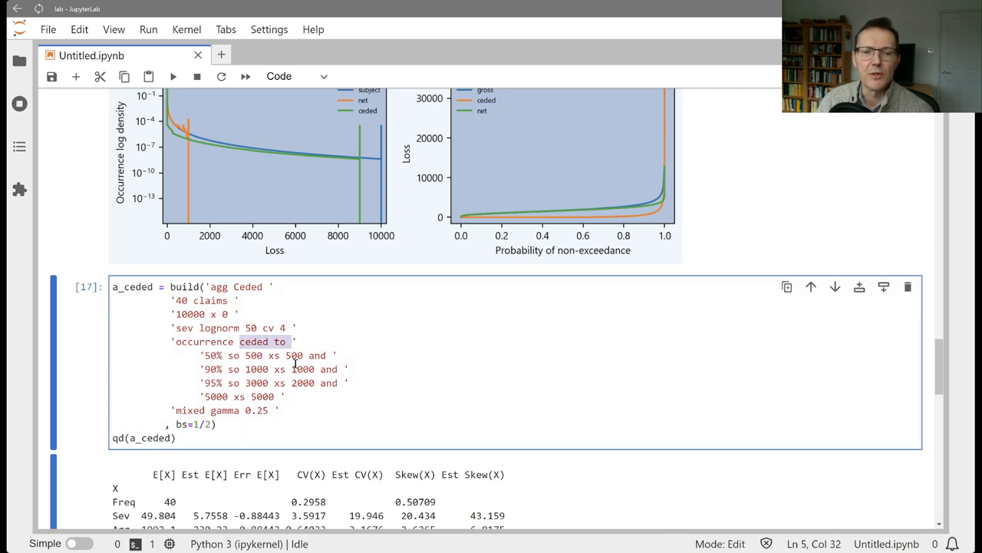
pyautogui.scroll(-3)
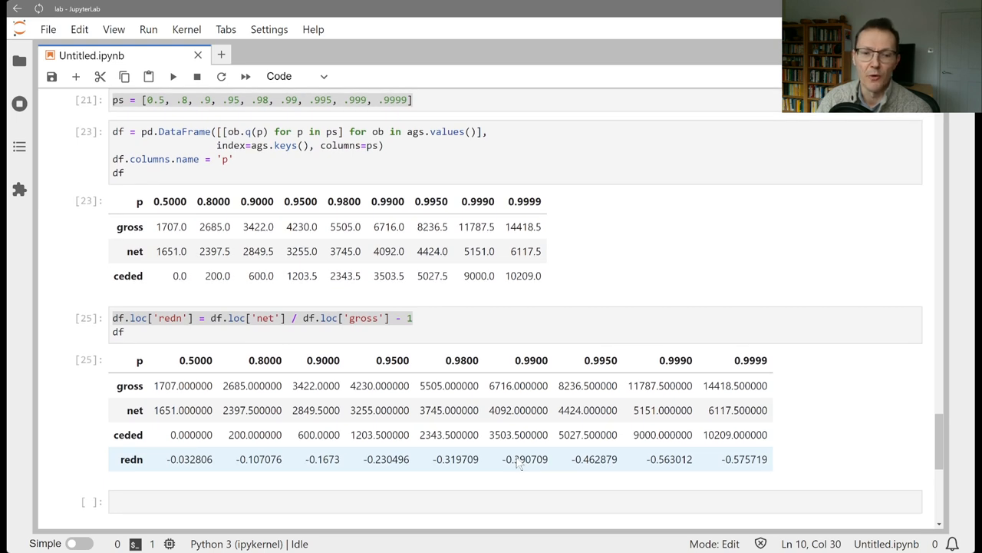
pyautogui.moveTo(518, 410)
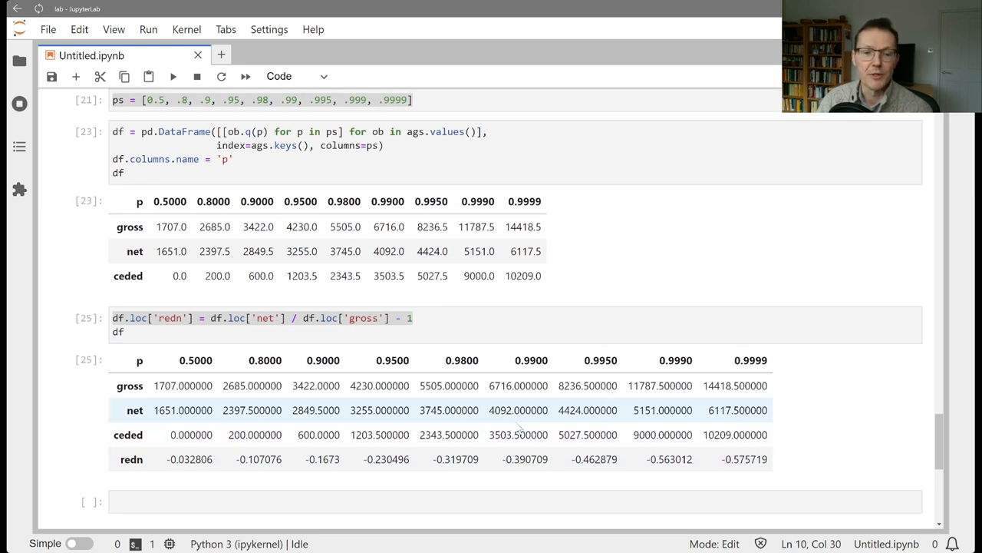
pyautogui.moveTo(169, 480)
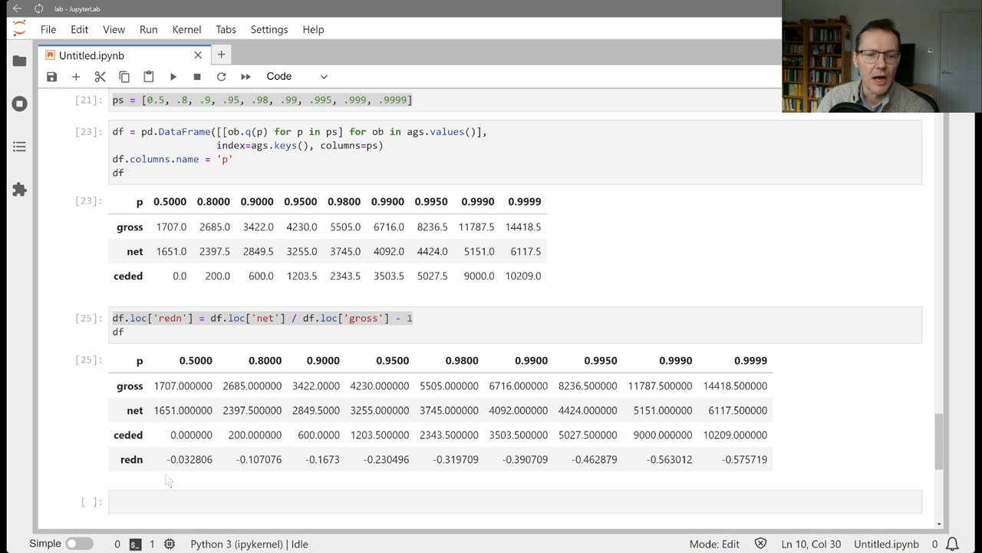
pyautogui.click(307, 501)
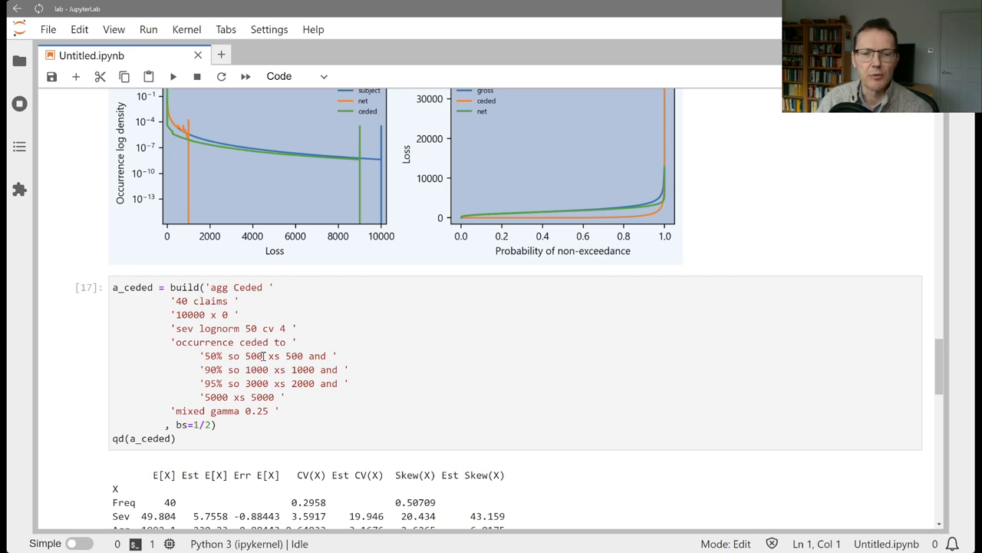
pyautogui.scroll(-3)
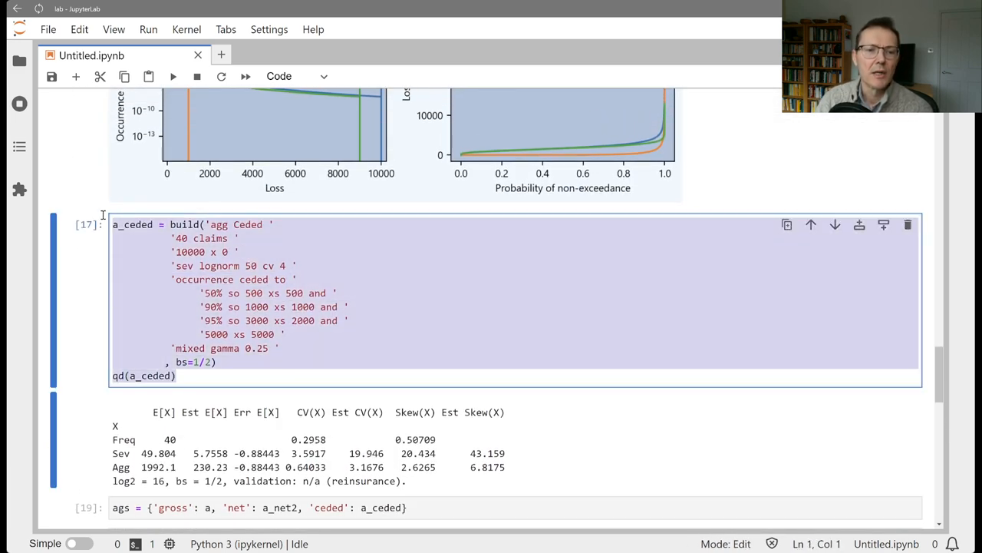
pyautogui.scroll(-3)
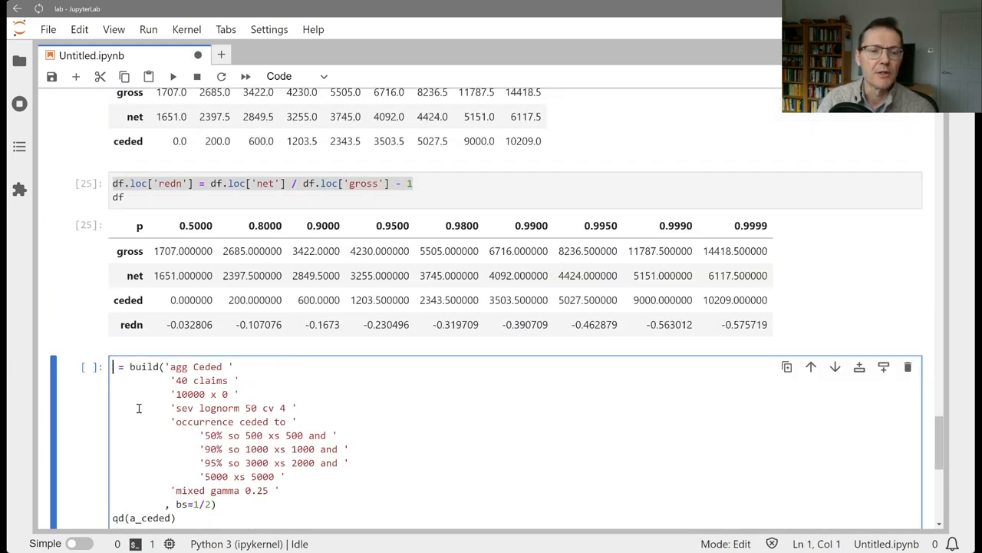
# - Rename the copied model to tower and remove its four old layer lines
pyautogui.write('tower =')
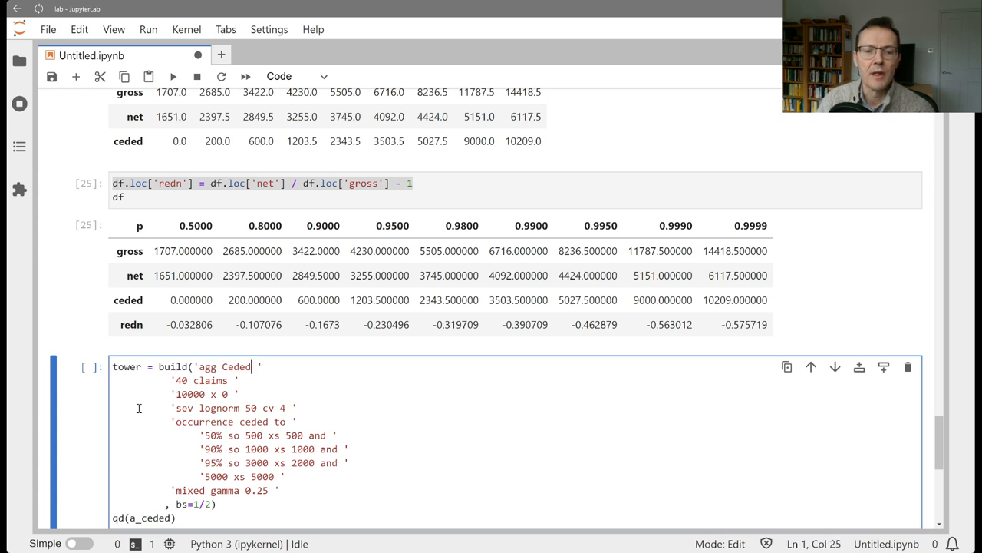
pyautogui.write('Tower')
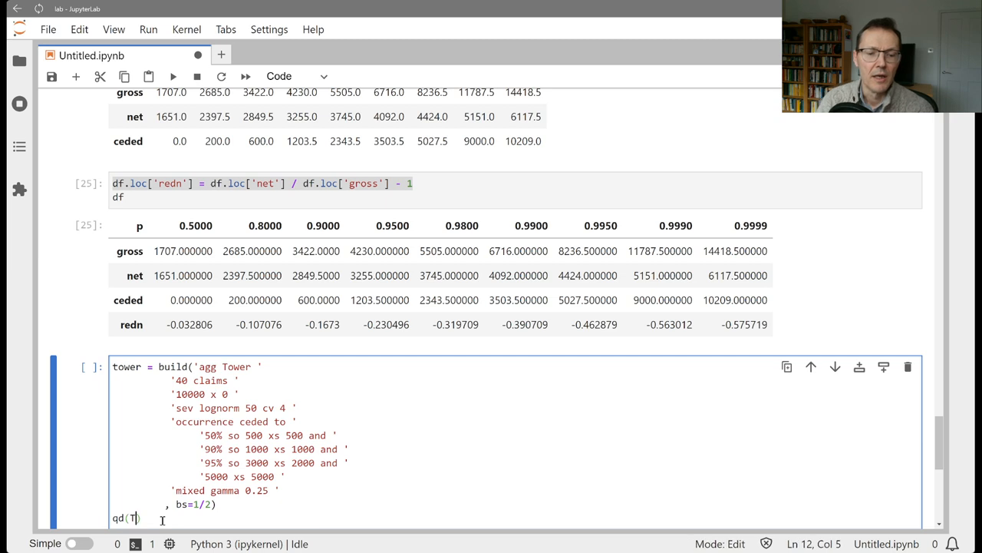
pyautogui.press('Backspace')
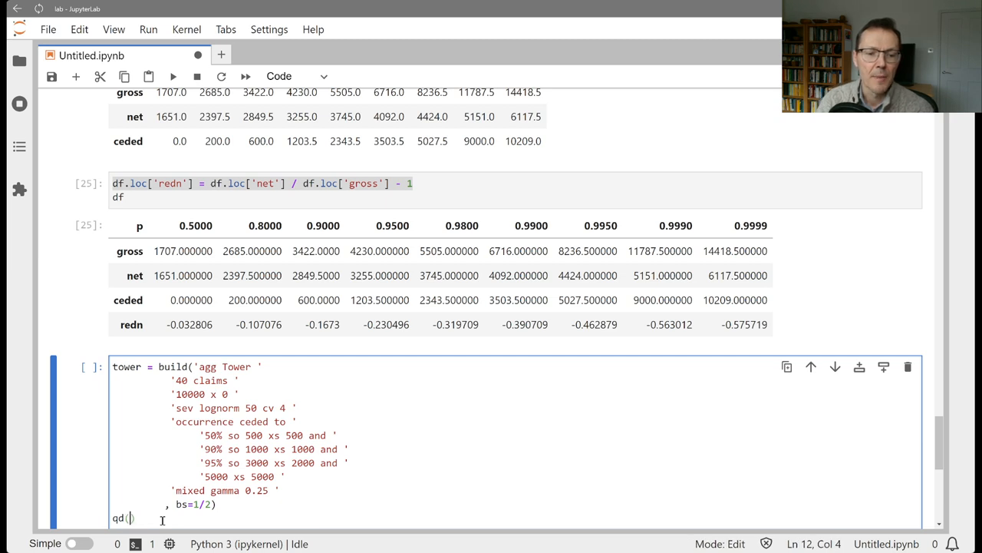
pyautogui.write('tower')
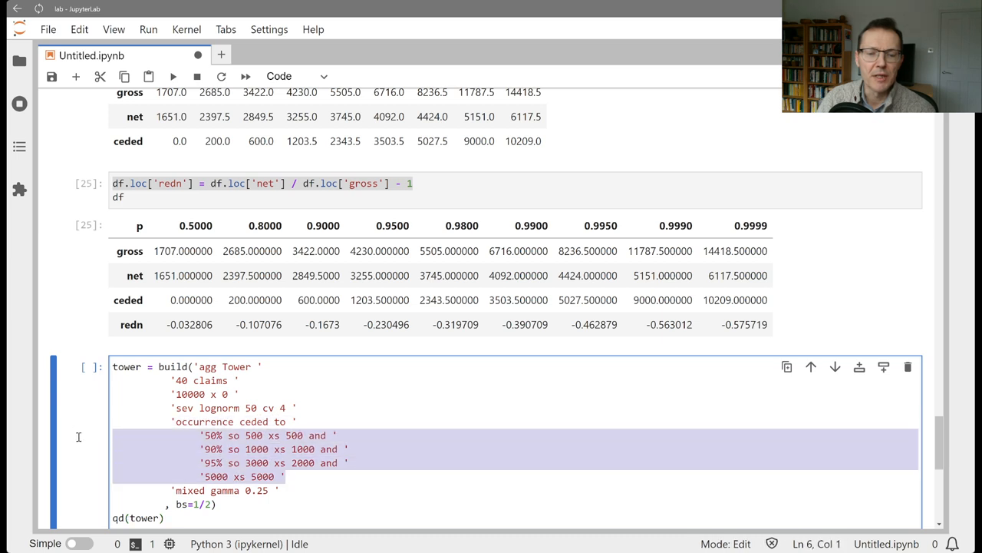
pyautogui.press('Delete')
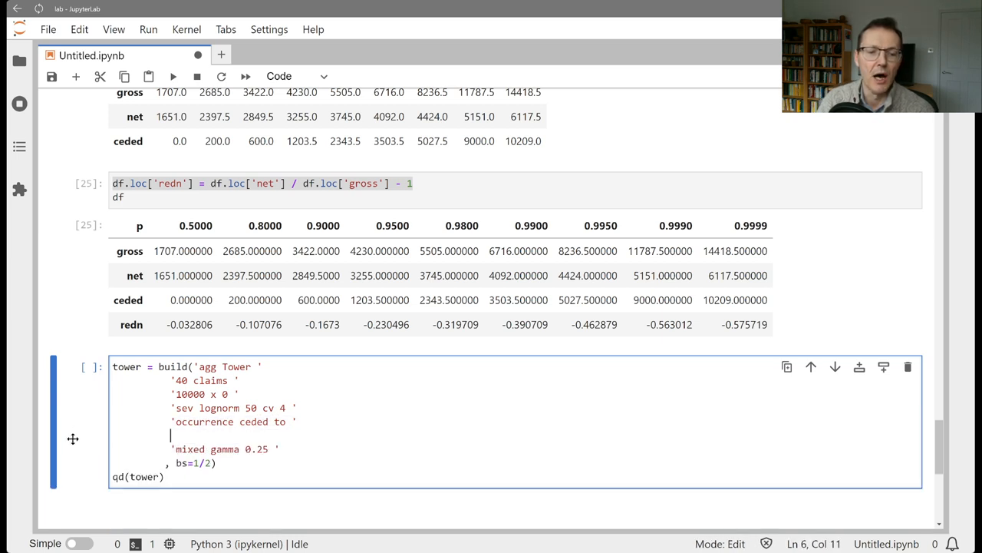
pyautogui.write("'tower [")
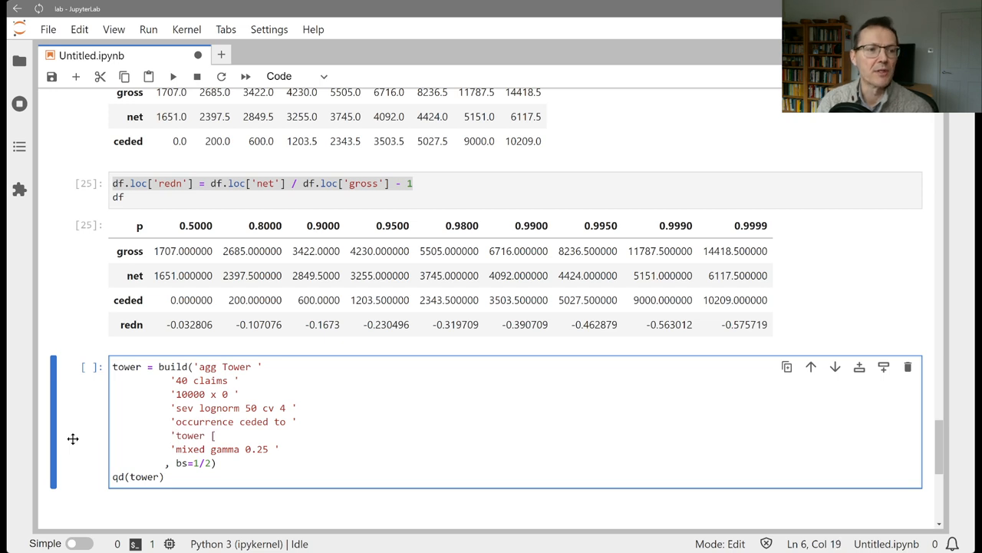
pyautogui.write('0 250')
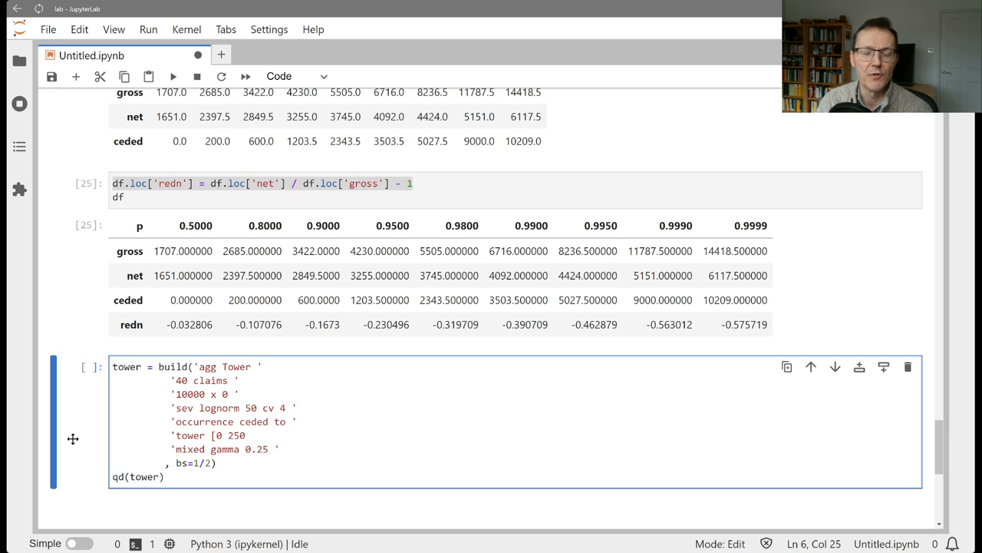
pyautogui.write('500')
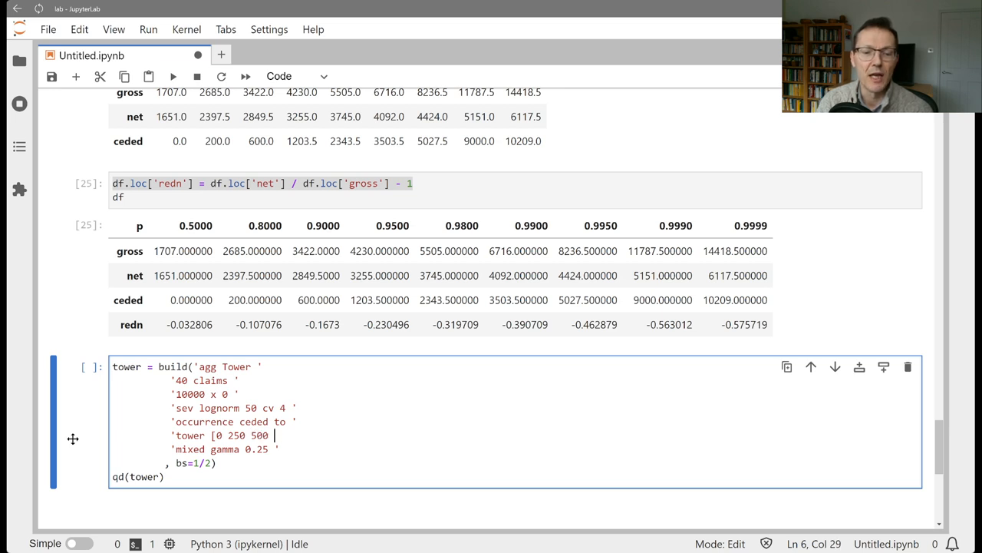
pyautogui.write('1000')
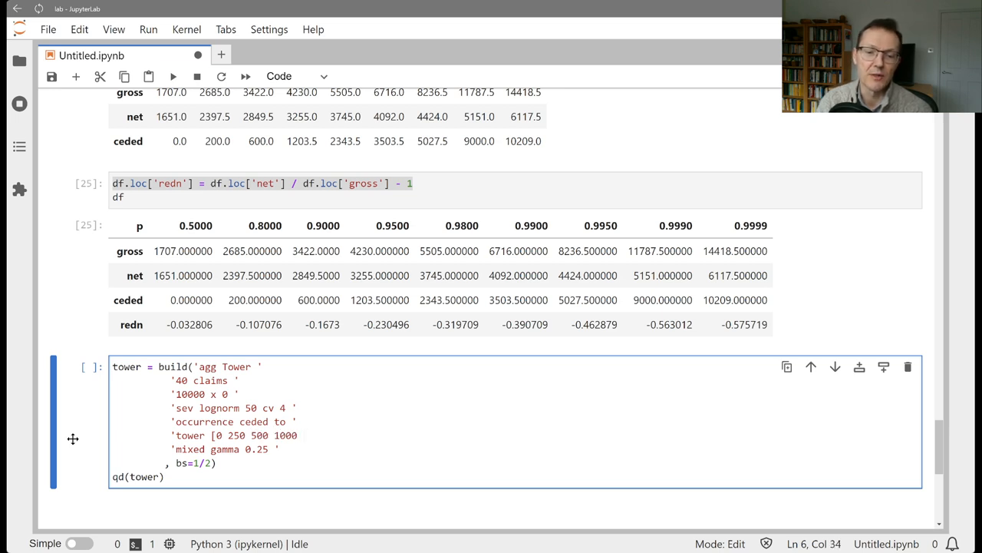
pyautogui.write('2000 3000 4000 500')
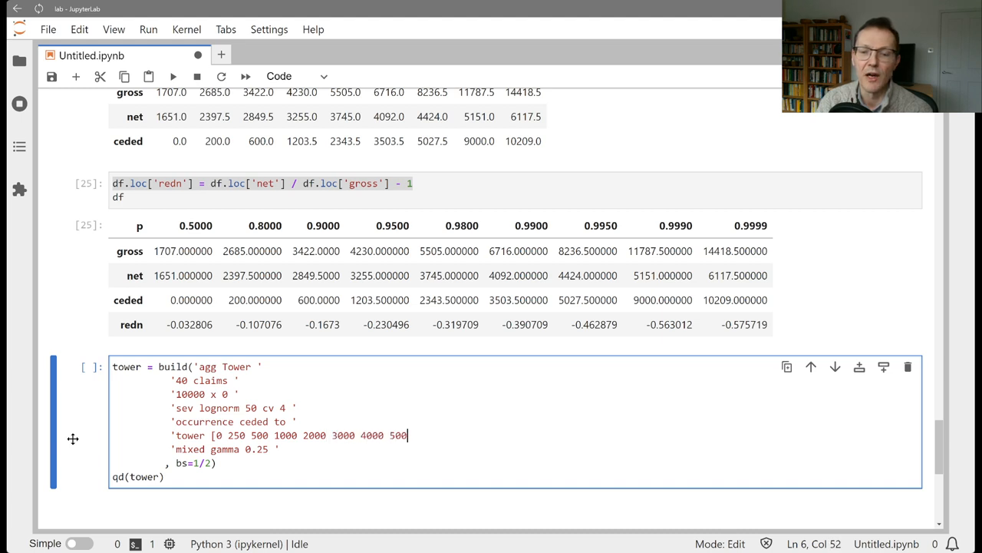
pyautogui.write('75')
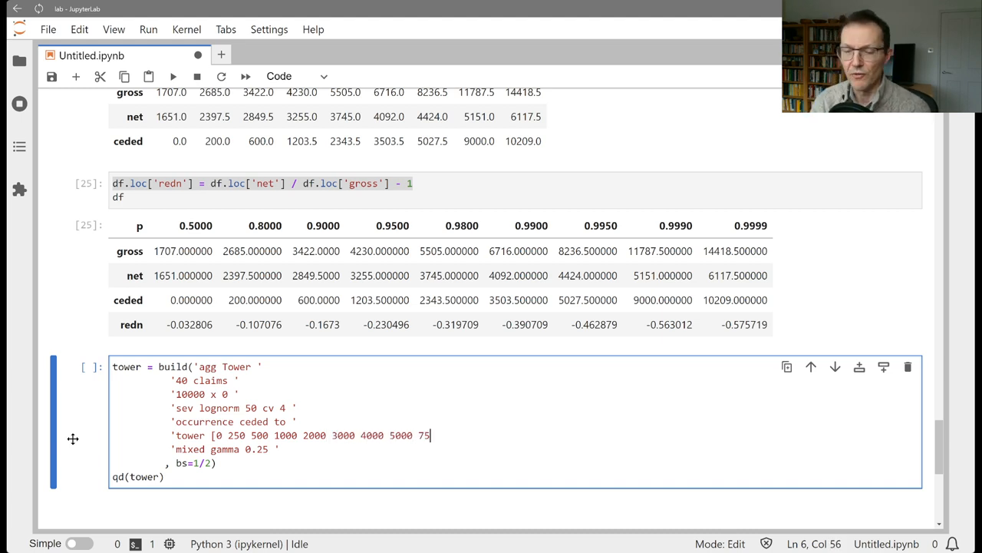
pyautogui.write('00 1')
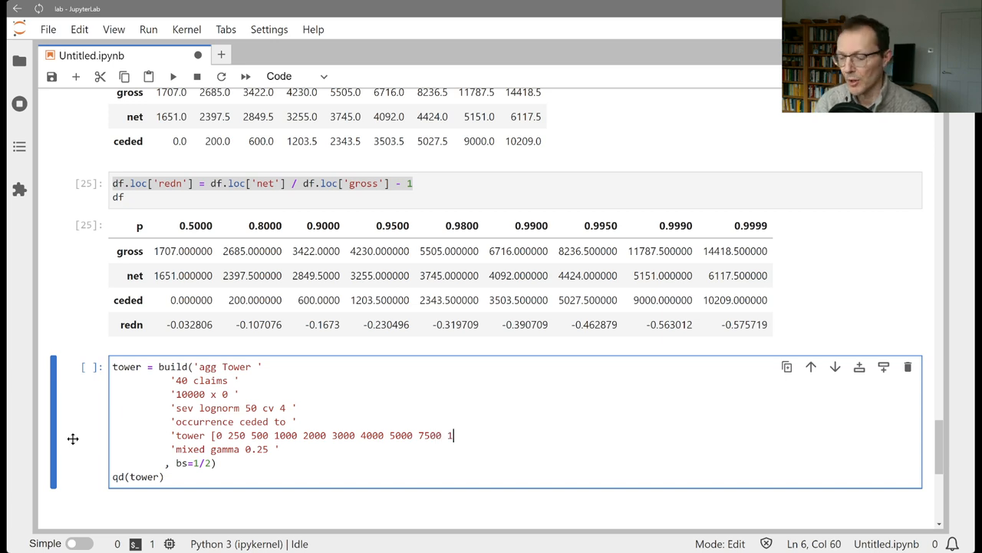
pyautogui.write('0000]')
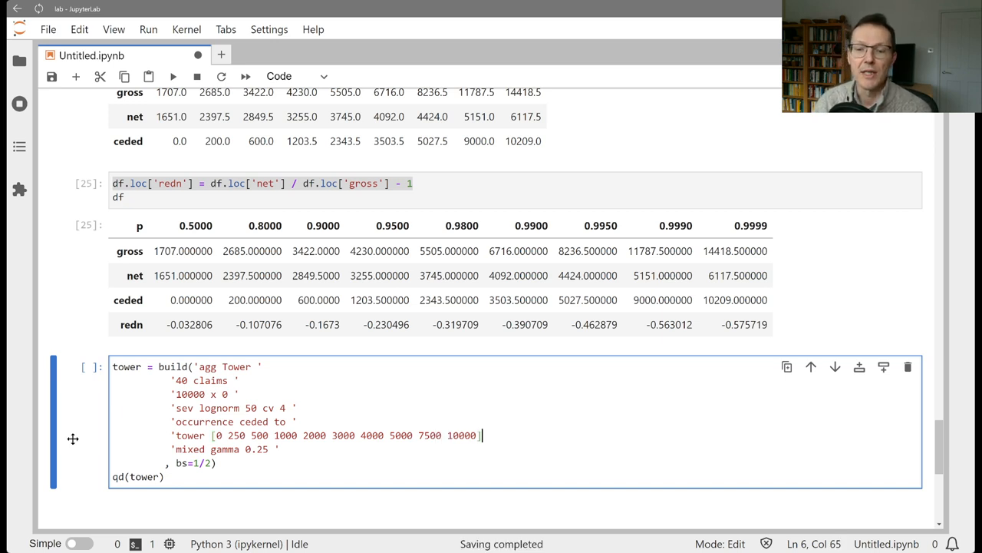
pyautogui.write("'")
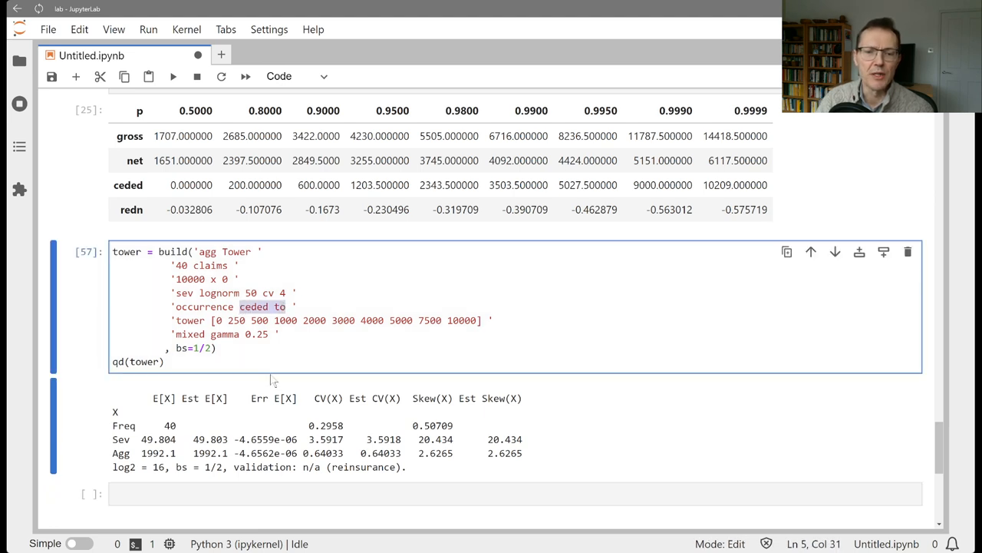
pyautogui.moveTo(221, 363)
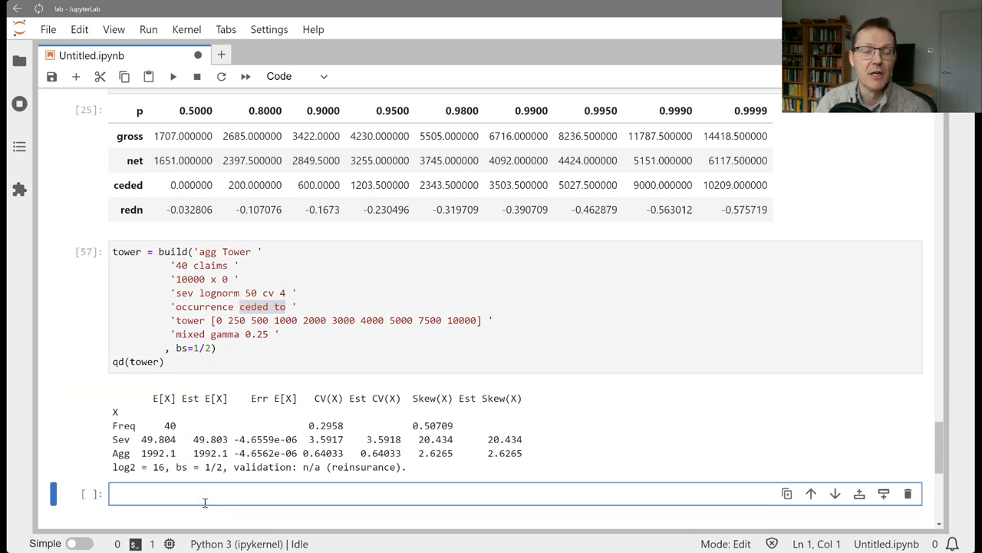
# - Show tower.reinsurance_occ_layer_df and highlight total subject loss 1992.14 and layer ceded values
pyautogui.write('tower.reinsurance_occ_layer_df')
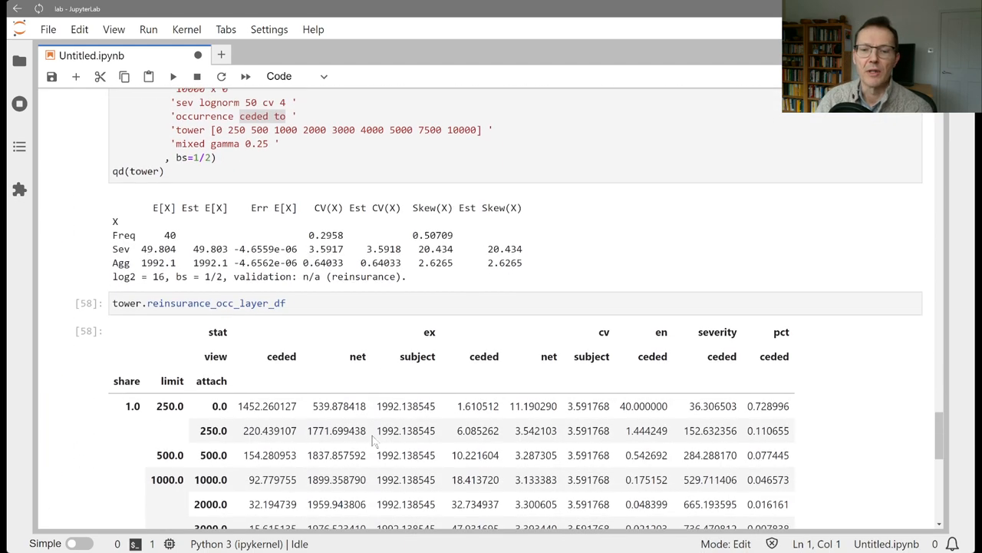
pyautogui.scroll(-3)
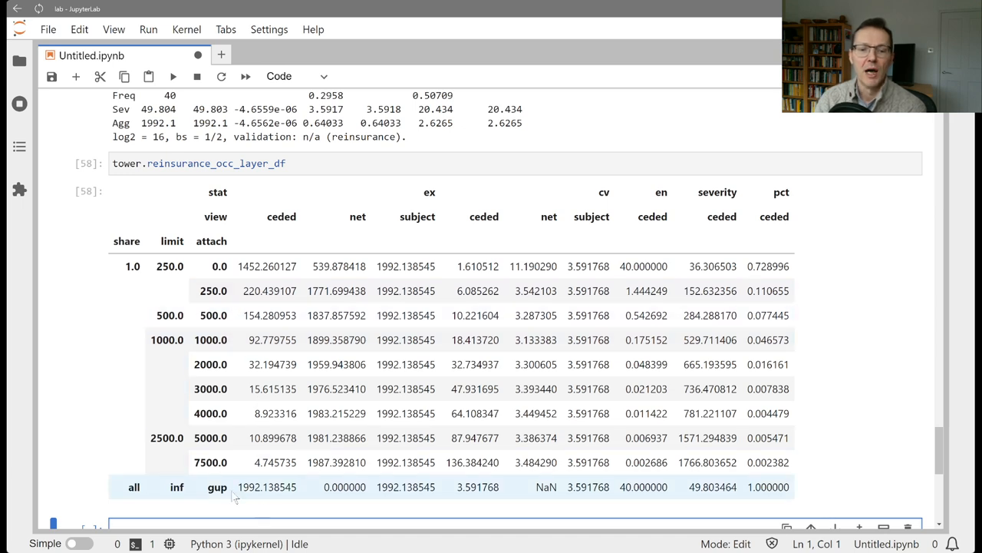
pyautogui.doubleClick(266, 486)
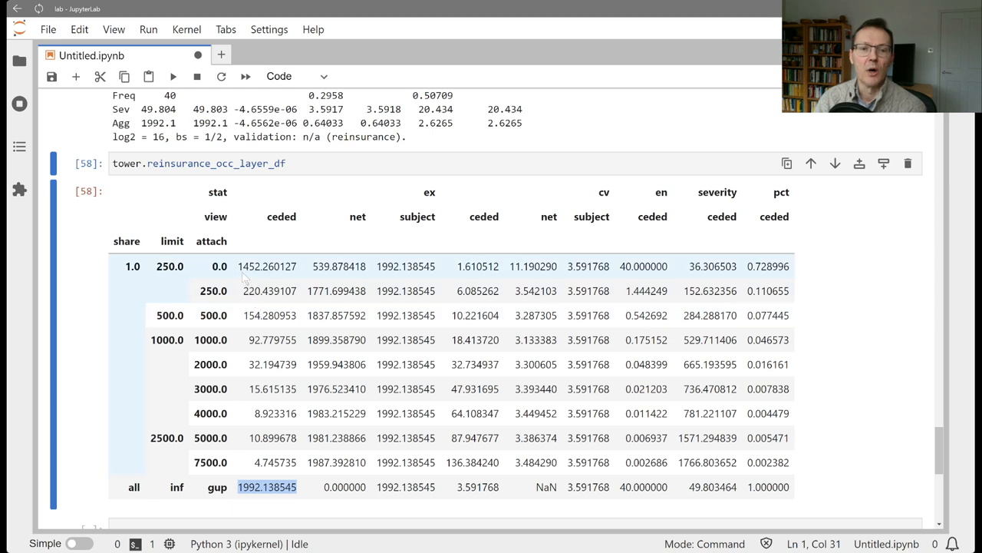
pyautogui.moveTo(770, 274)
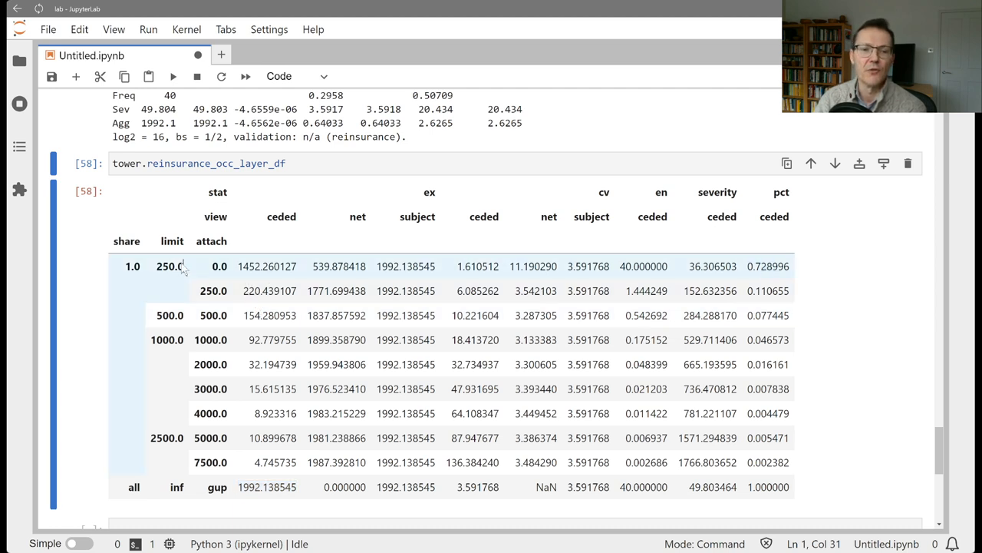
pyautogui.click(268, 290)
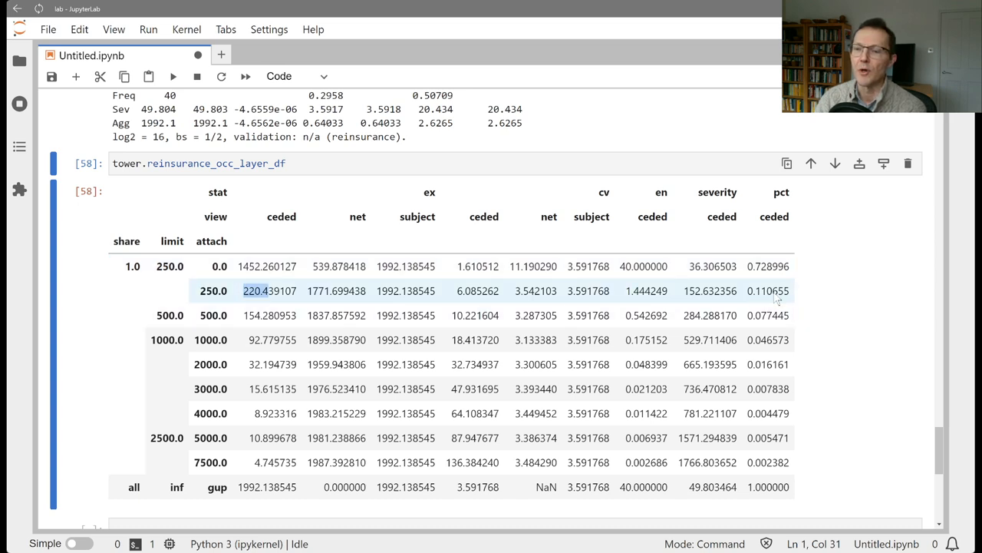
pyautogui.moveTo(245, 315)
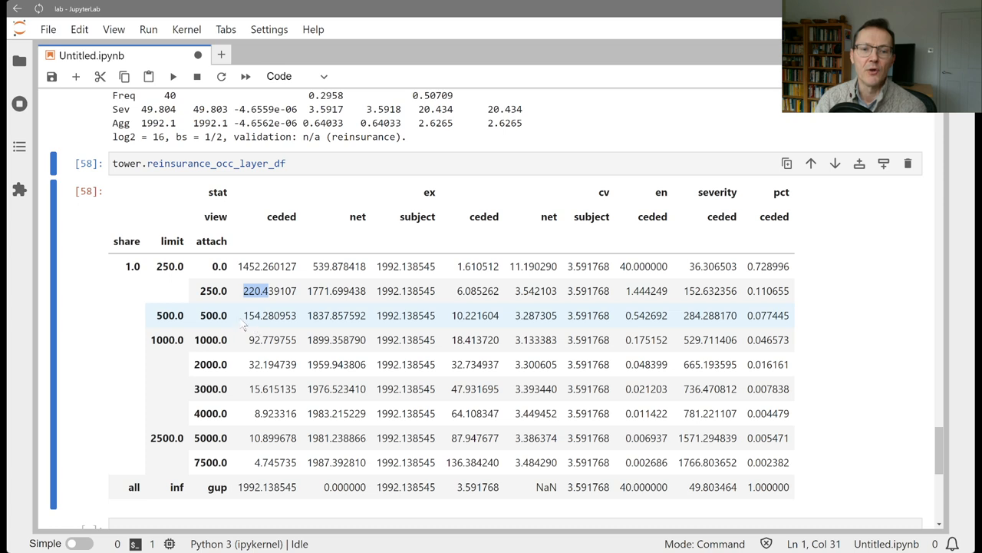
pyautogui.click(270, 315)
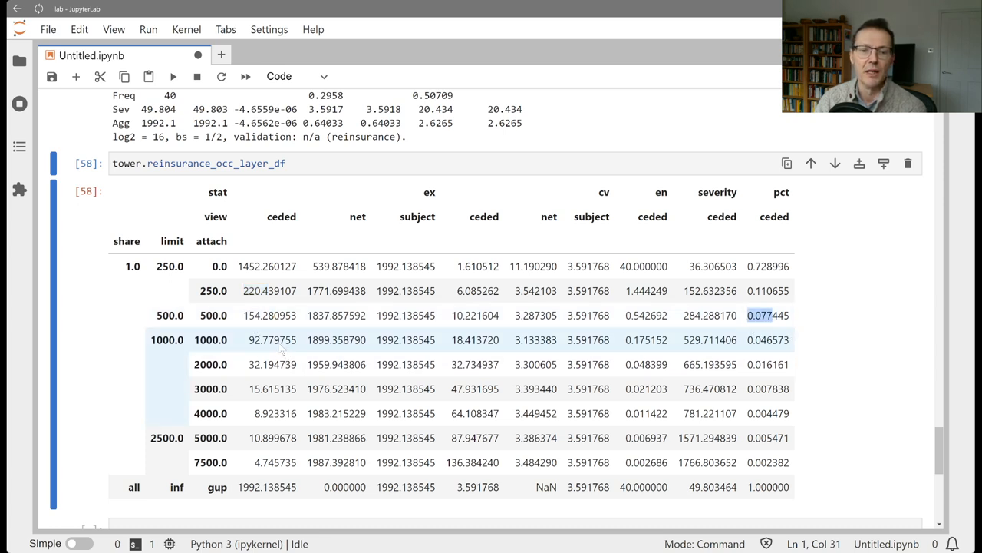
pyautogui.moveTo(288, 462)
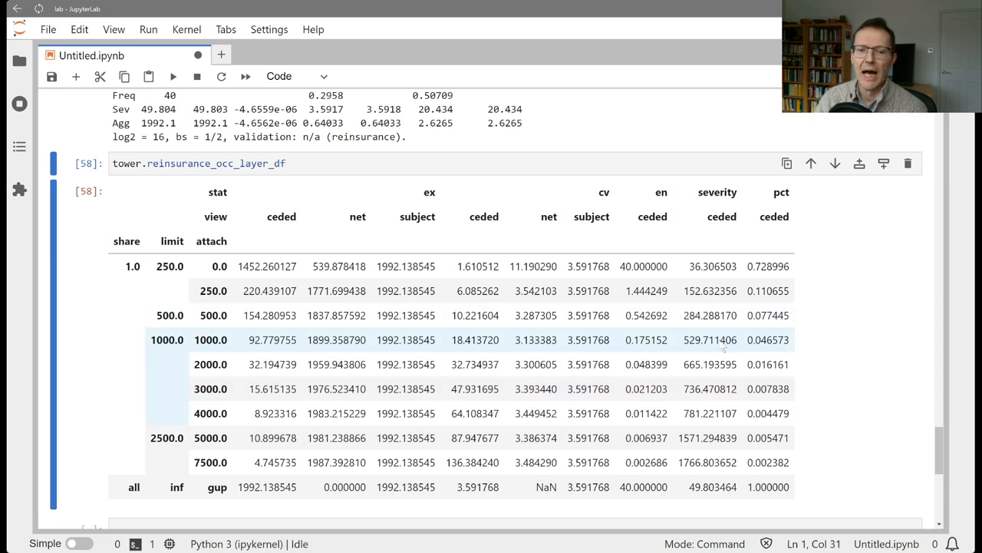
pyautogui.moveTo(772, 344)
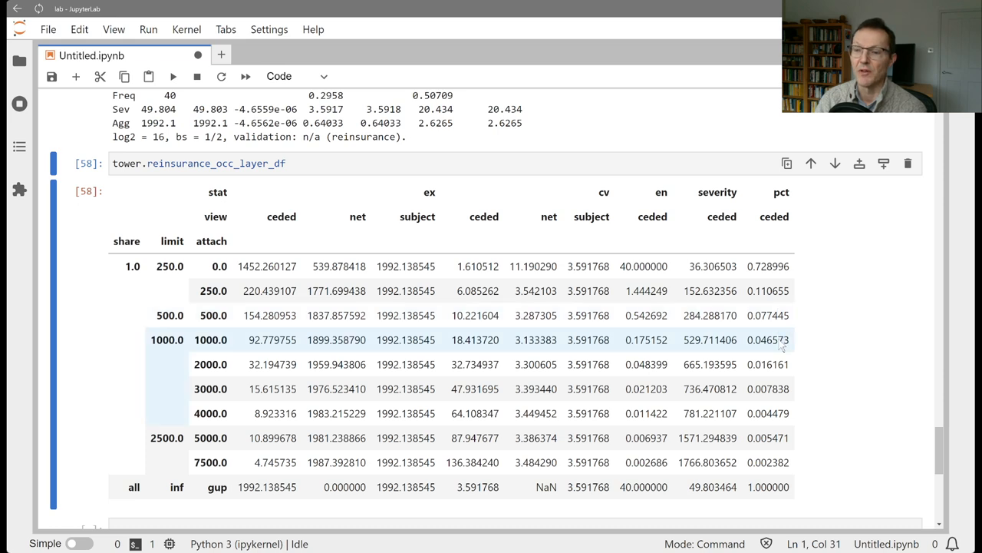
pyautogui.moveTo(782, 327)
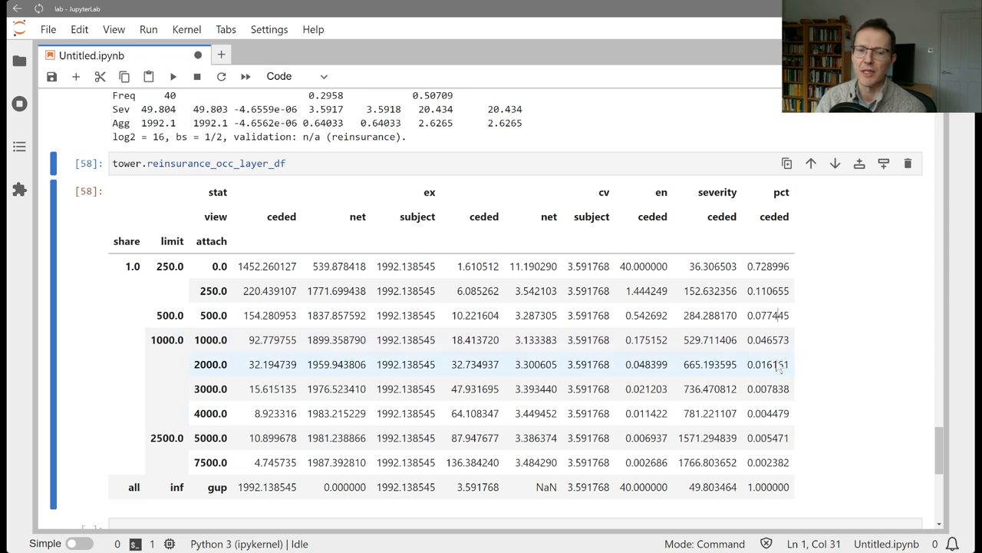
pyautogui.moveTo(777, 368)
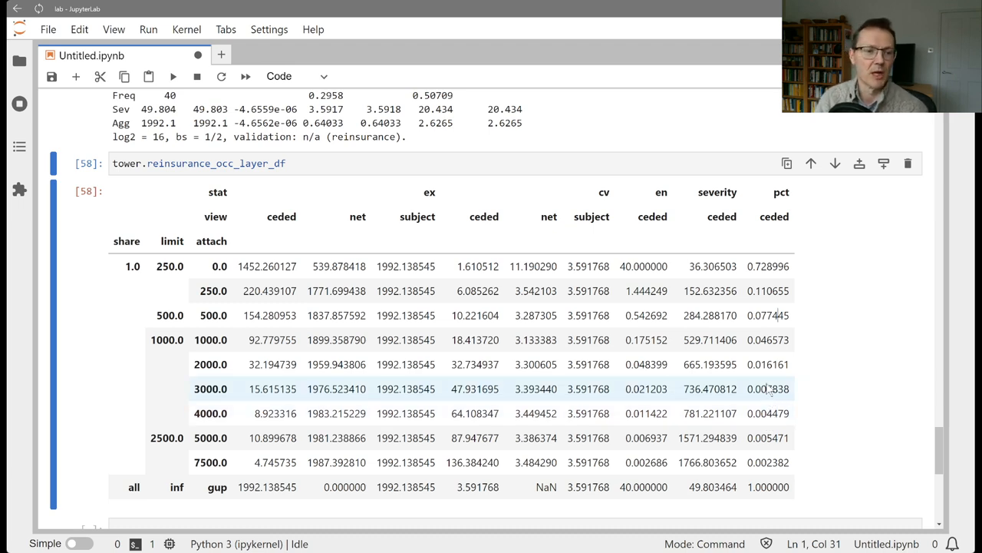
# - Build a_net3 as a NetAgg model with occurrence 'net of' the layers, plus qd summary
pyautogui.press('ctrl+s')
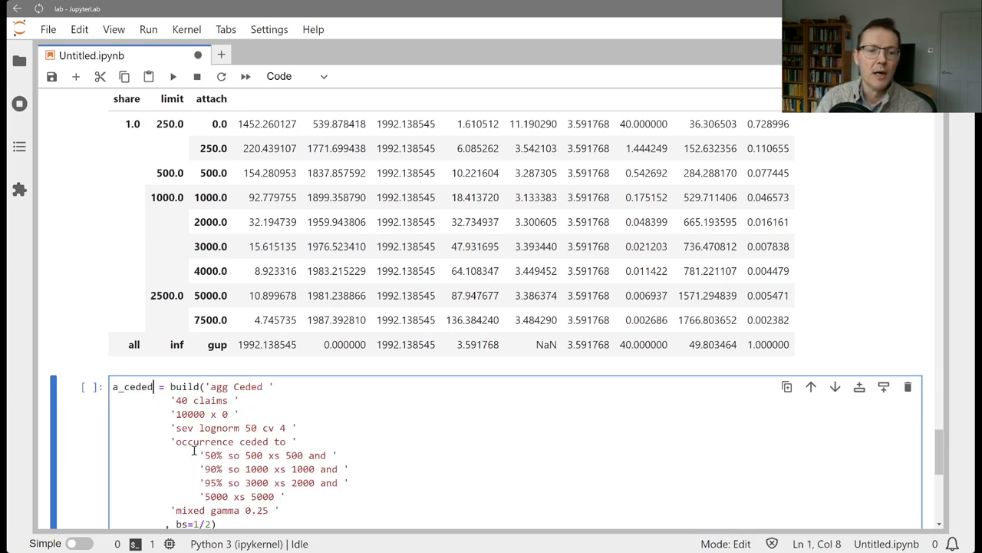
pyautogui.write('a_net')
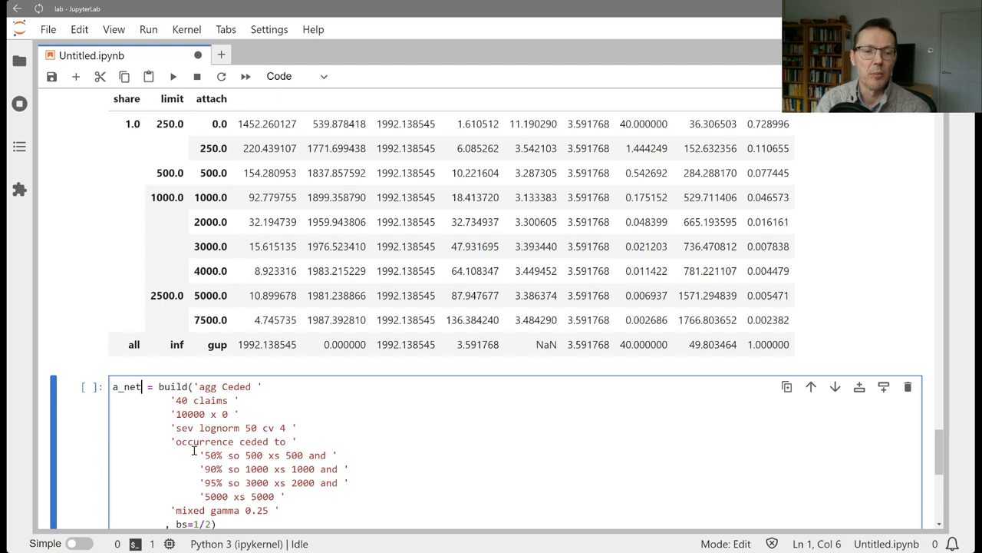
pyautogui.write('3')
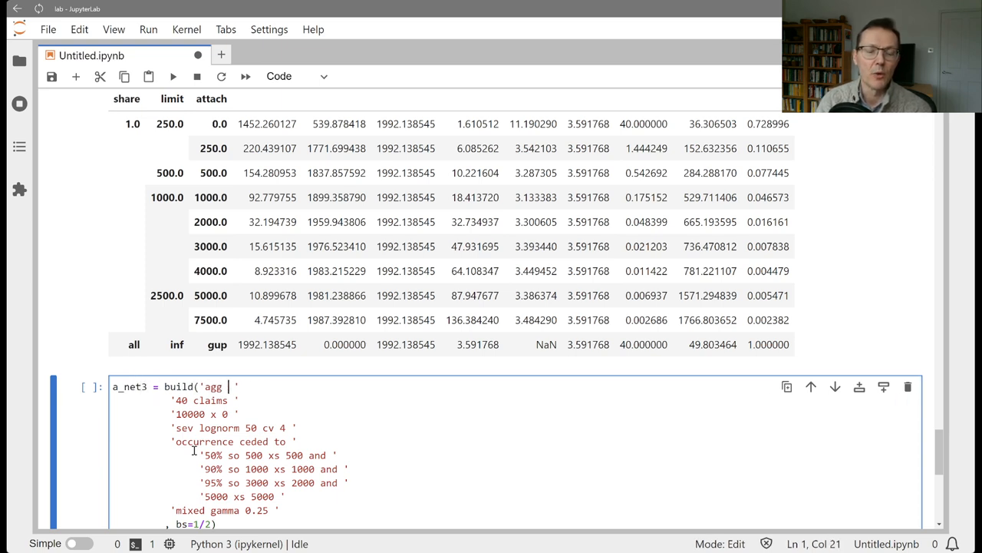
pyautogui.write('NetA')
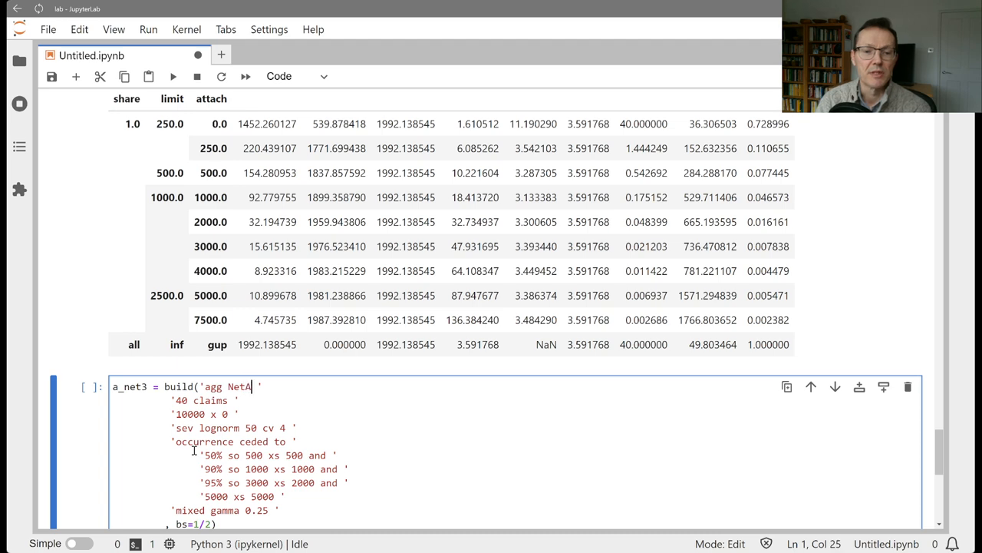
pyautogui.write('gg')
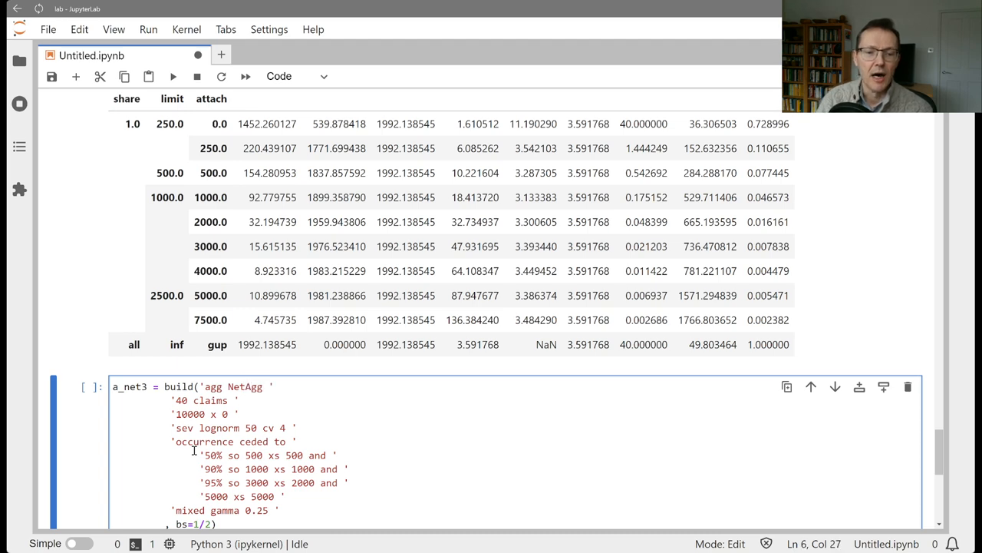
pyautogui.write('qd(a_ceded)')
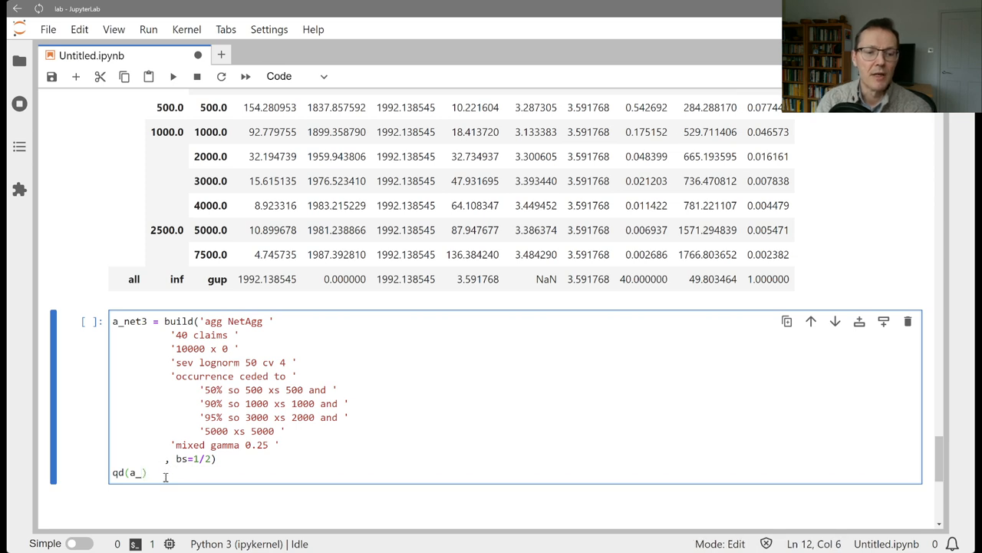
pyautogui.write('net3')
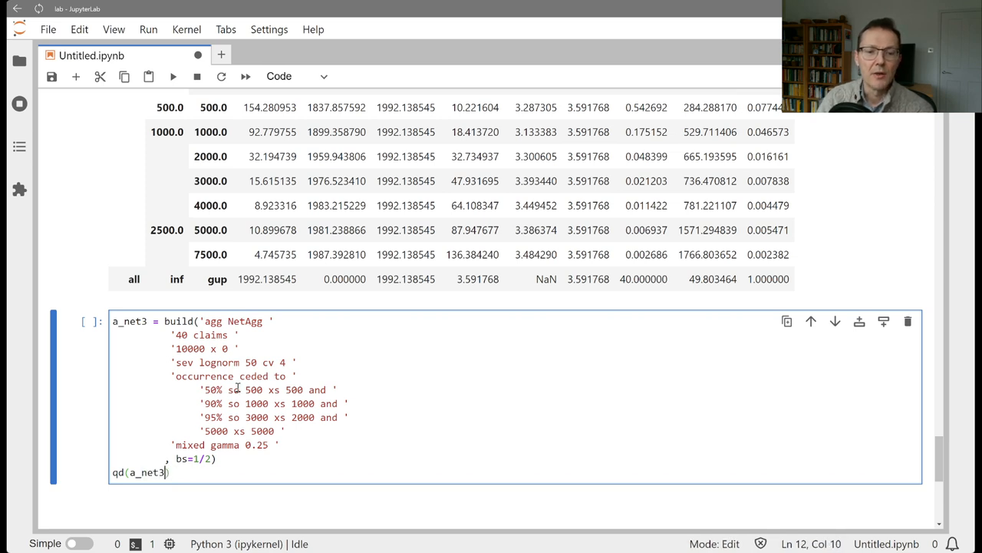
pyautogui.doubleClick(253, 376)
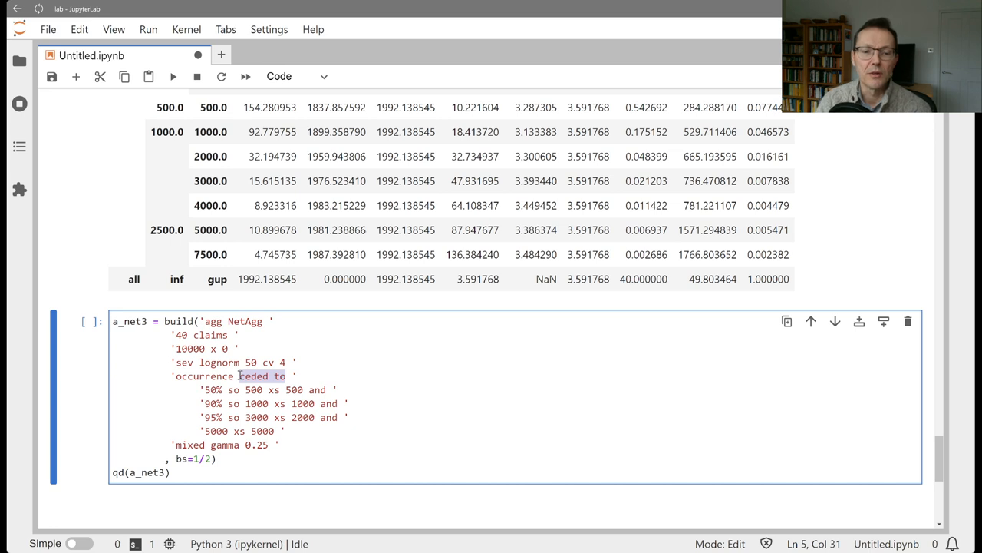
pyautogui.write('net of')
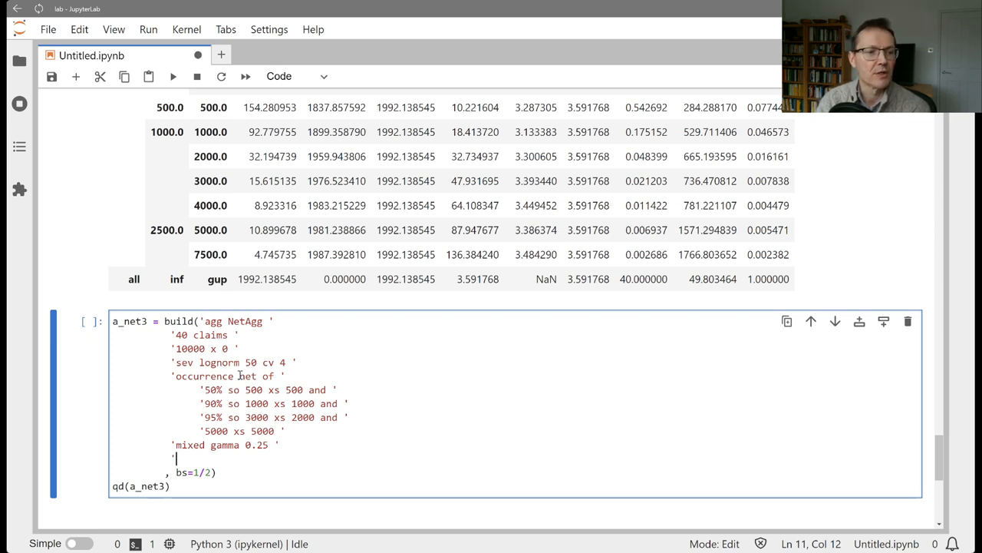
# - Start the clause 'aggregate net of 90% so' on the new line
pyautogui.write('aggregate n')
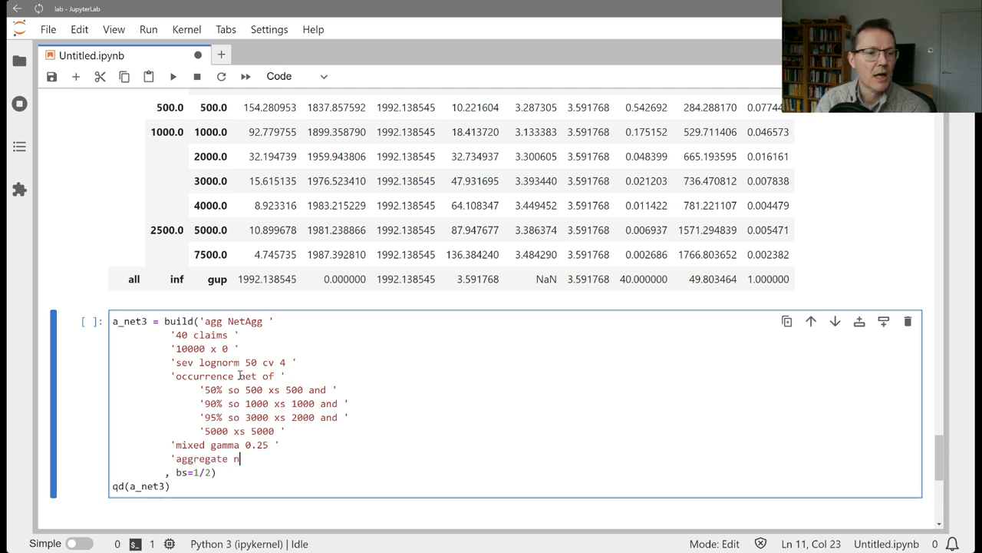
pyautogui.write("et of '")
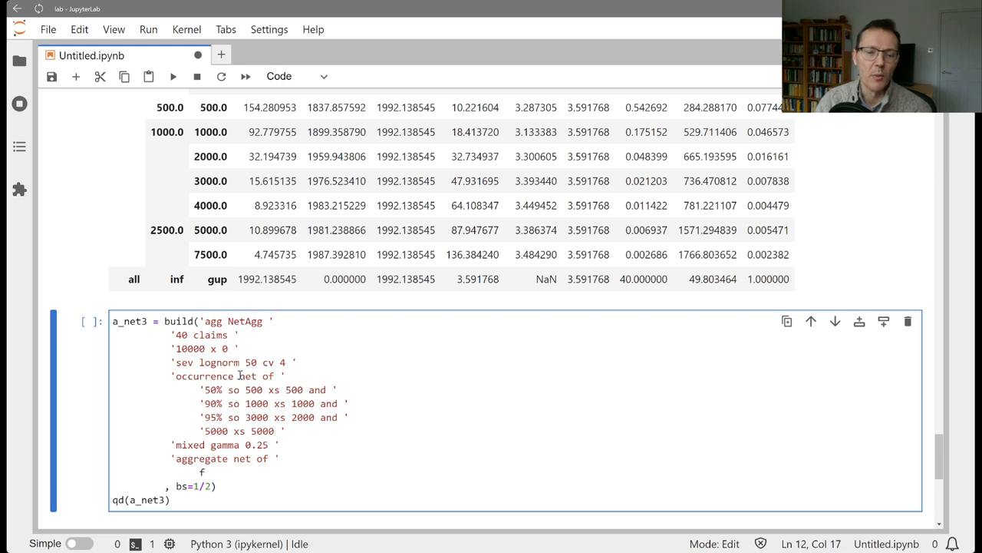
pyautogui.write("'")
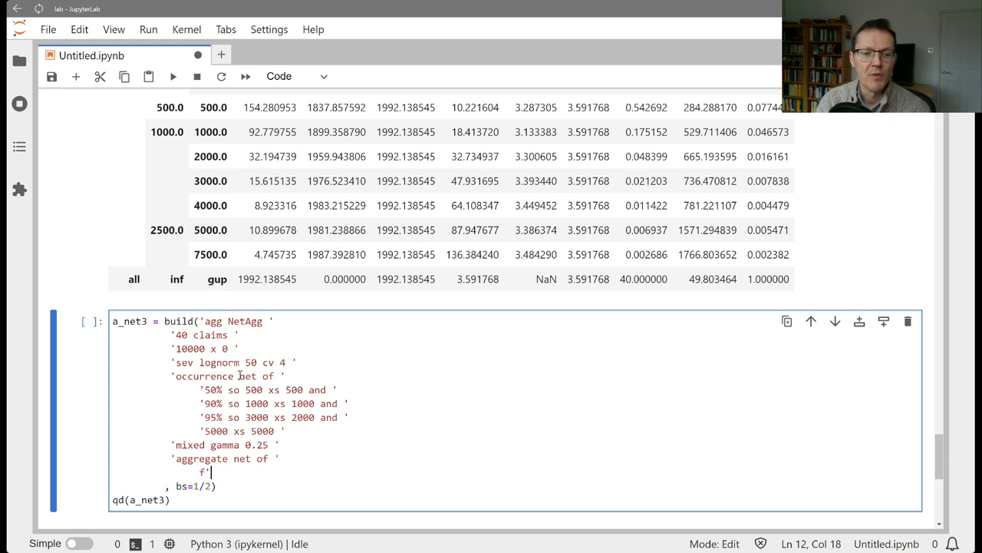
pyautogui.write('90')
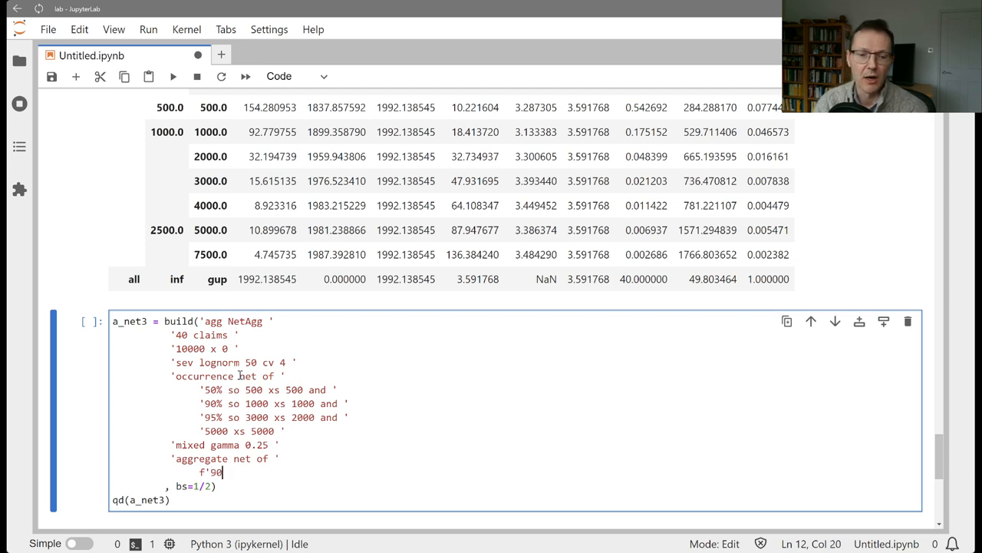
pyautogui.write('%')
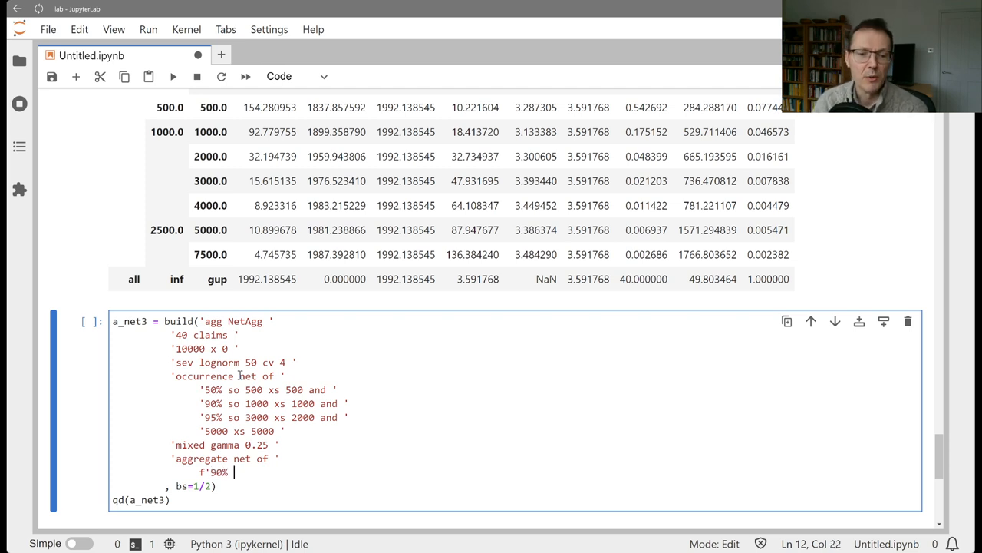
pyautogui.write('so')
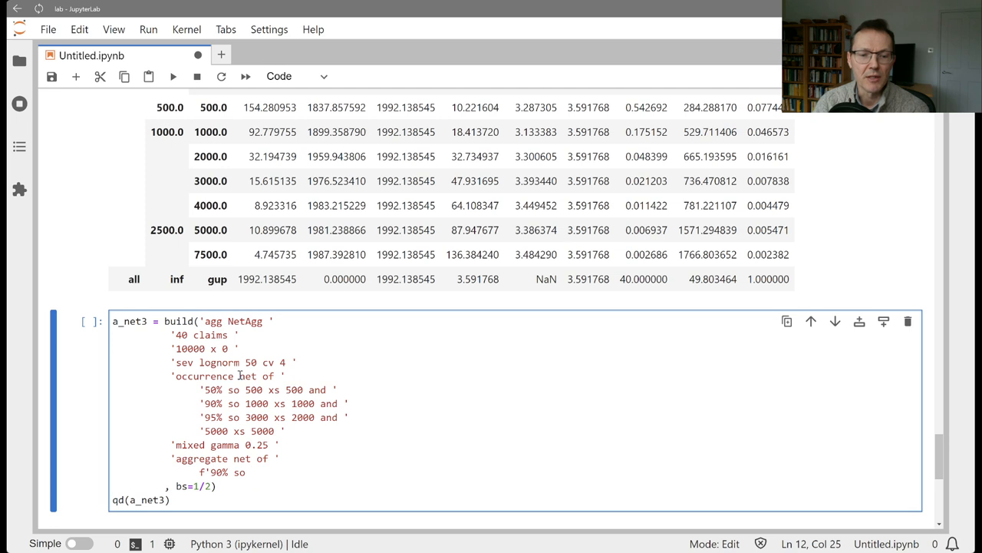
# - Specify the layer as {a_net2.q(0.99) - a_net2.q(.8)} xs {a_net2.q(.8)}
pyautogui.write('{')
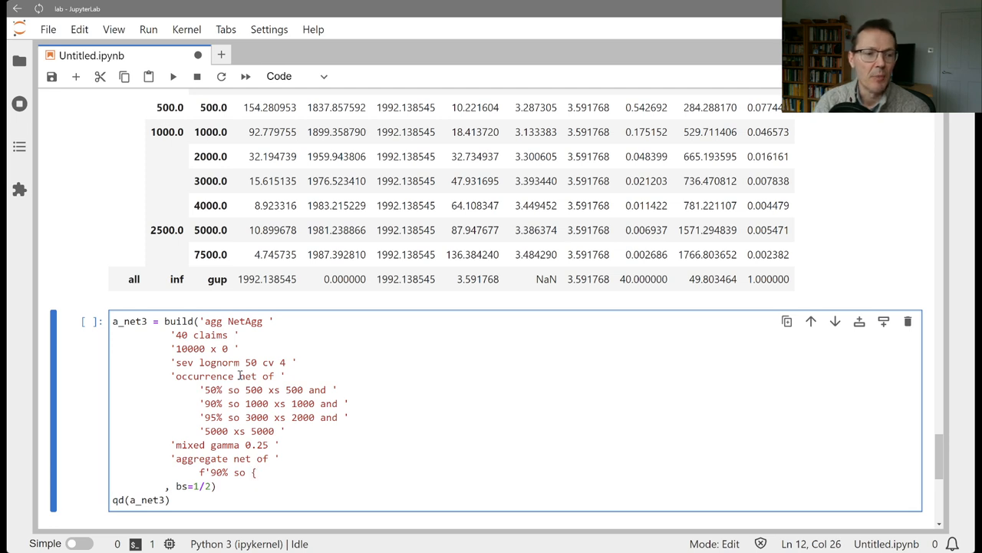
pyautogui.write('a')
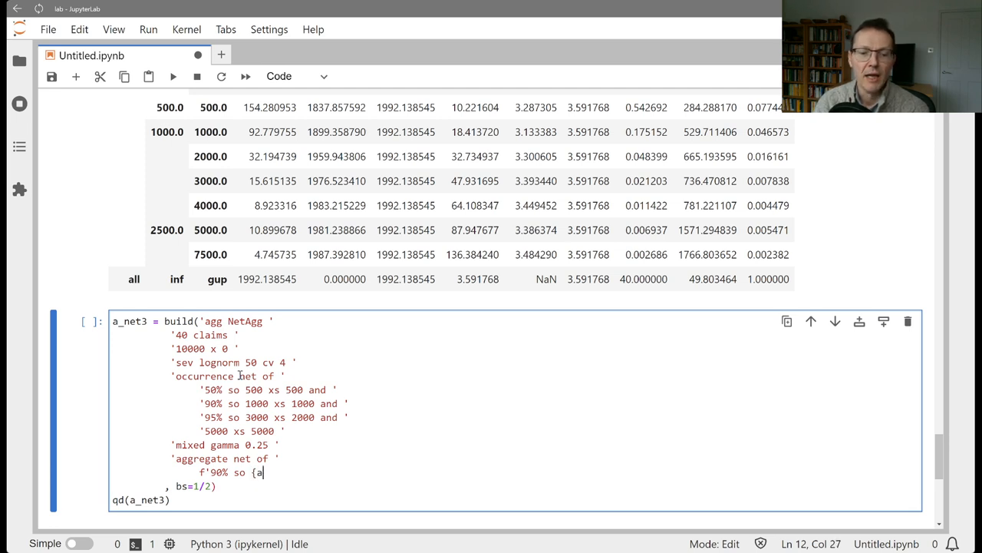
pyautogui.write('_net')
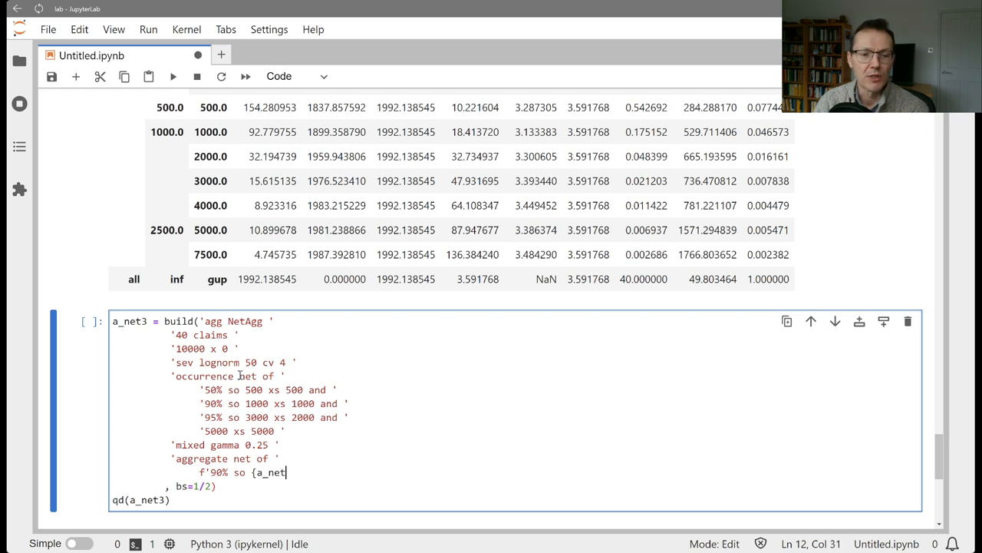
pyautogui.write('2.q(0.')
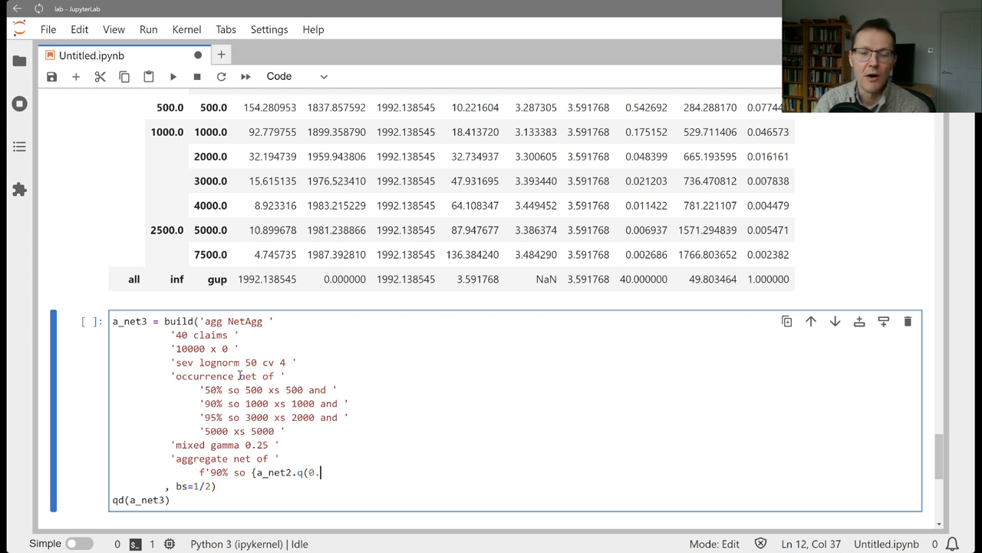
pyautogui.write('99) -')
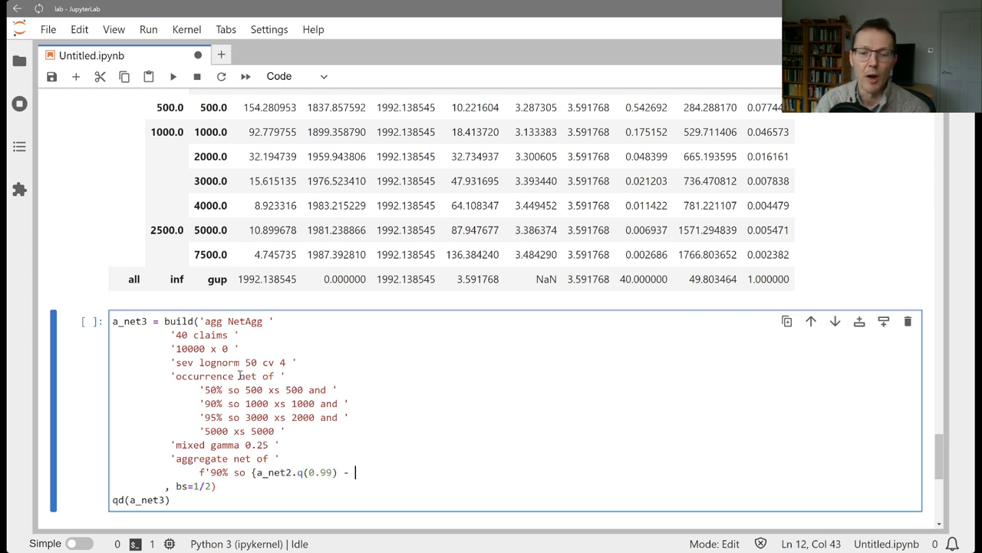
pyautogui.write('a_net2.')
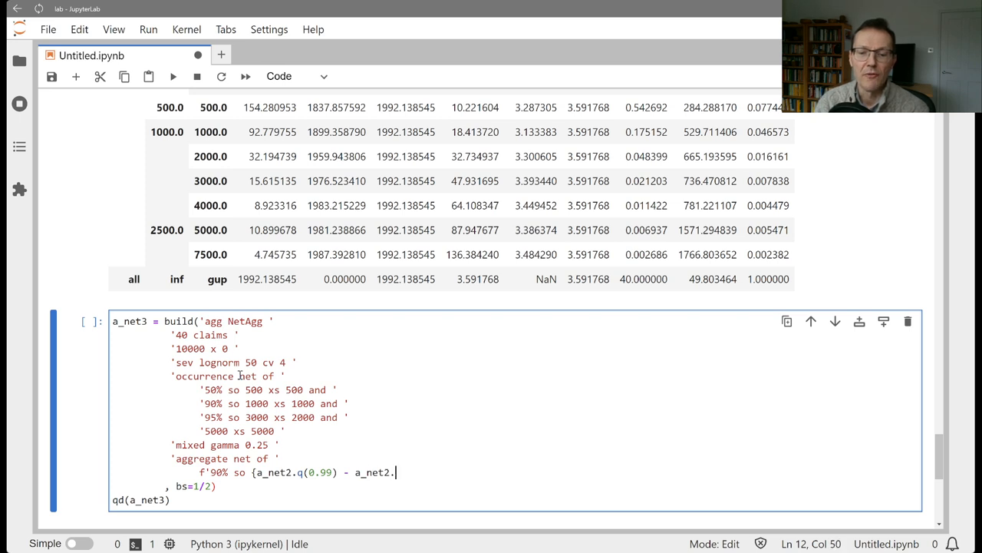
pyautogui.write('(.9')
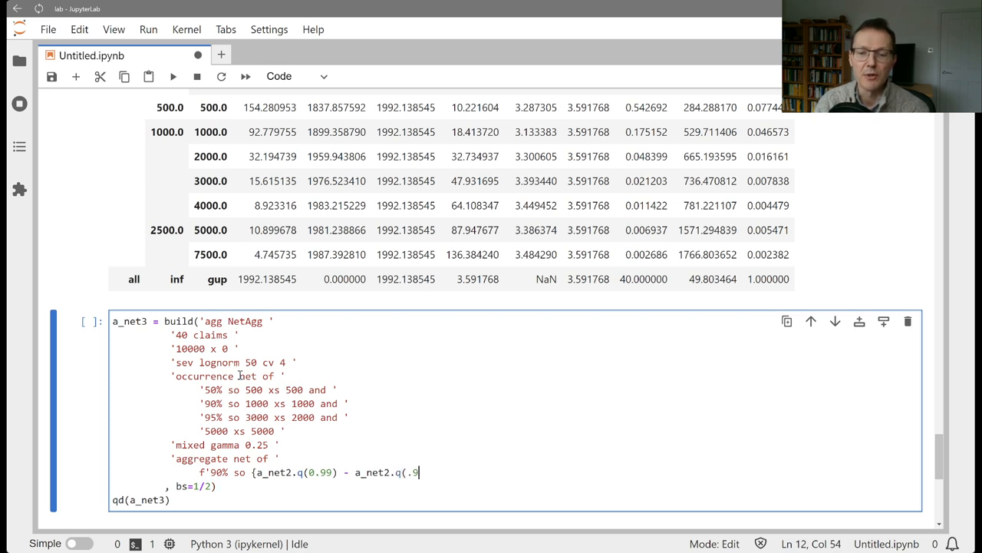
pyautogui.write('8')
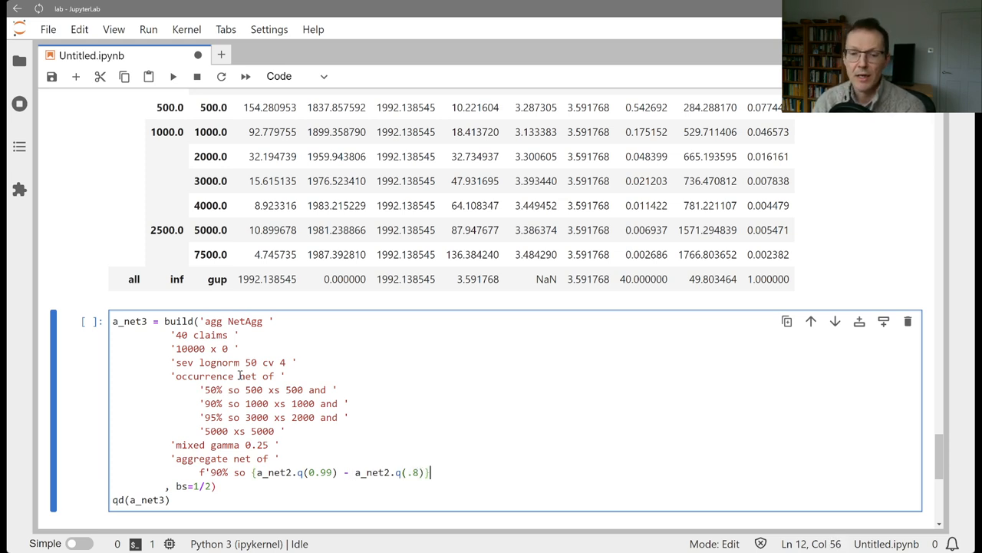
pyautogui.write('xs {a_net2.q(.8)}')
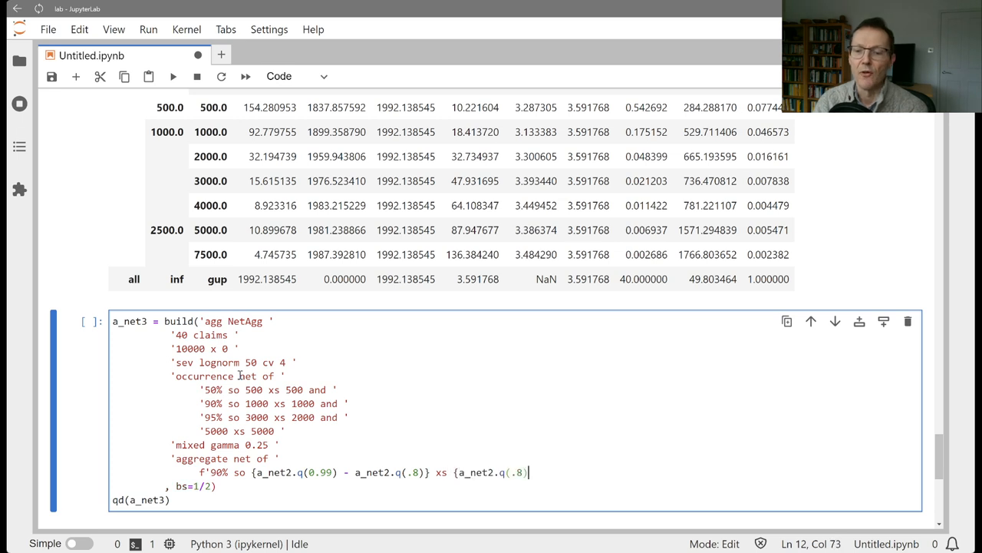
pyautogui.write("'")
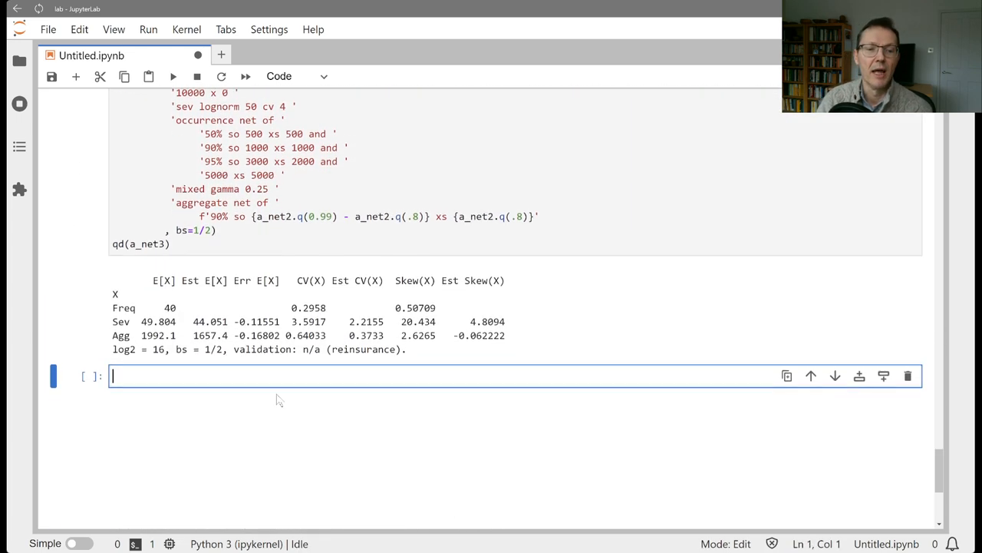
# - Enter qd(a_net2) in a new cell to summarize net2
pyautogui.write('qd(a_')
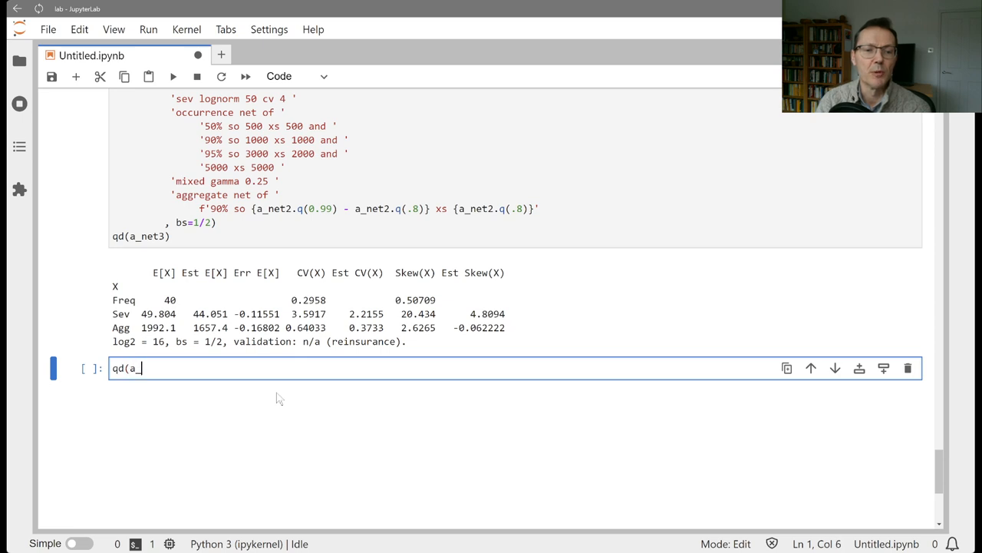
pyautogui.write('net2')
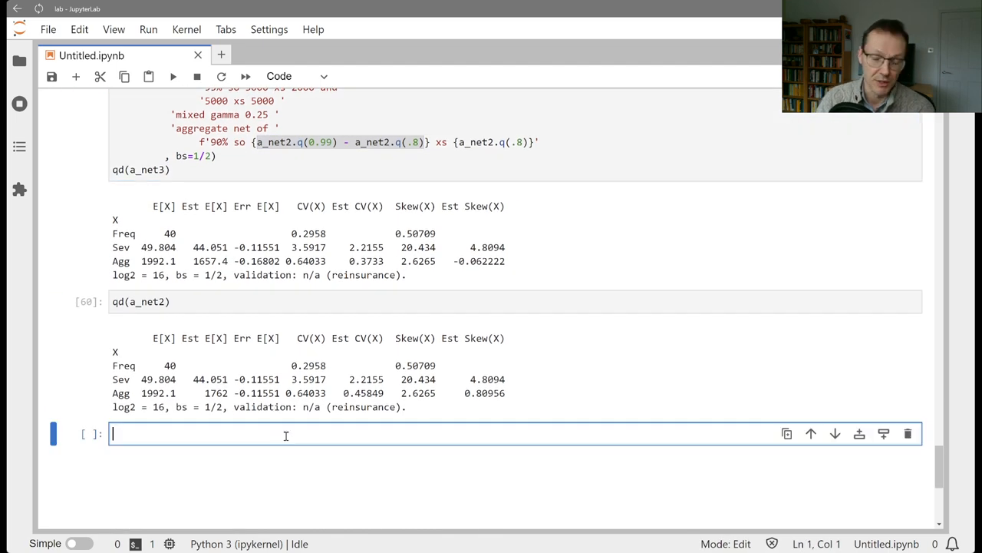
# - Evaluate net2's 99th-minus-80th percentile gap and percentiles, highlighting 4092.0 and mean 1762
pyautogui.write('a_net2.q(0.99) - a_net2.q(.8)')
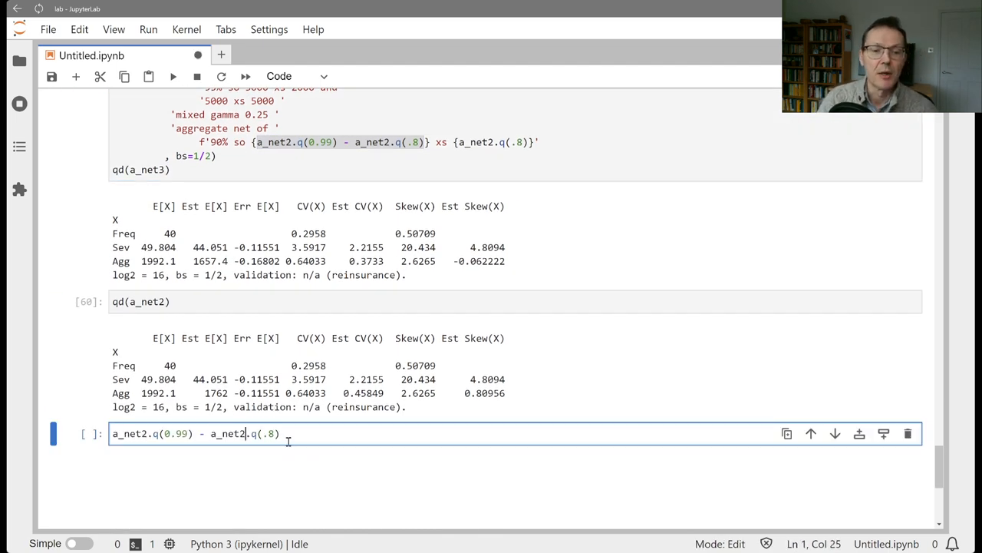
pyautogui.write(', a_net2.q(0.99) - a_net2.q(.8)')
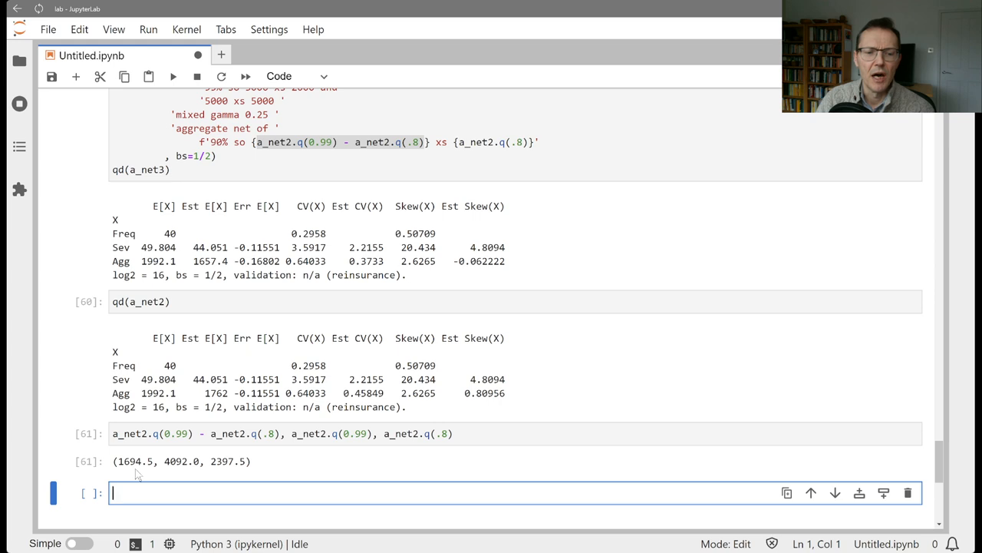
pyautogui.moveTo(213, 475)
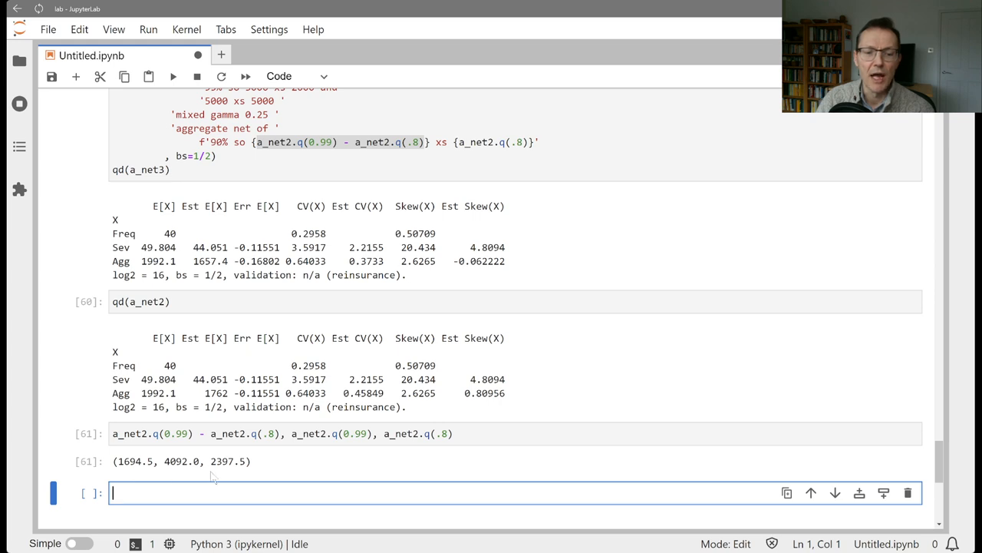
pyautogui.doubleClick(222, 461)
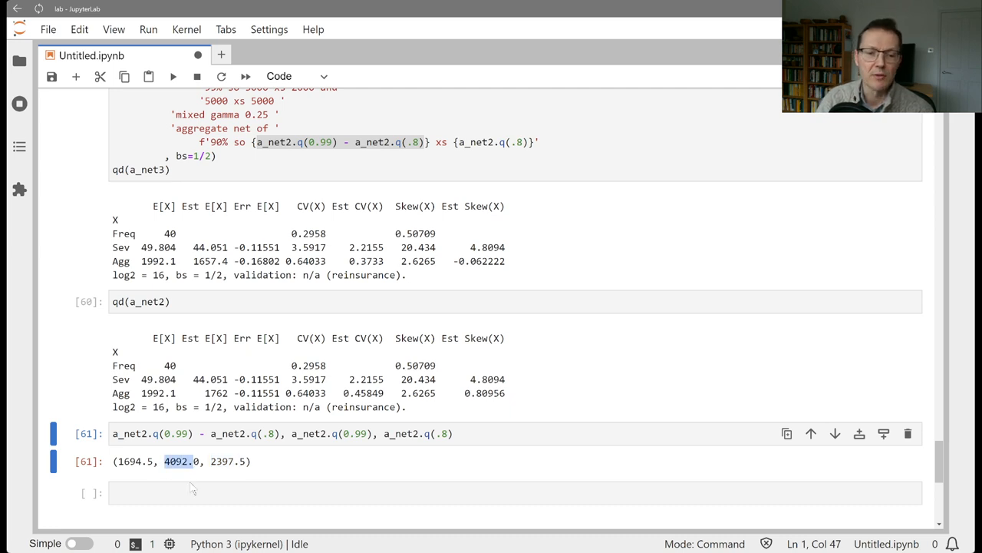
pyautogui.moveTo(130, 472)
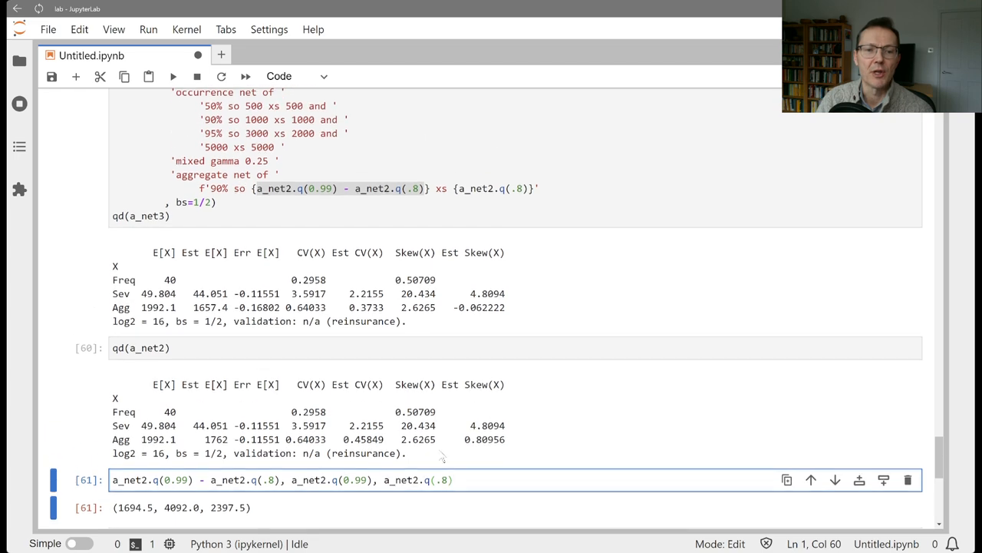
pyautogui.scroll(-3)
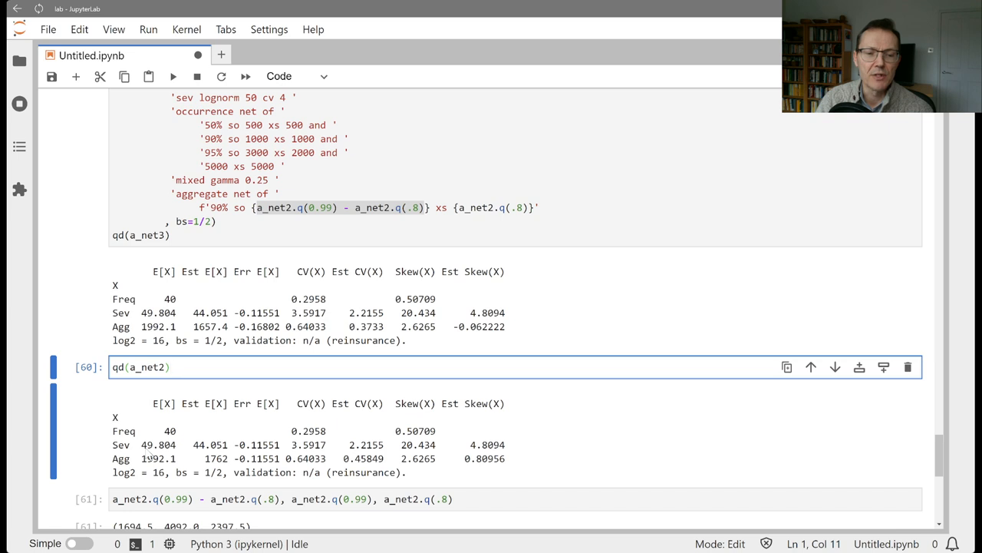
pyautogui.moveTo(198, 452)
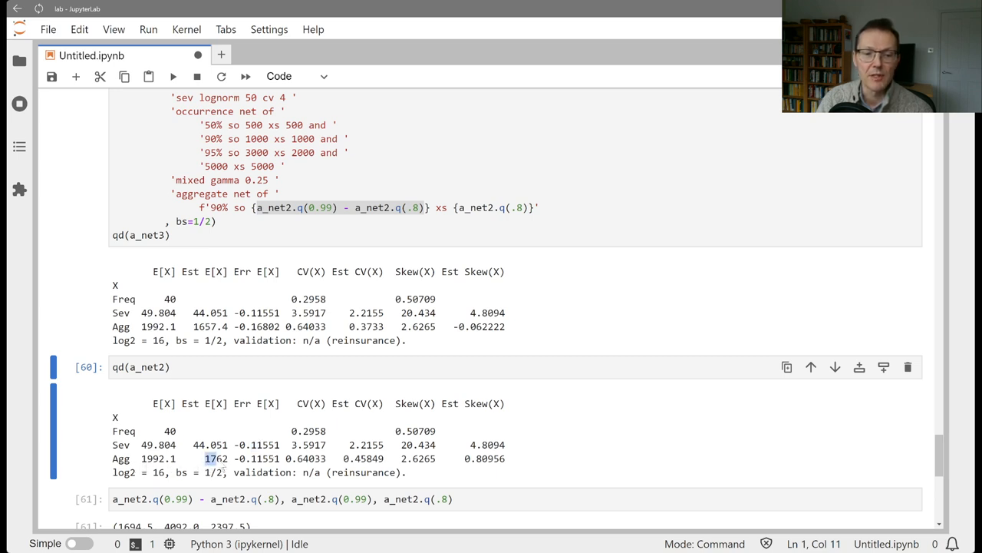
pyautogui.doubleClick(215, 458)
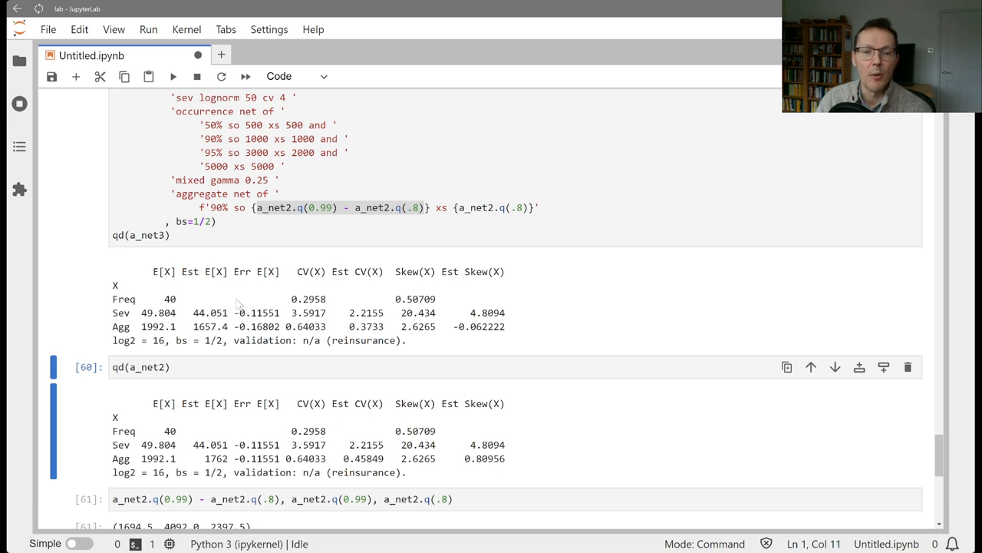
pyautogui.doubleClick(210, 326)
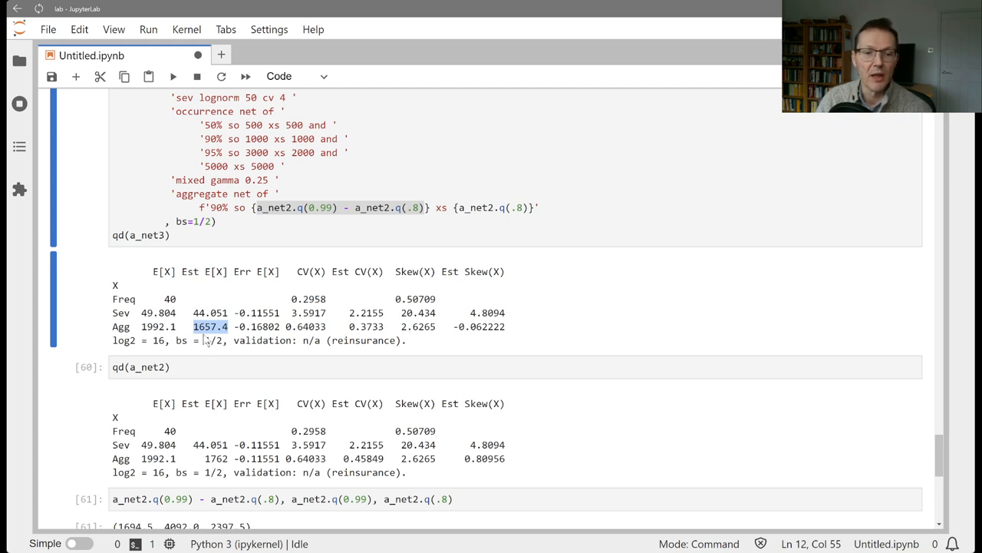
pyautogui.moveTo(241, 342)
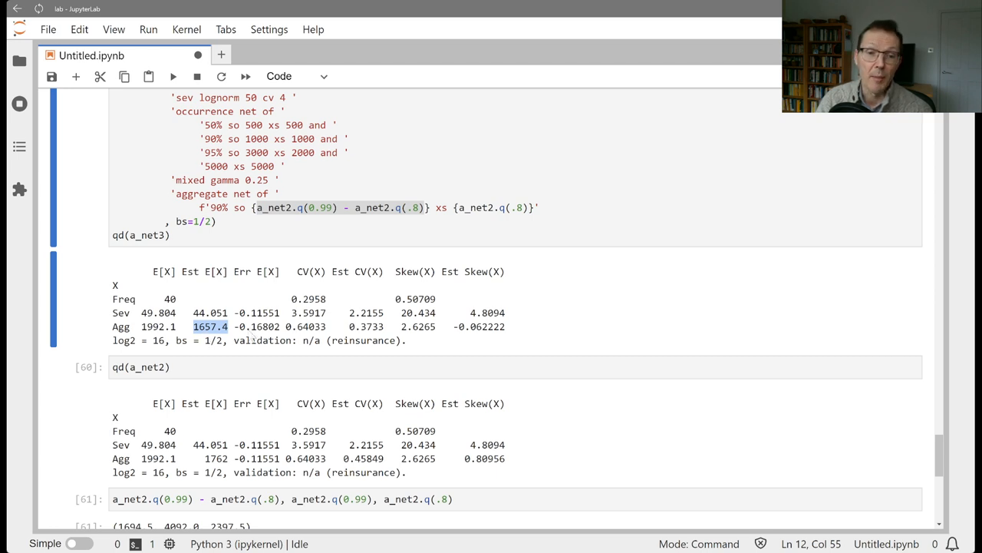
pyautogui.moveTo(319, 451)
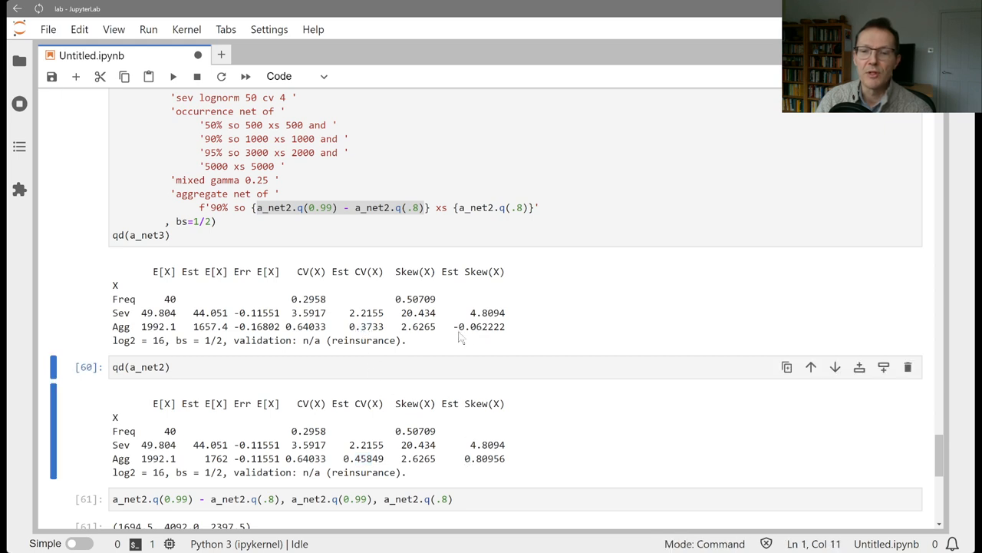
pyautogui.moveTo(475, 337)
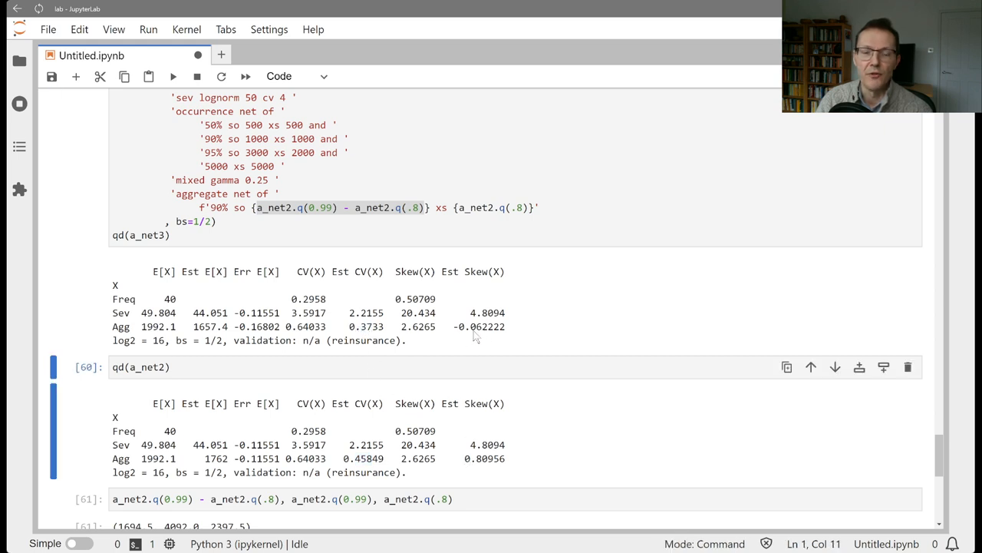
pyautogui.moveTo(430, 347)
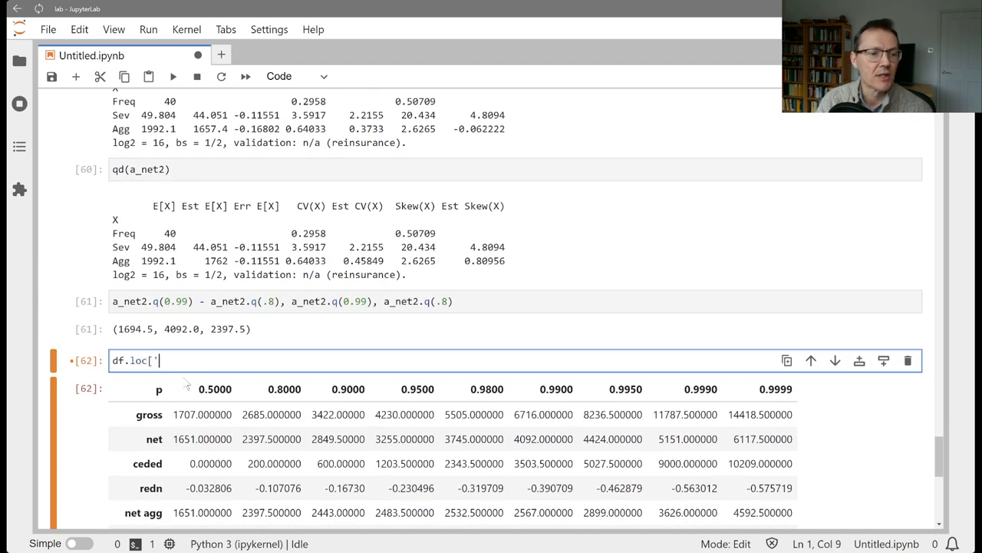
# - Set df.loc['net agg'] = [a_net3.q(p) for p in ps] and redisplay df
pyautogui.write("net agg'")
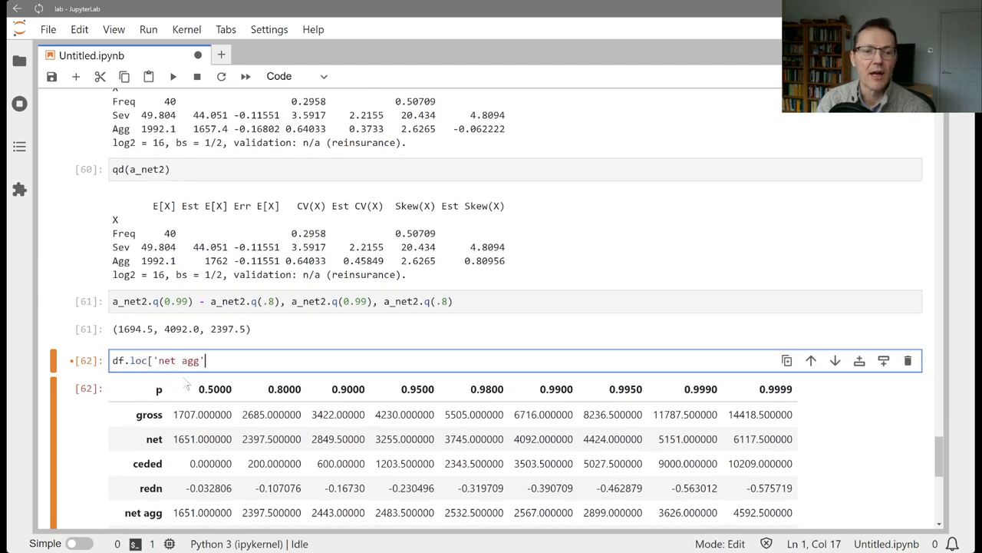
pyautogui.write('=')
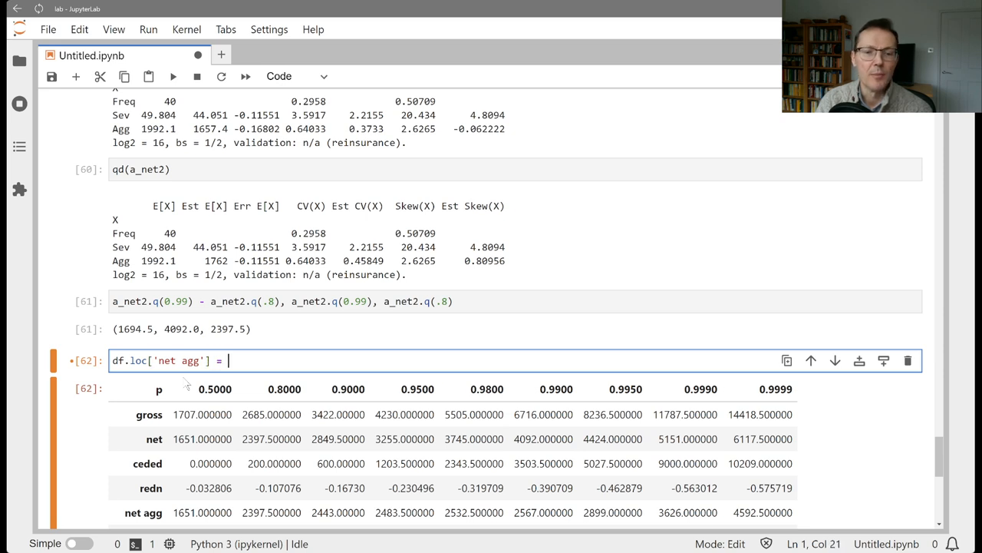
pyautogui.write('[a_n')
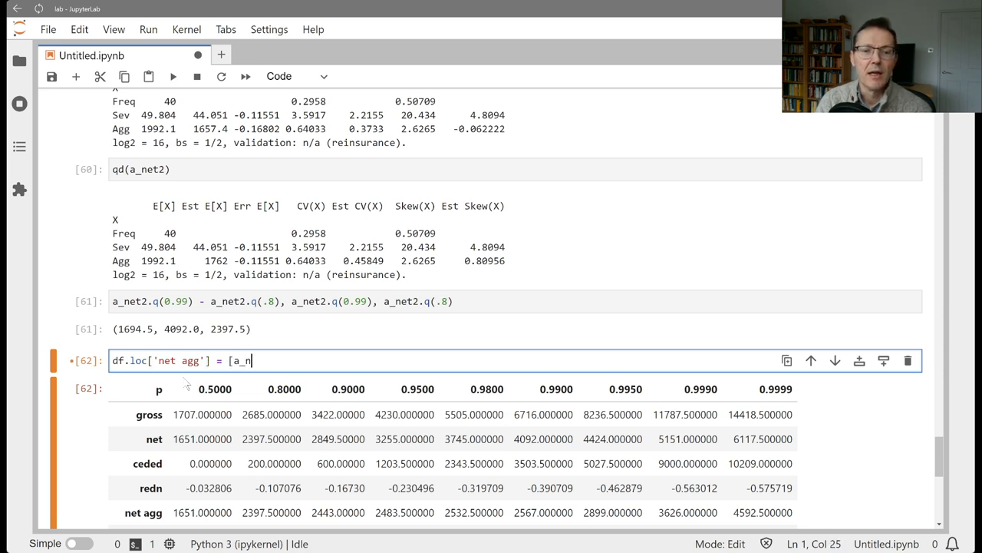
pyautogui.write('et3.q(p)')
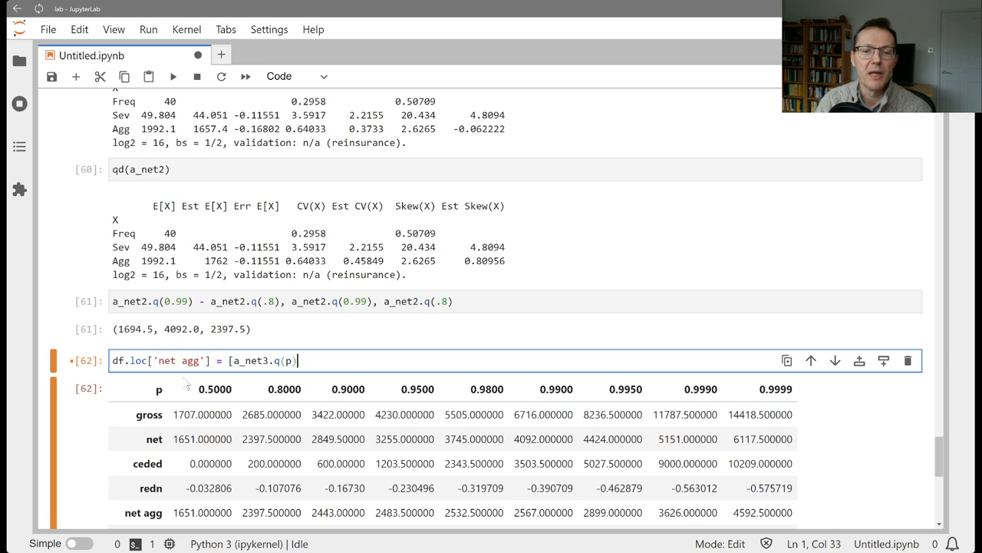
pyautogui.write('for')
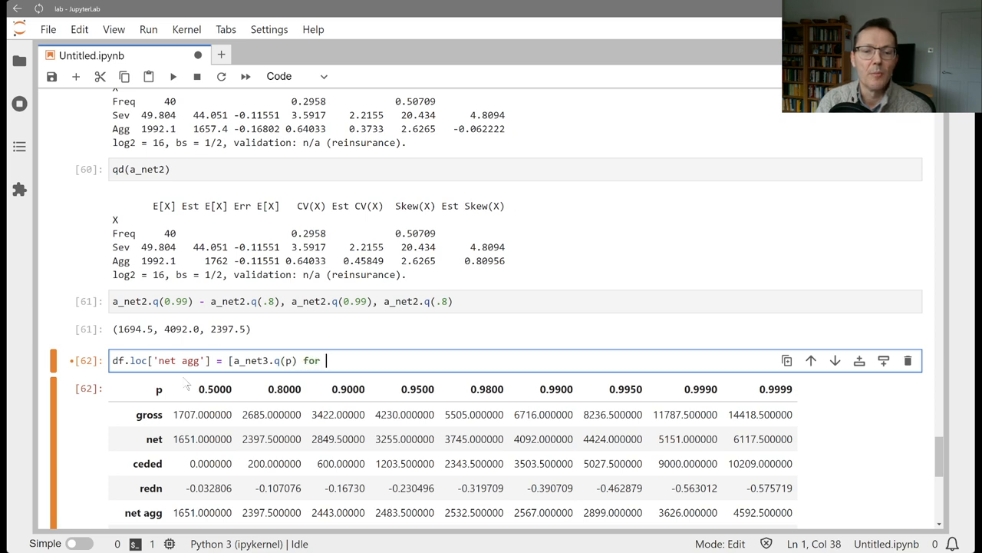
pyautogui.write('p in ps')
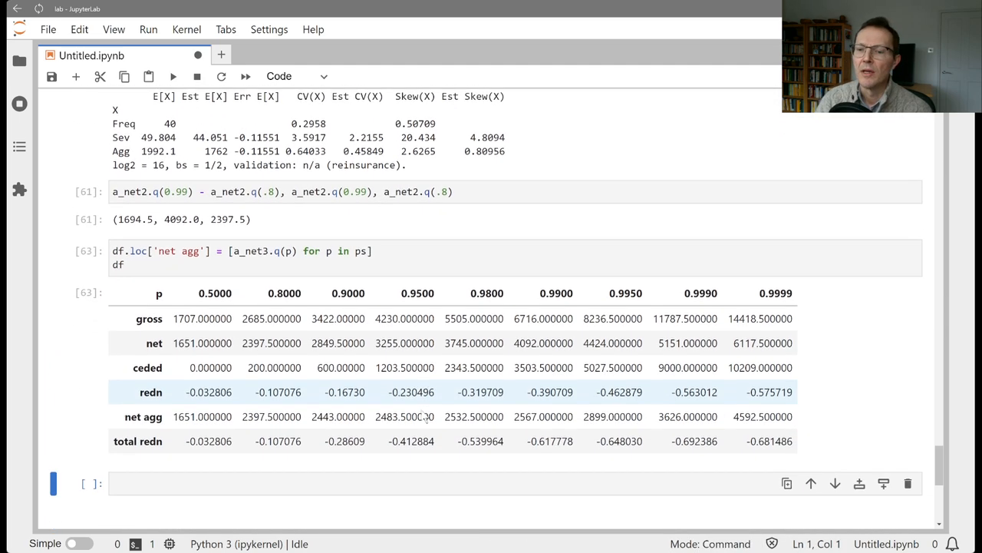
pyautogui.scroll(-3)
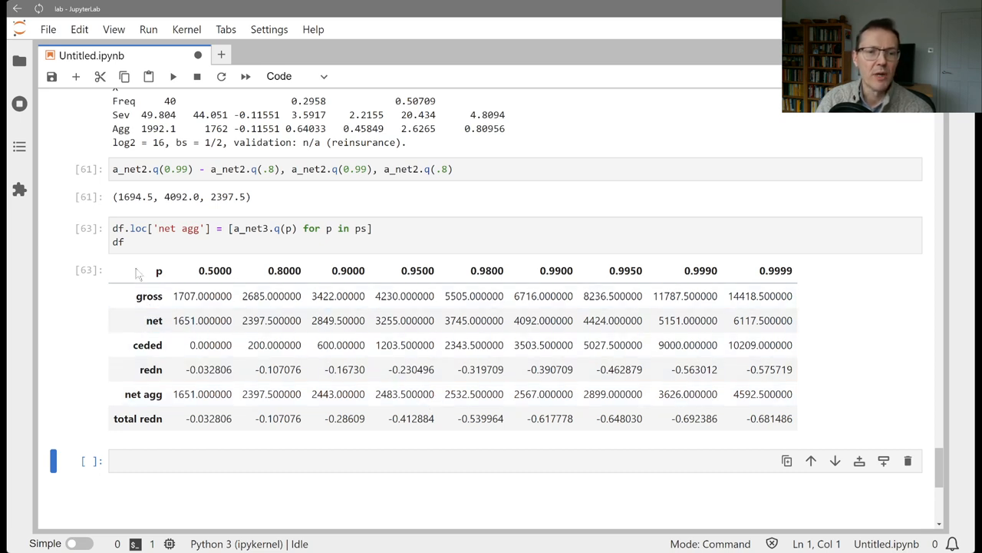
pyautogui.click(231, 228)
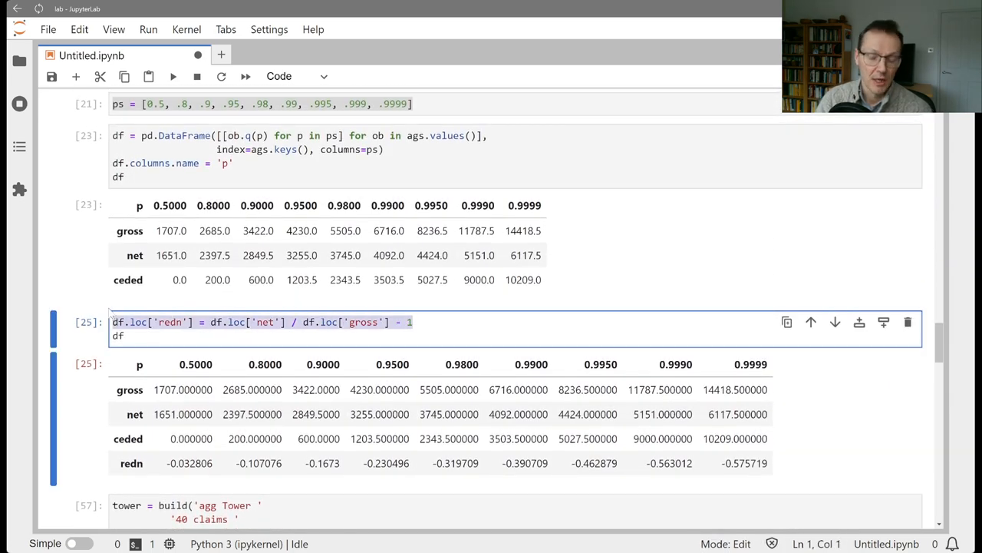
# - Add df.loc['total redn'] as net agg over gross minus one, then redisplay df
pyautogui.scroll(-3)
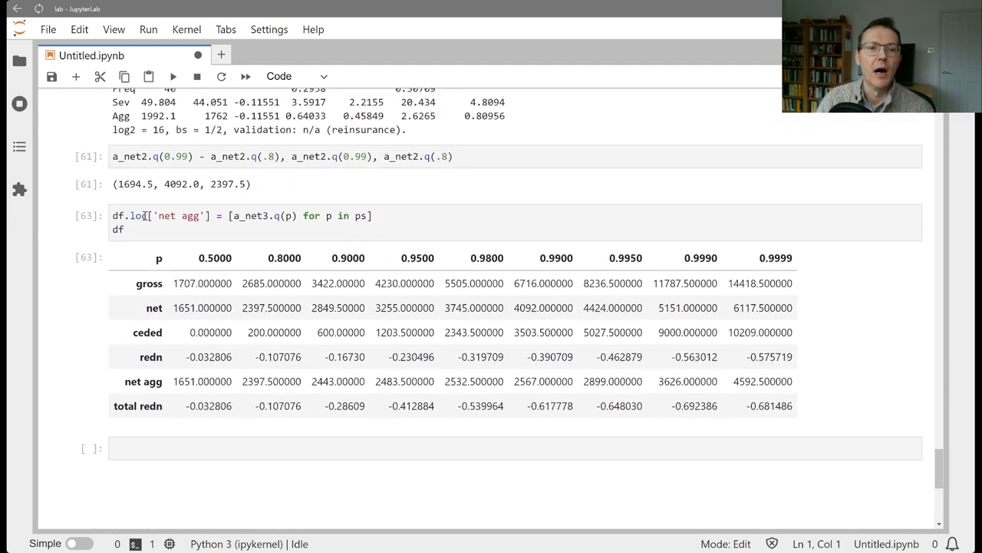
pyautogui.write("df.loc['redn'] = df.loc['net'] / df.loc['gross'] - 1")
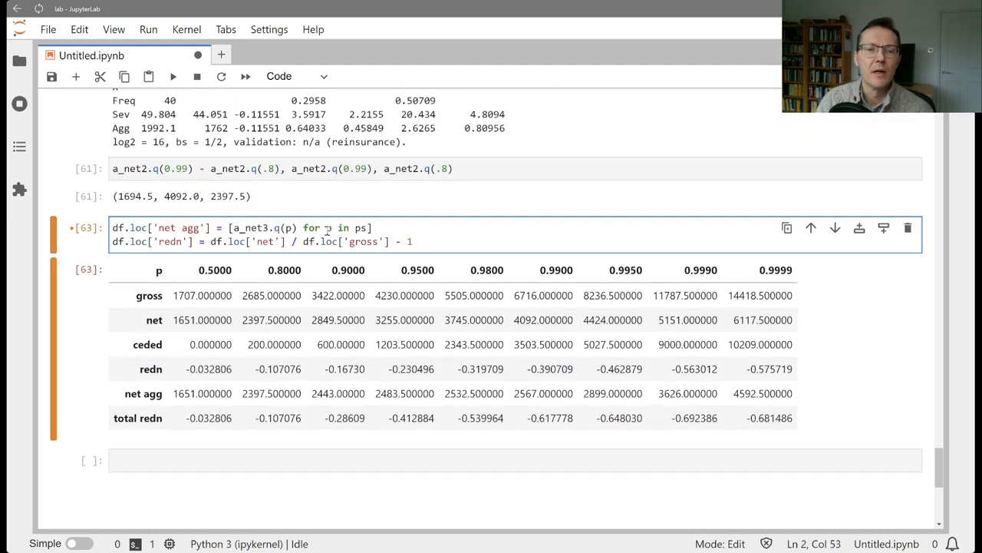
pyautogui.write('df')
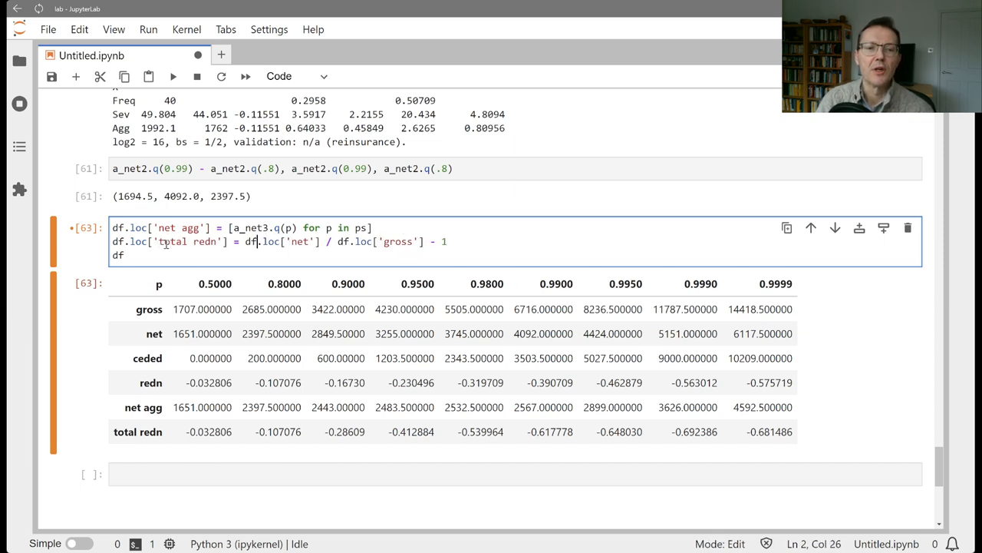
pyautogui.write('a')
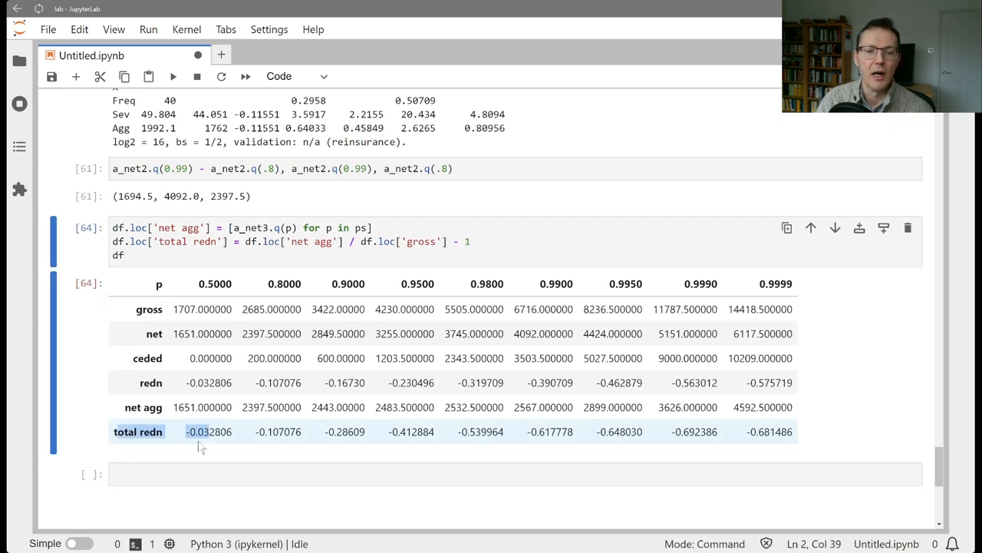
pyautogui.moveTo(545, 445)
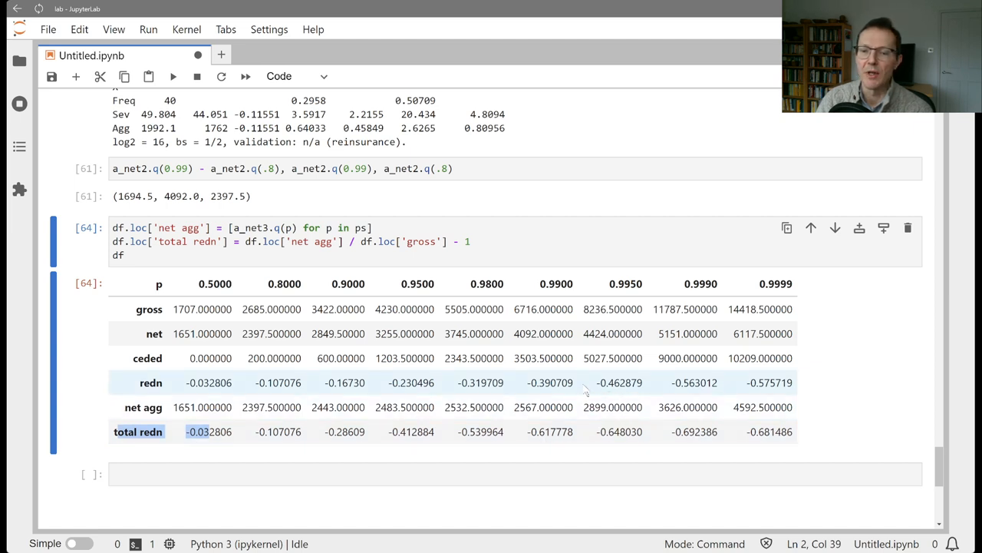
pyautogui.moveTo(600, 444)
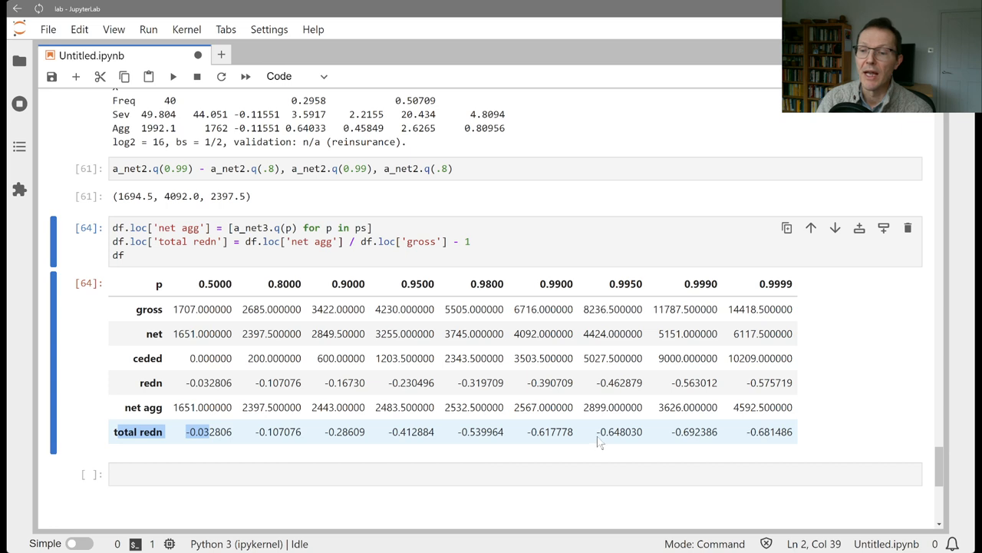
pyautogui.moveTo(625, 443)
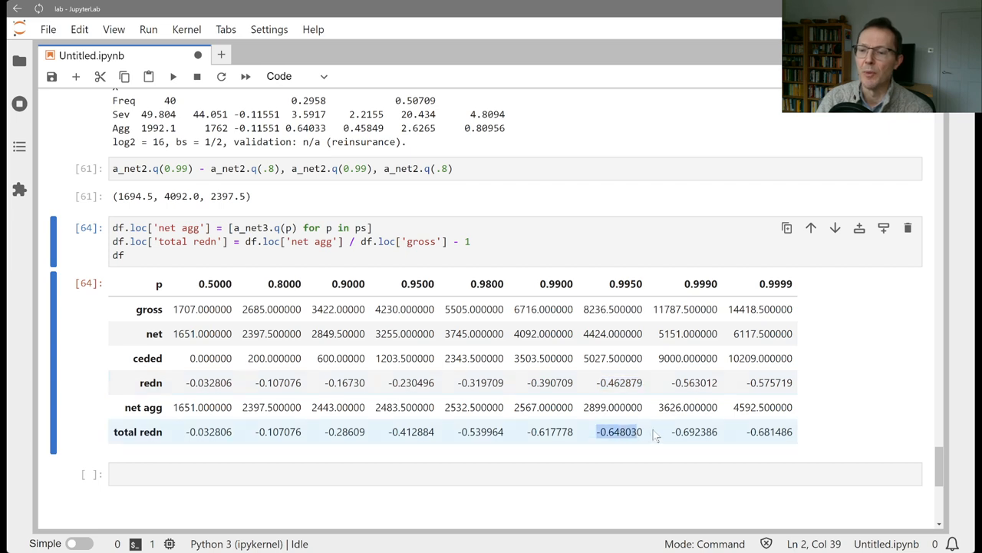
pyautogui.moveTo(752, 457)
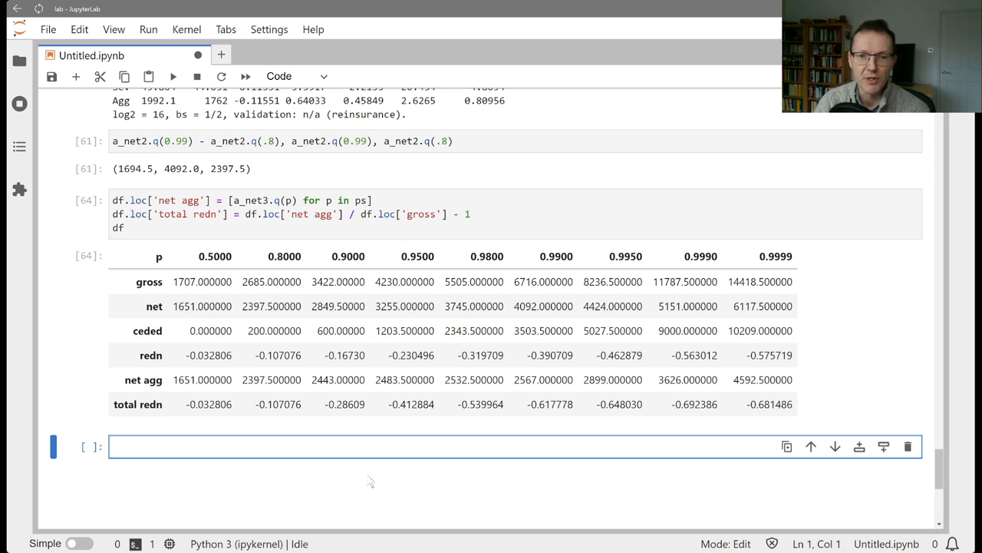
# - Loop over a, a_net2, a_net3 plotting each density_total with label=x.name
pyautogui.write('f')
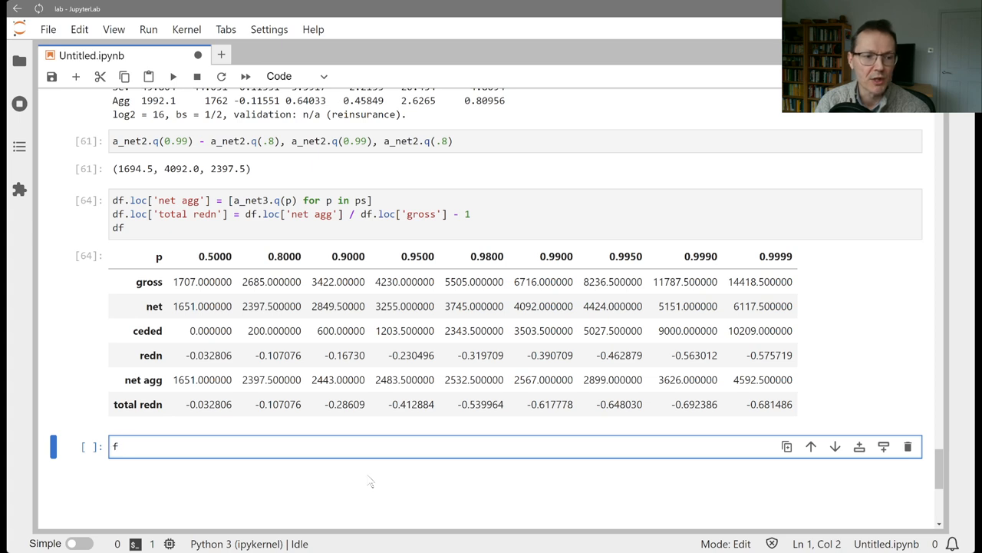
pyautogui.write('or x [a')
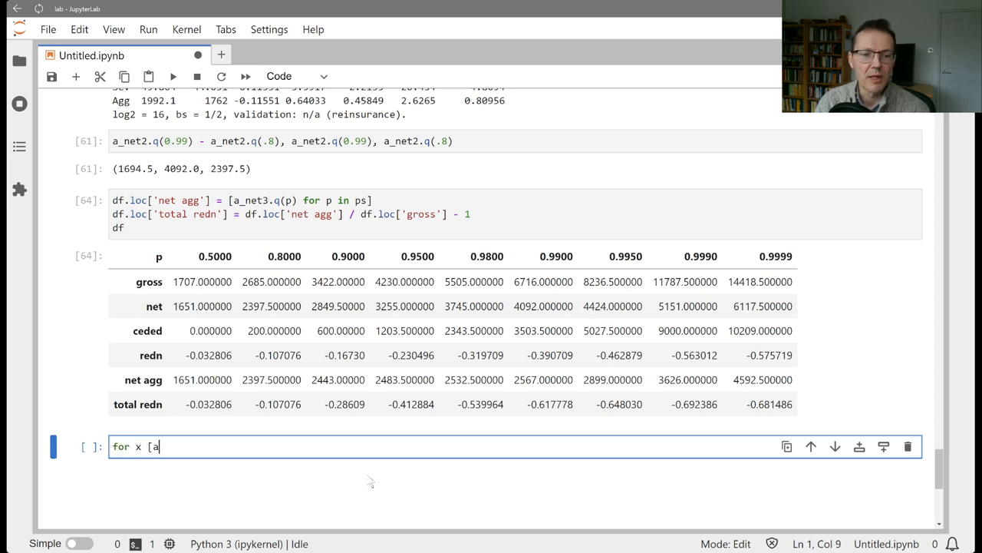
pyautogui.write(', a_net')
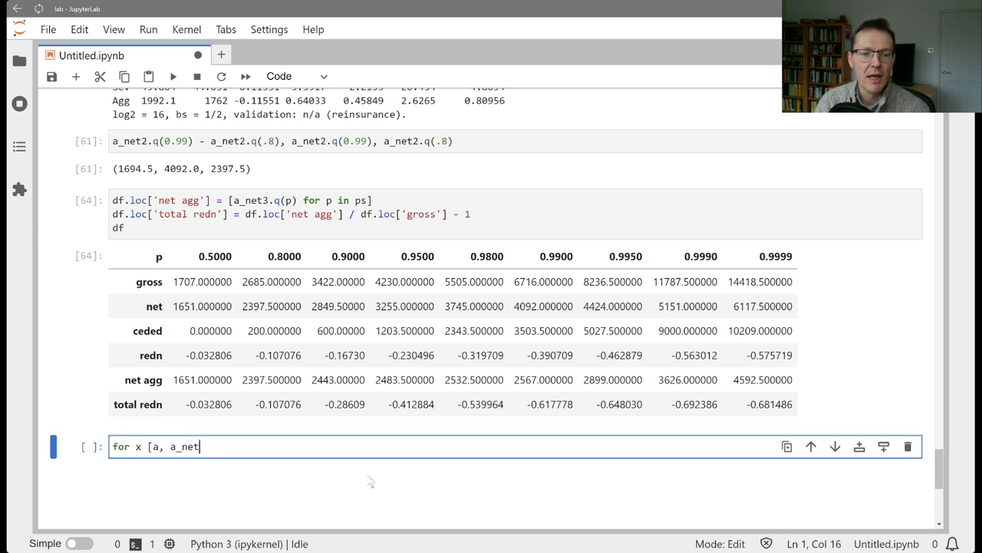
pyautogui.write('2,')
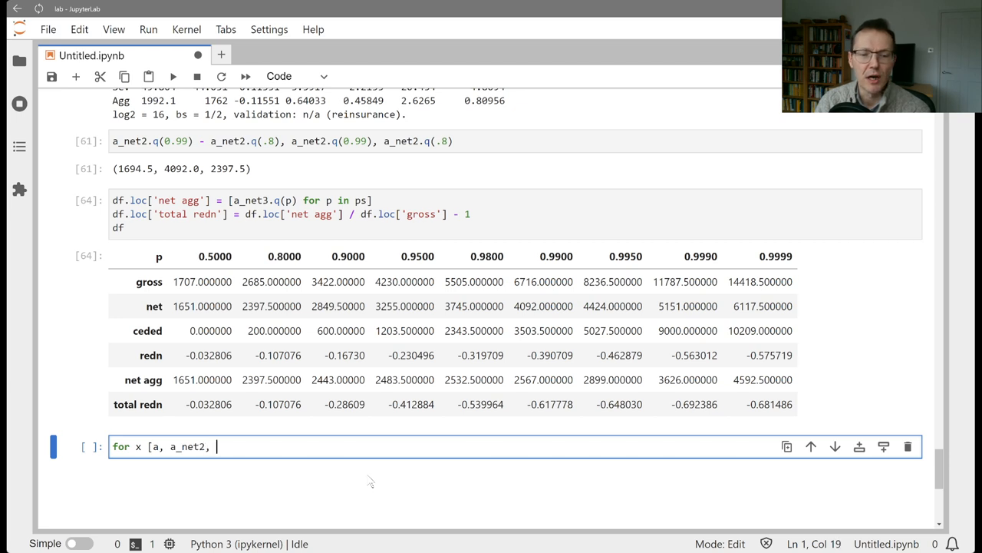
pyautogui.write('a_net3]:')
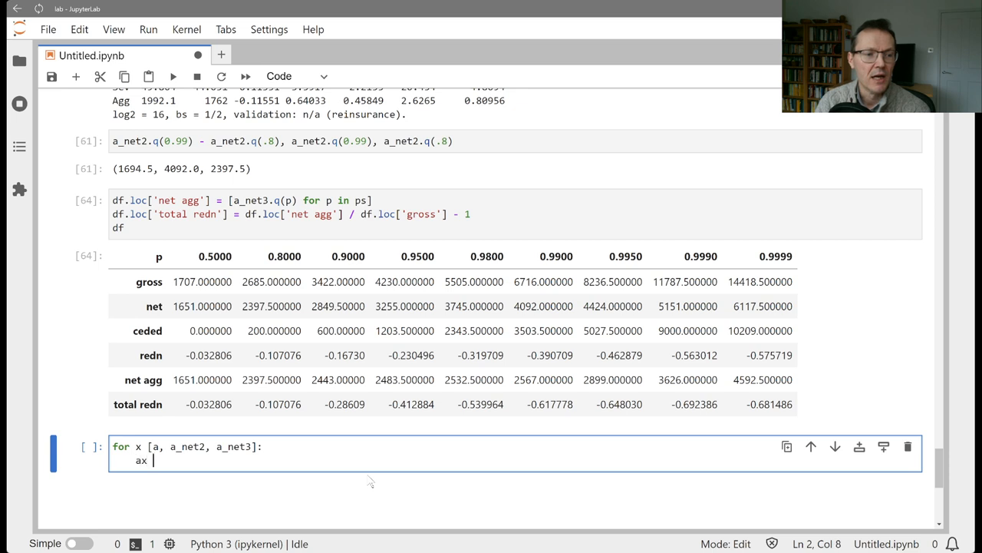
pyautogui.write('= x.')
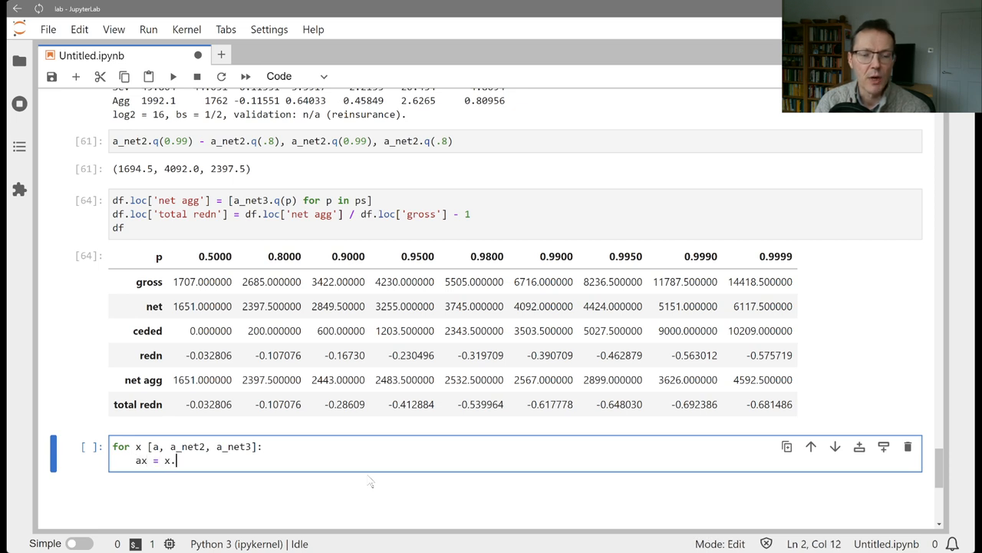
pyautogui.write('density_df.p_t')
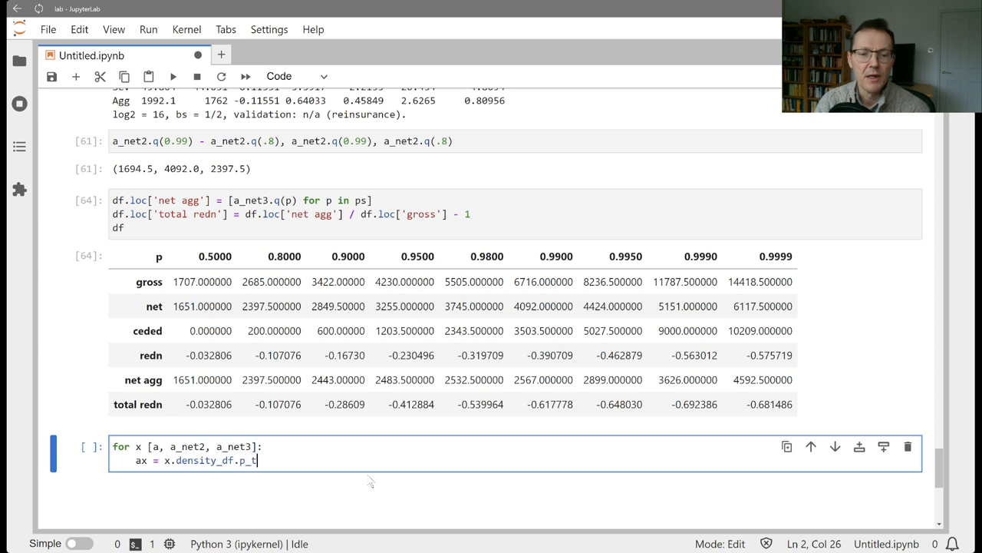
pyautogui.write('otal.plot(')
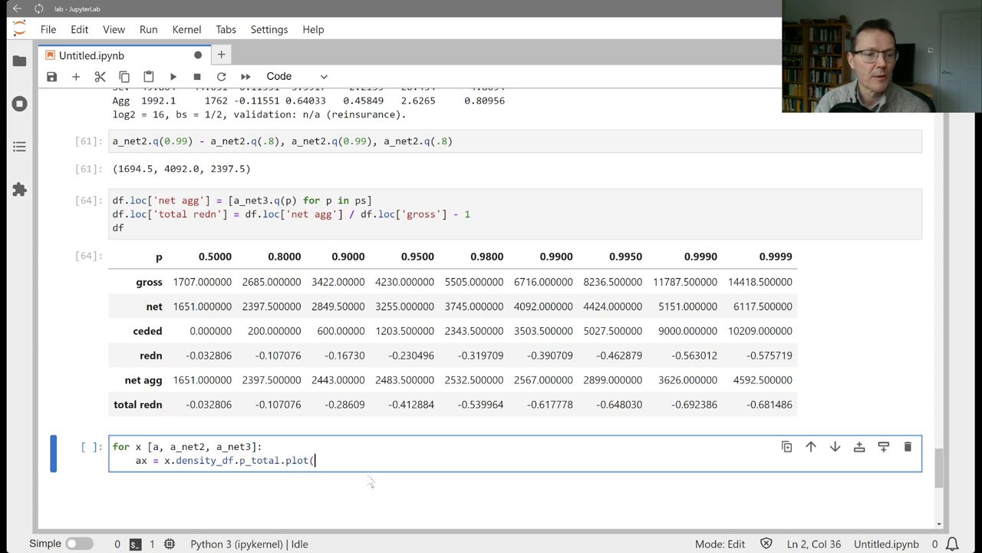
pyautogui.write(')')
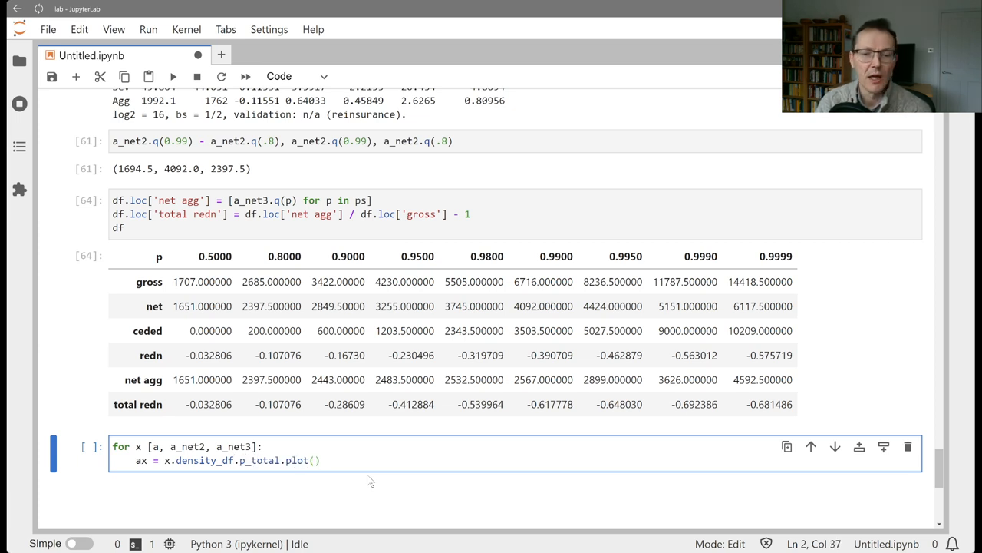
pyautogui.write('label=')
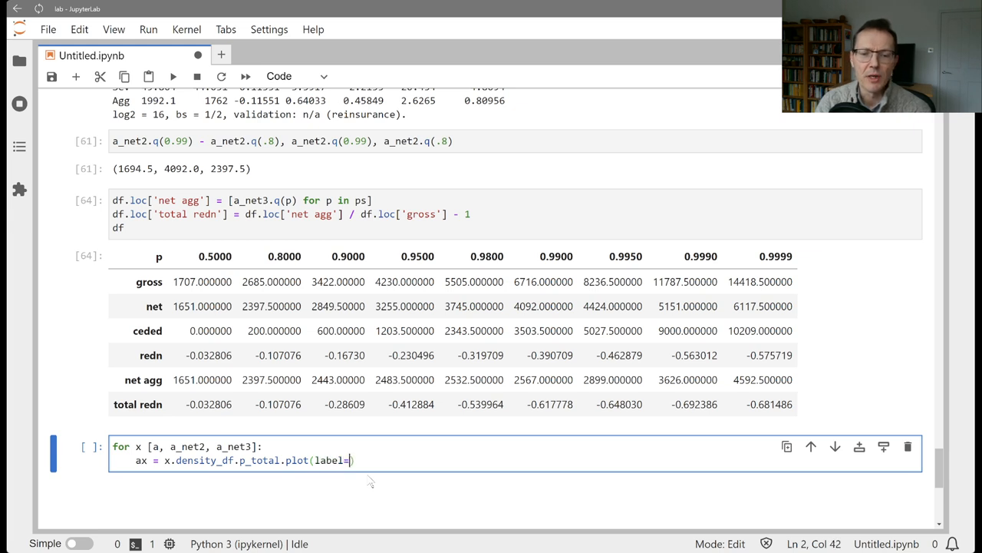
pyautogui.write('a')
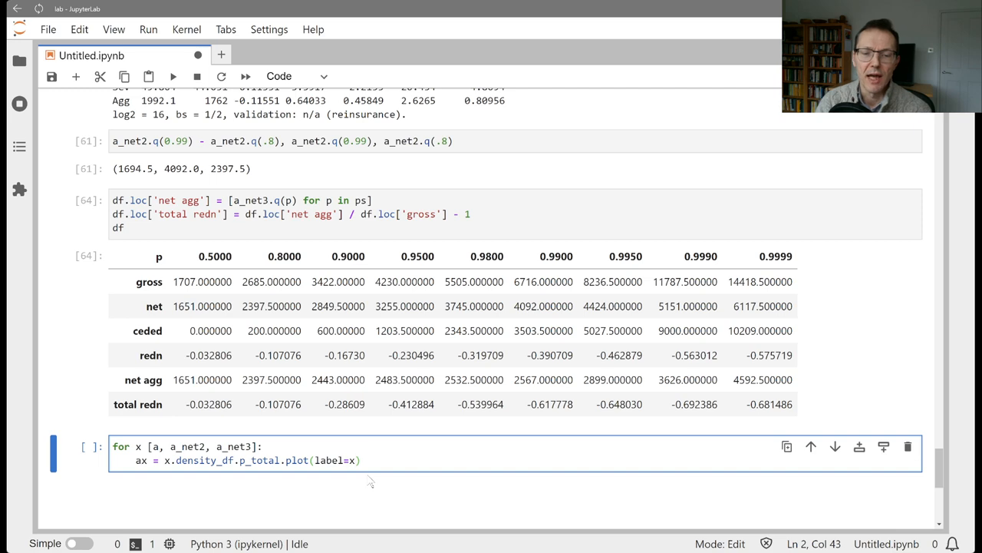
pyautogui.write('.name')
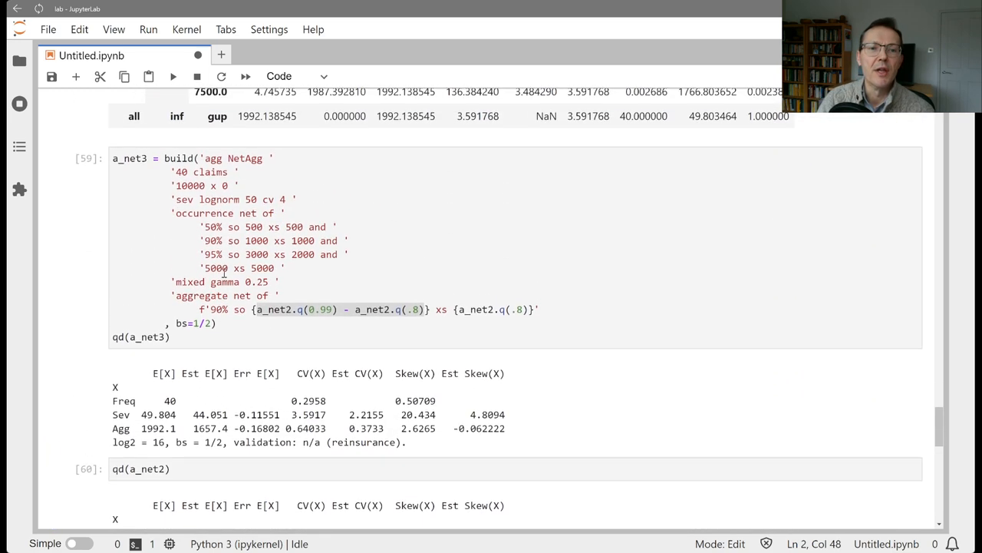
# - Add ax.legend(); and run the cell to draw the density chart
pyautogui.scroll(-3)
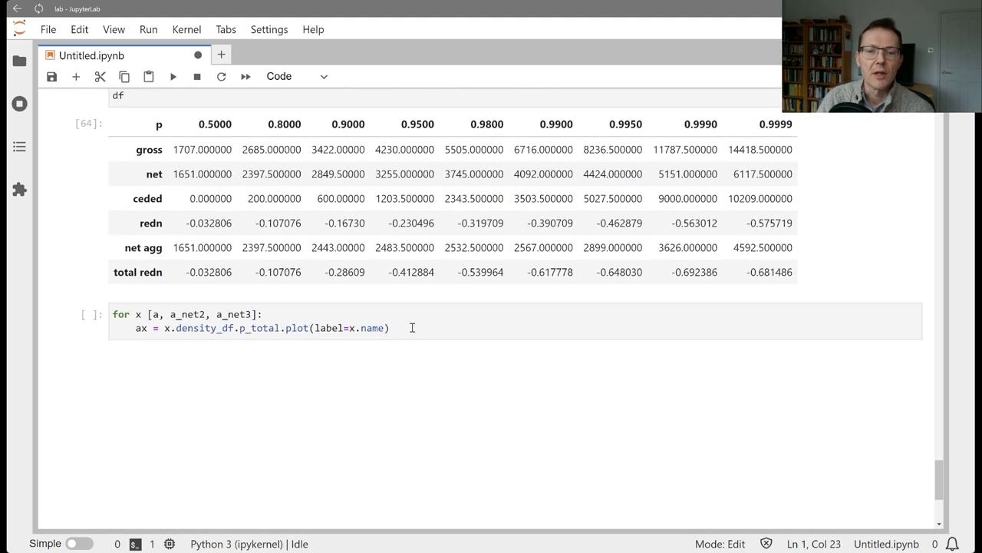
pyautogui.press('enter')
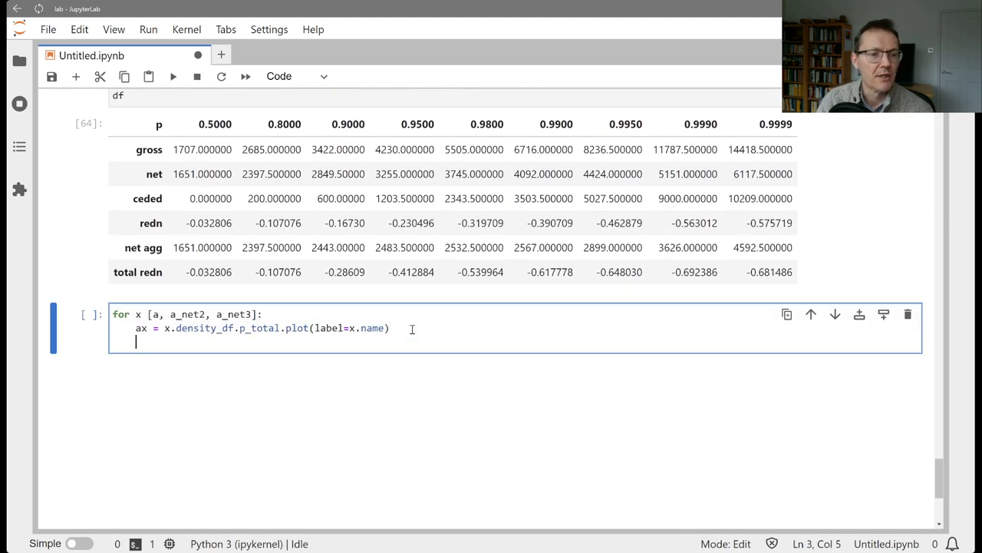
pyautogui.write('ax')
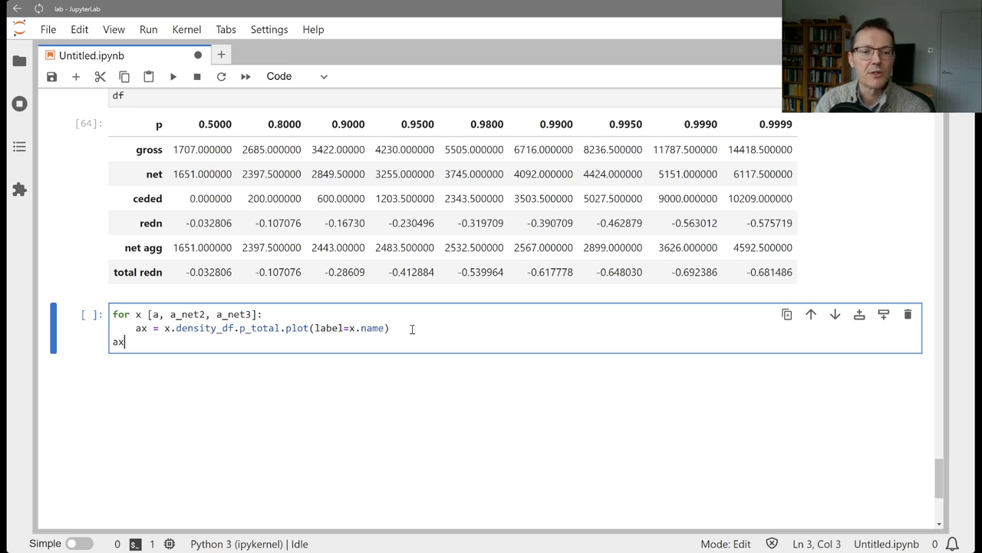
pyautogui.write('.legend()')
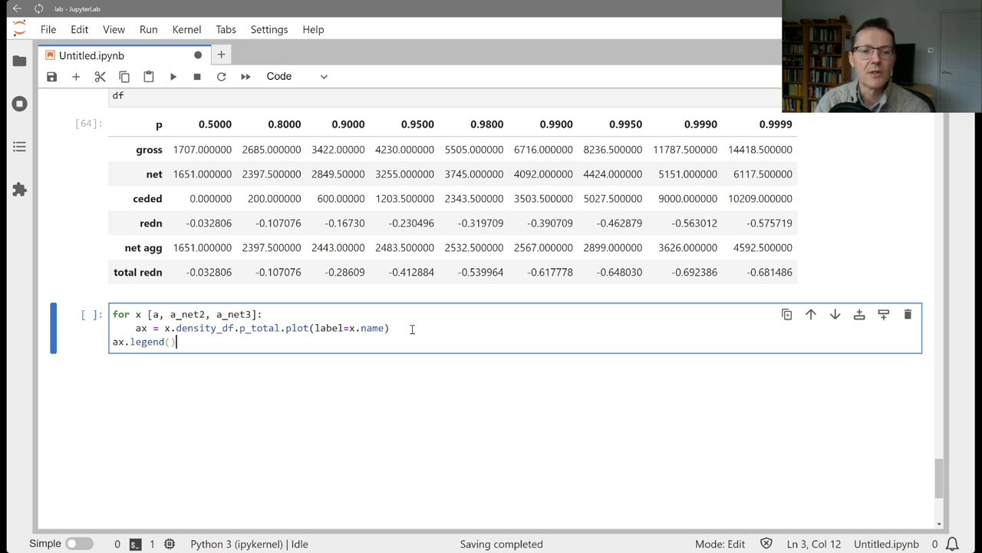
pyautogui.write(';')
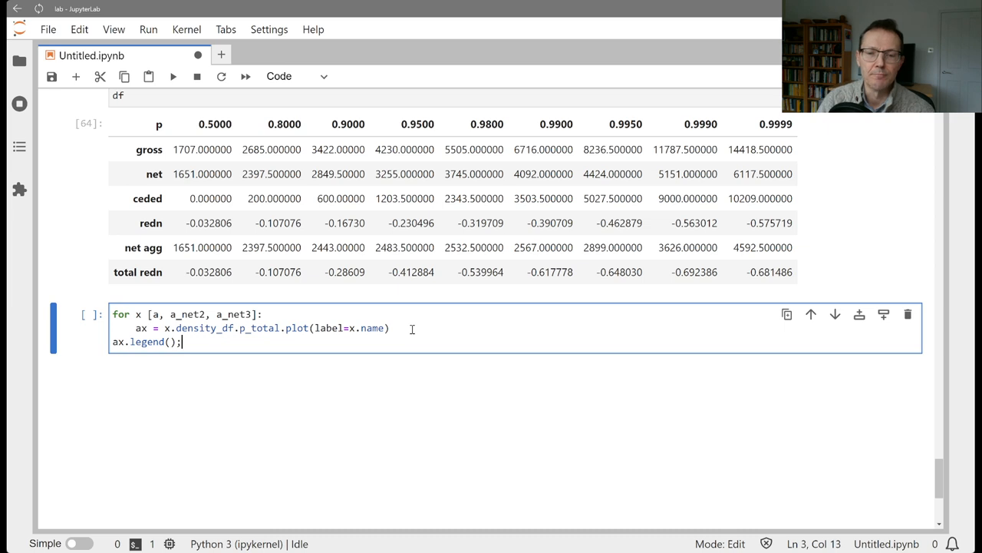
pyautogui.press('shift+enter')
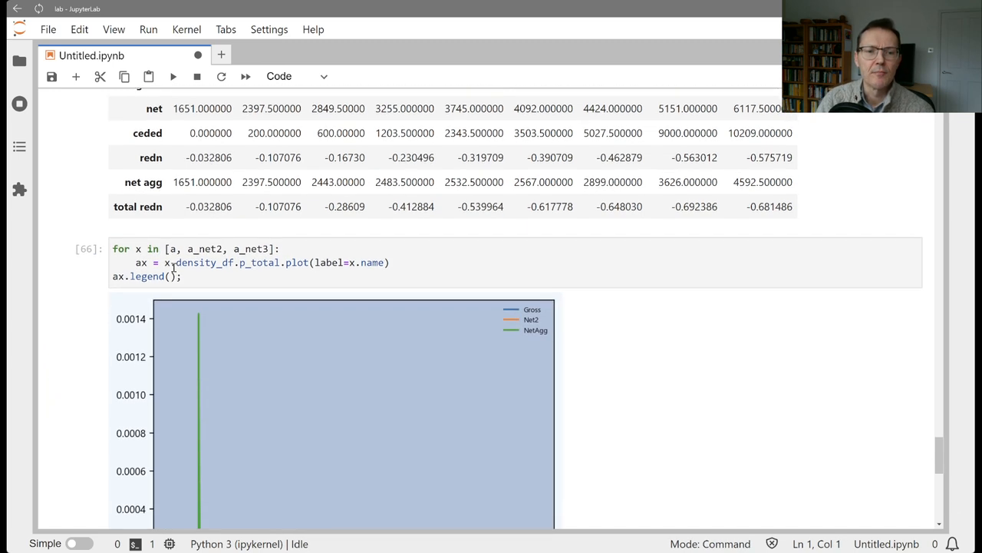
# - Highlight the density plotting expression and the ax variable in the chart code
pyautogui.doubleClick(194, 262)
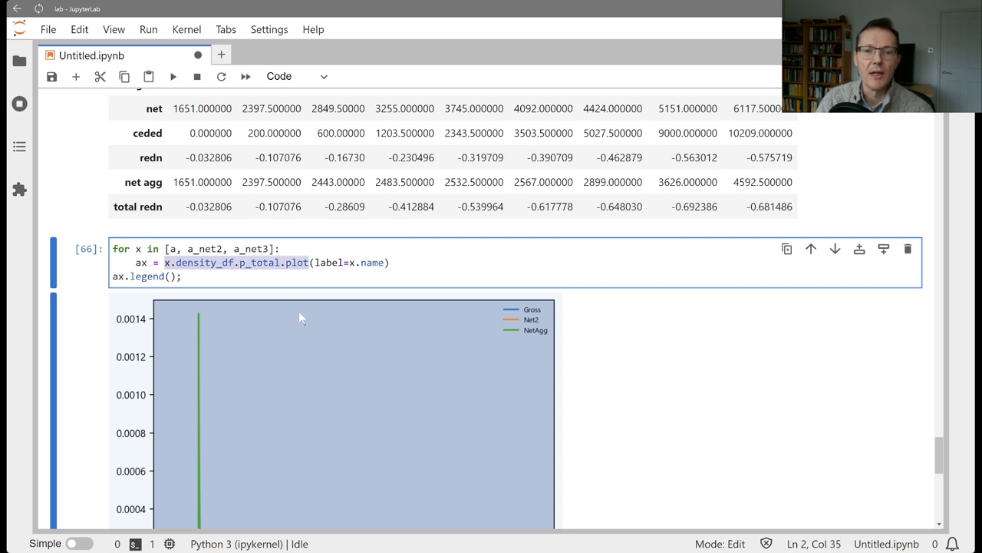
pyautogui.moveTo(297, 313)
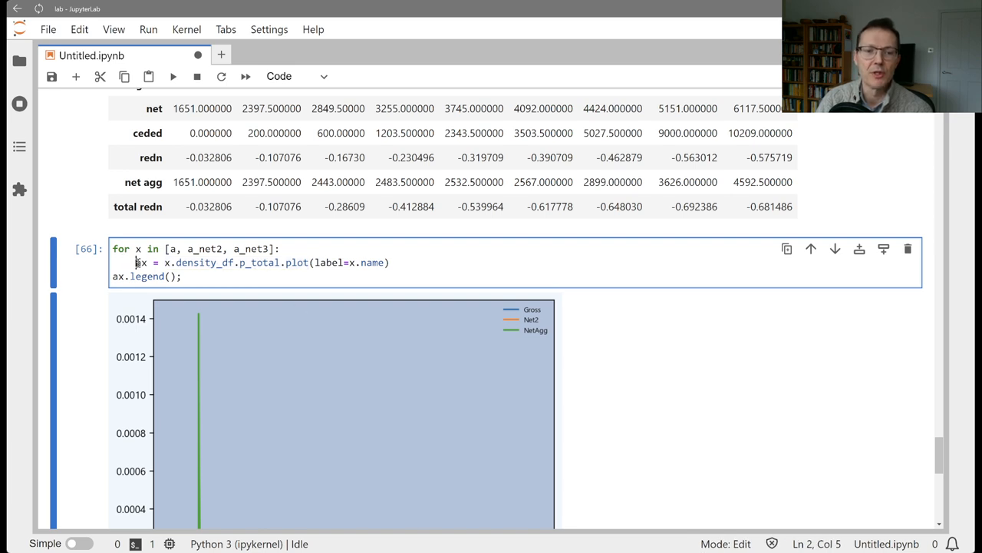
pyautogui.doubleClick(141, 263)
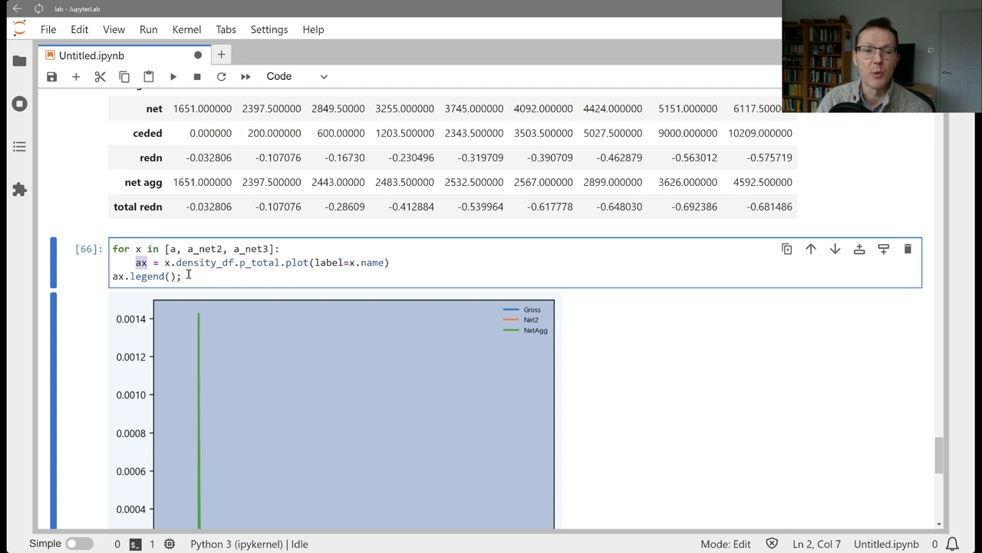
pyautogui.scroll(-3)
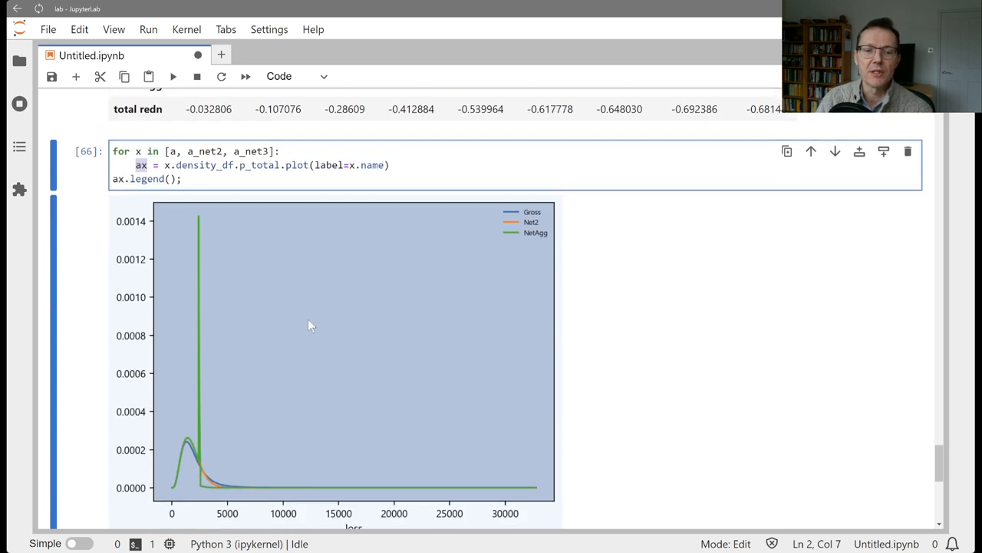
pyautogui.scroll(-3)
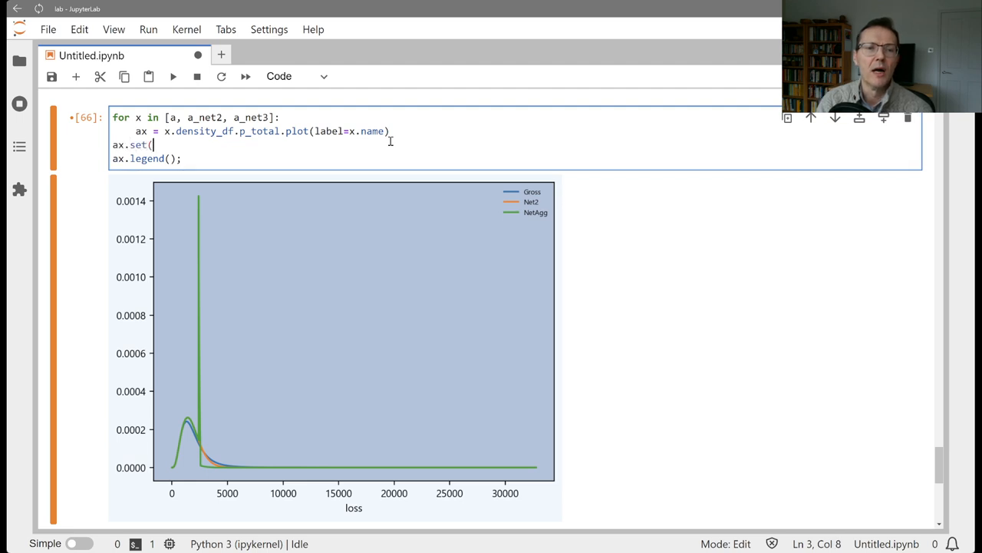
pyautogui.write('ylim')
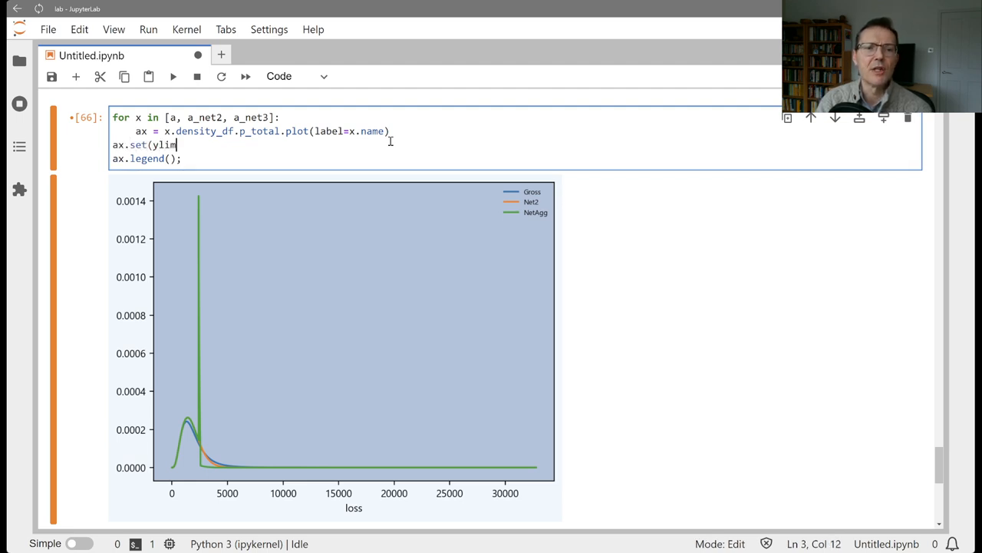
pyautogui.write('=')
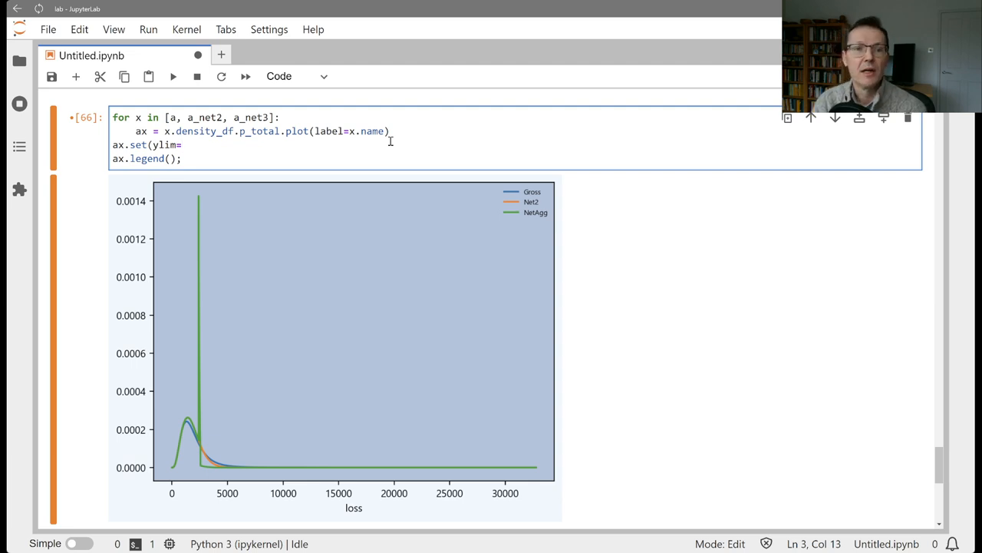
pyautogui.write('[')
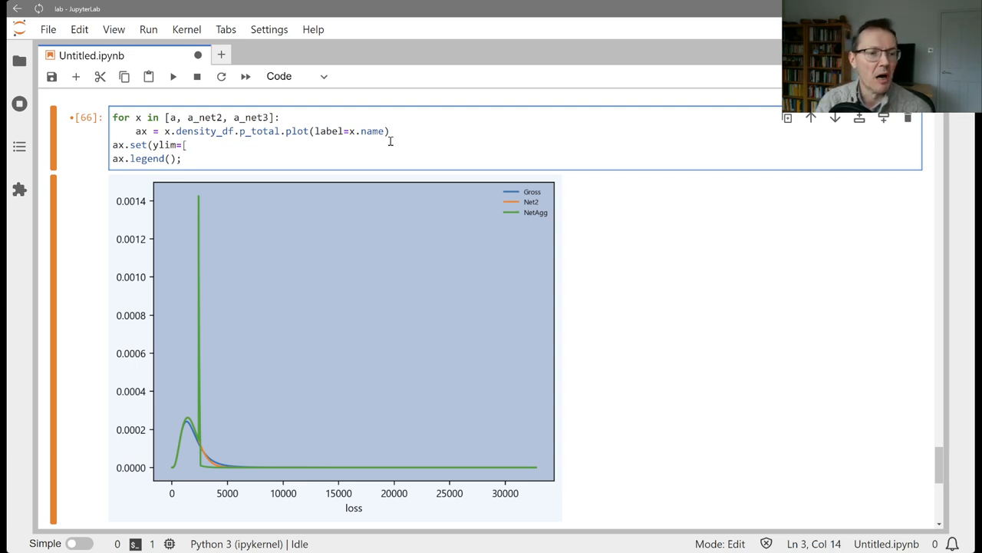
pyautogui.write('-0')
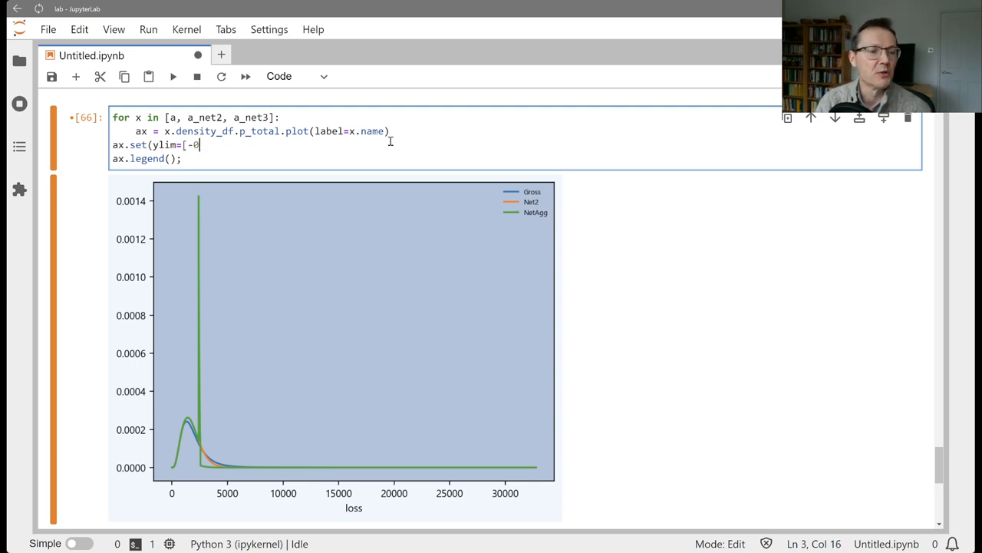
pyautogui.write('.00001, 0.0004')
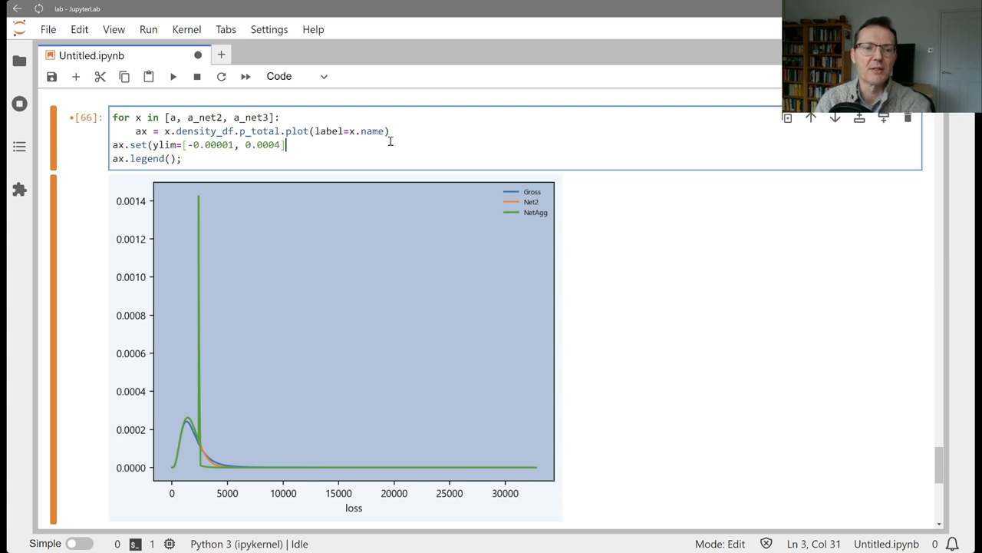
pyautogui.moveTo(204, 439)
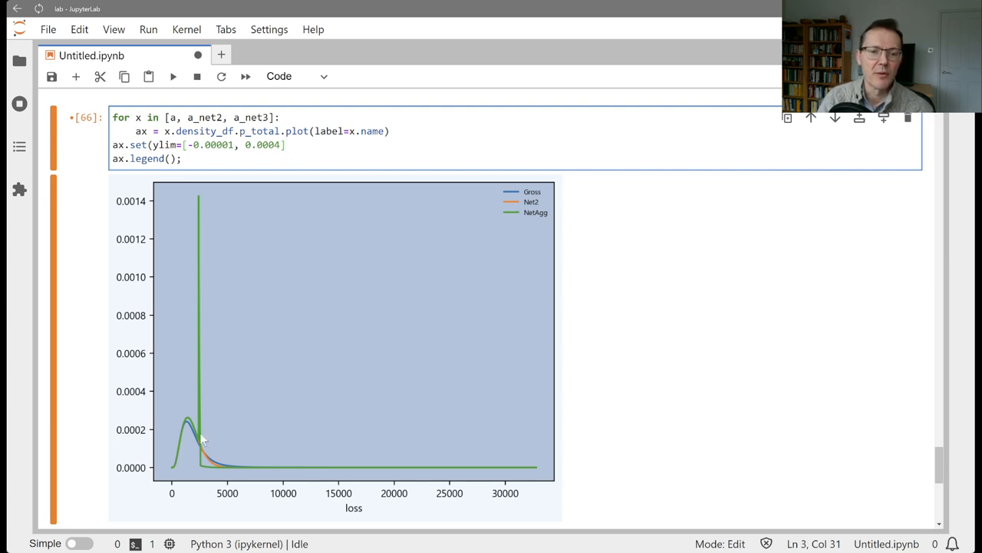
pyautogui.moveTo(205, 435)
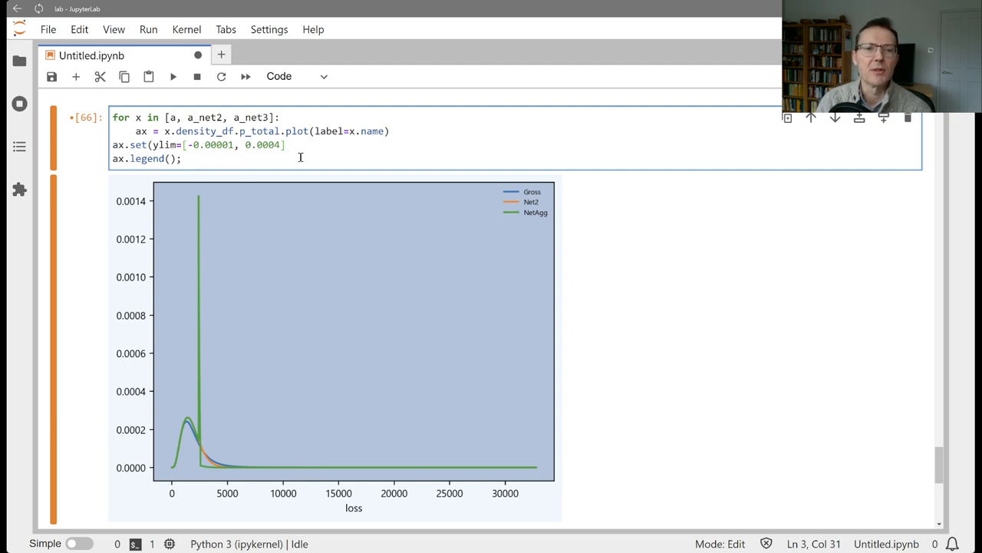
pyautogui.write(', xlim')
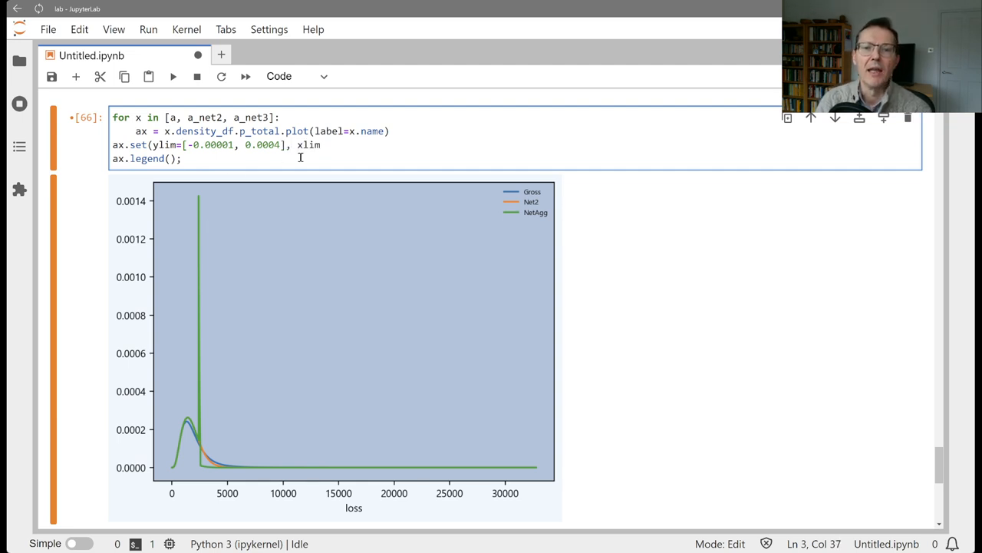
pyautogui.write('=[0,')
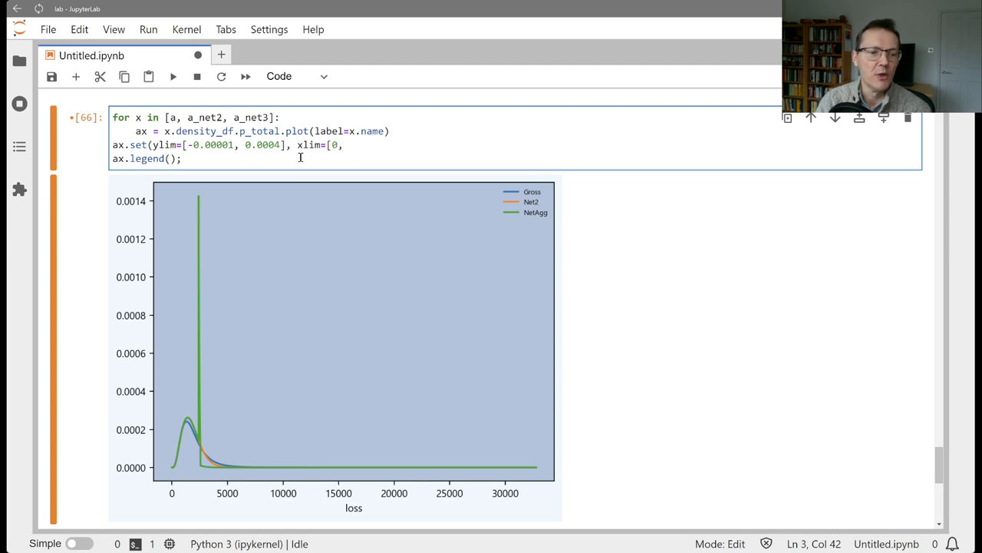
pyautogui.write('a.q')
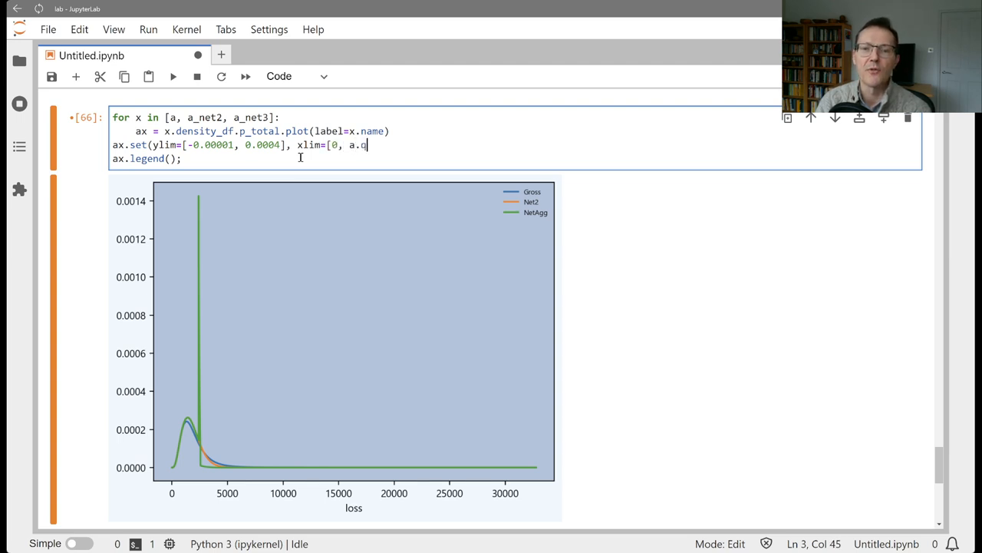
pyautogui.write('(0.999')
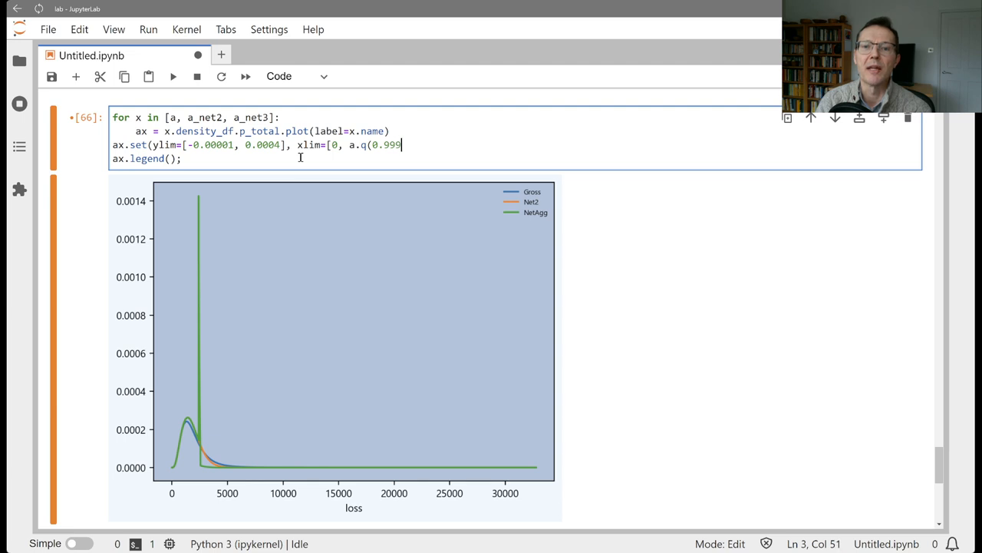
pyautogui.write(')]);')
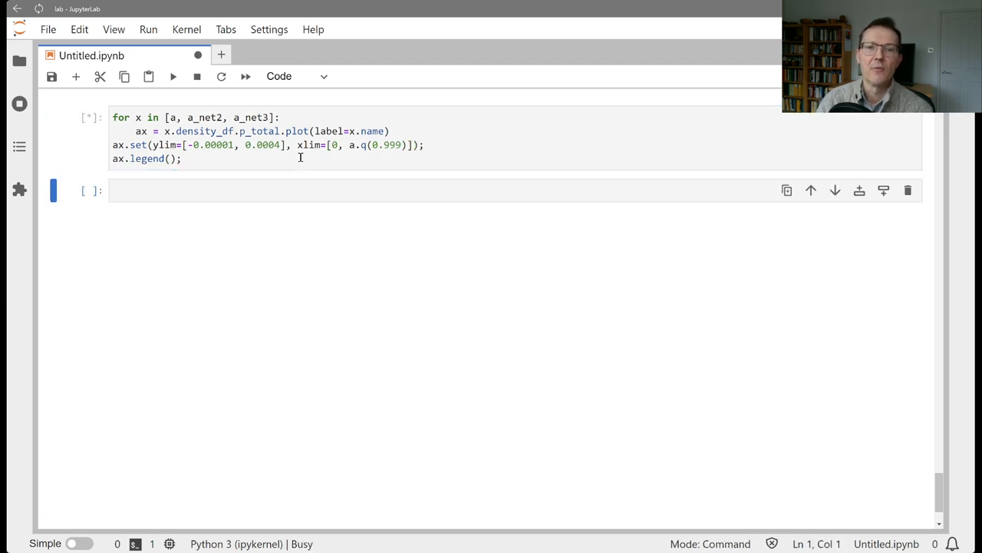
pyautogui.click(173, 76)
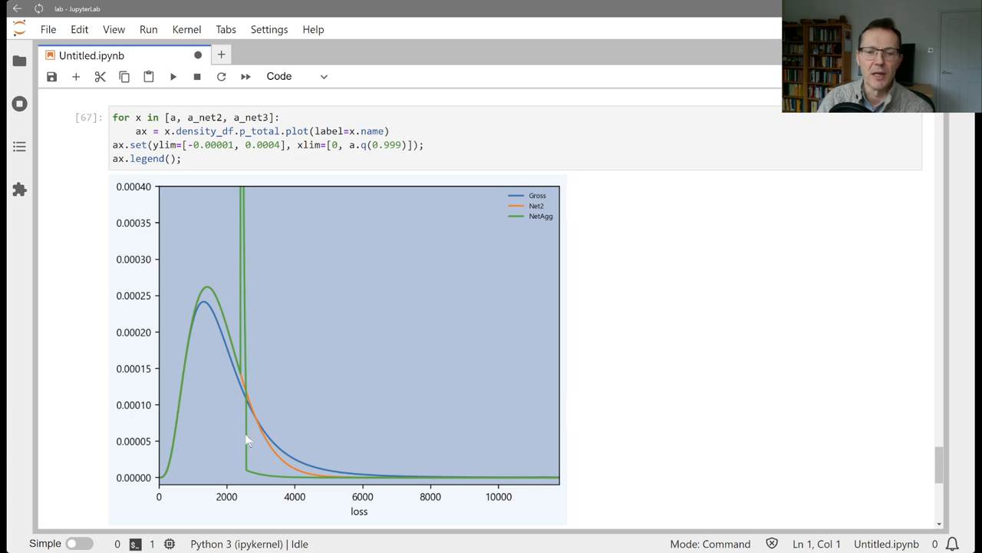
pyautogui.moveTo(282, 513)
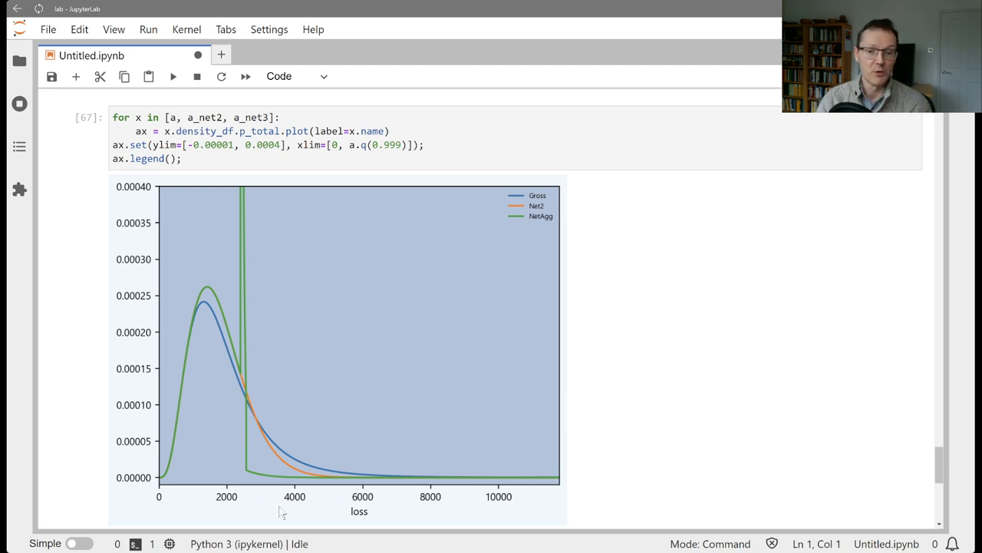
pyautogui.moveTo(281, 470)
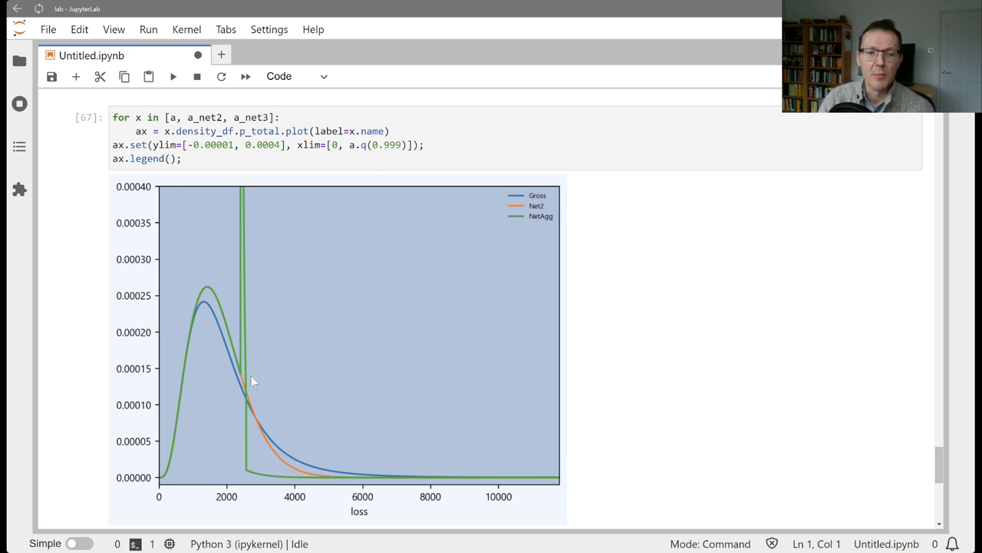
pyautogui.moveTo(246, 337)
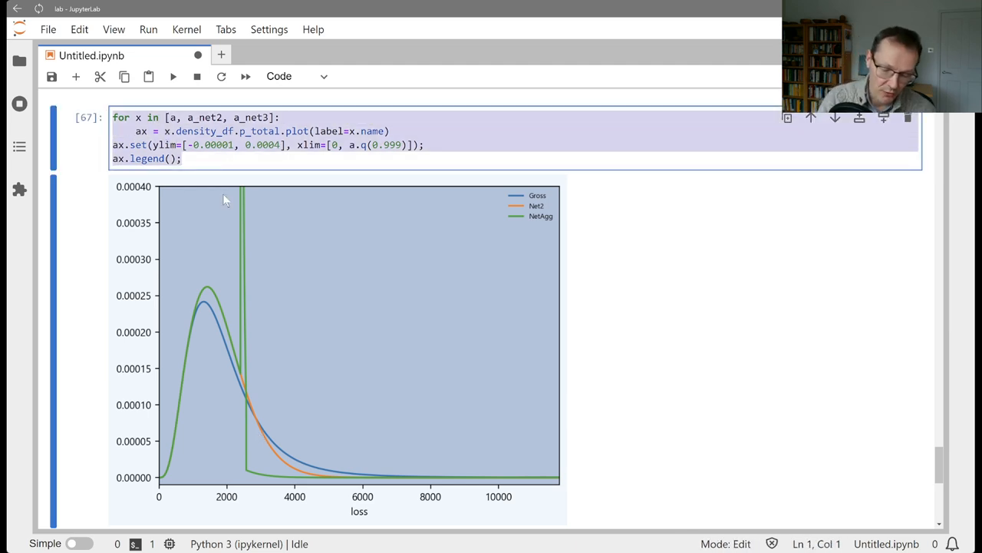
# - Replace the plot's ylim with yscale='log' to redraw the Gross, Net2, NetAgg densities, and save
pyautogui.scroll(-3)
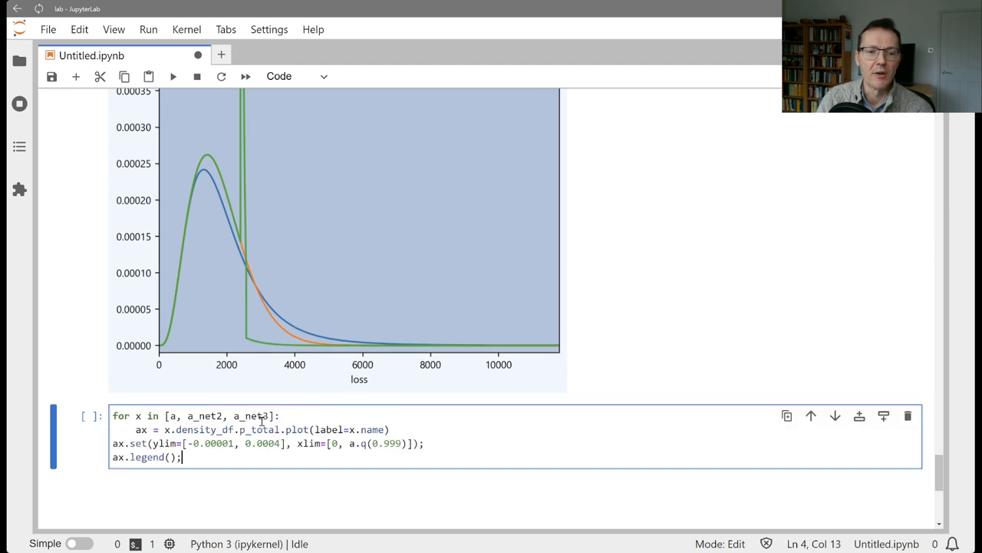
pyautogui.scroll(-3)
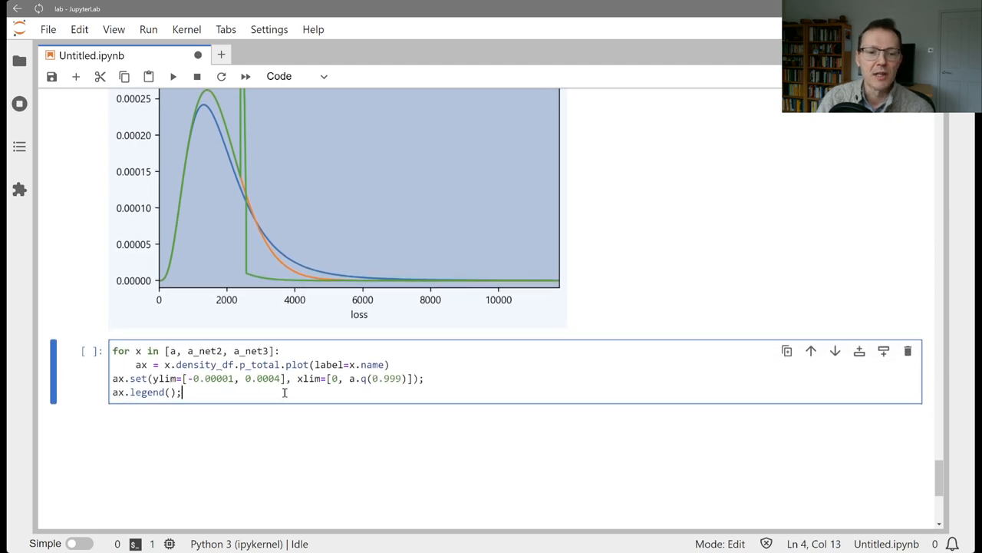
pyautogui.click(283, 377)
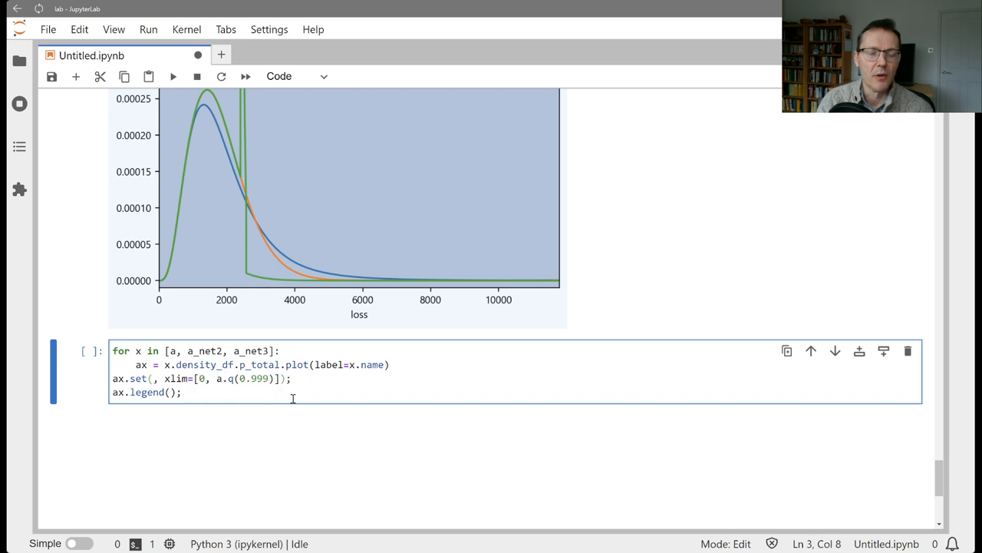
pyautogui.write("yscale='l")
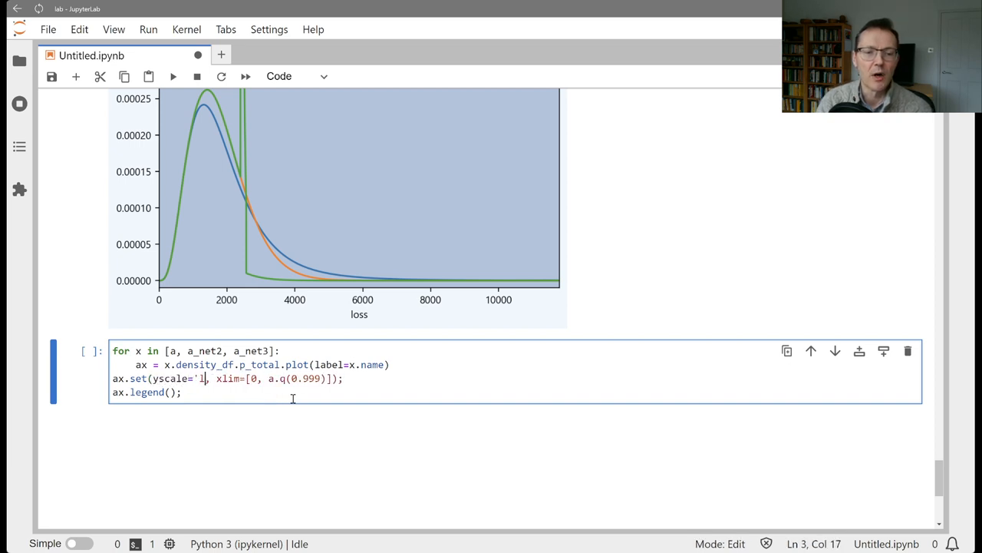
pyautogui.write('og')
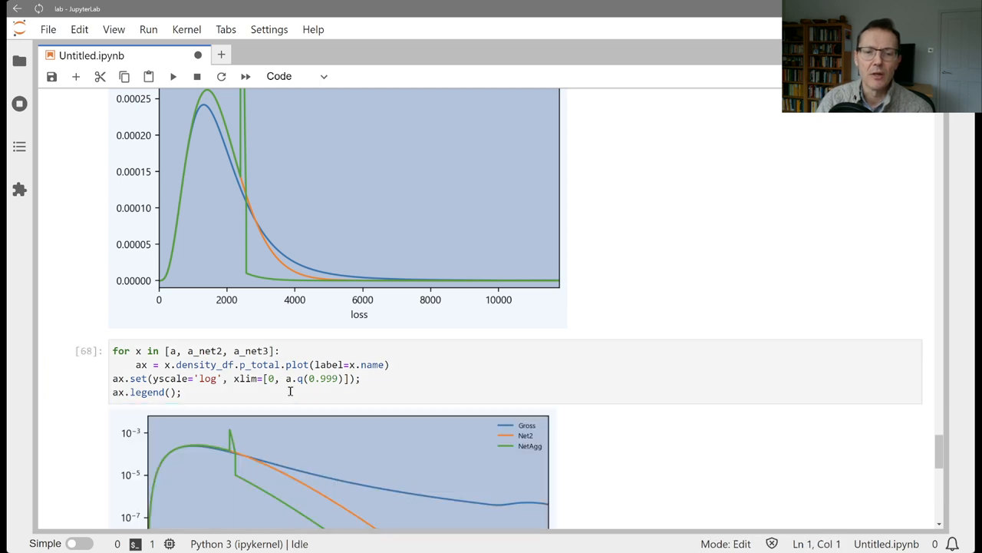
pyautogui.scroll(-3)
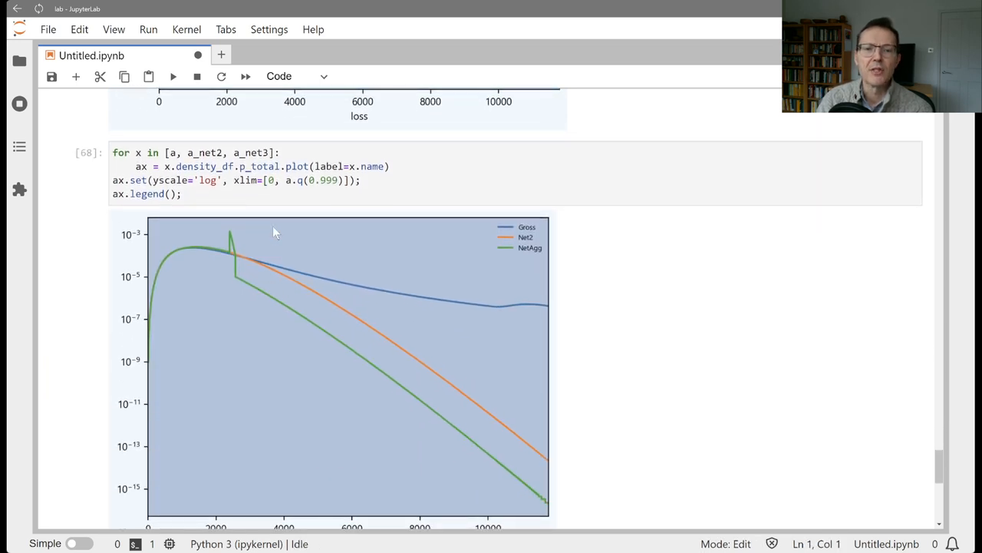
pyautogui.click(163, 175)
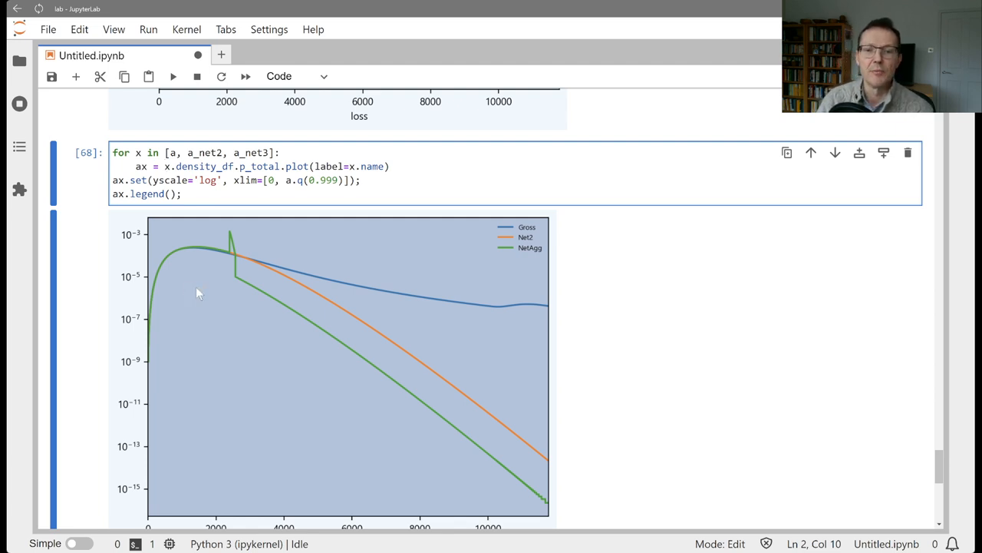
pyautogui.moveTo(319, 282)
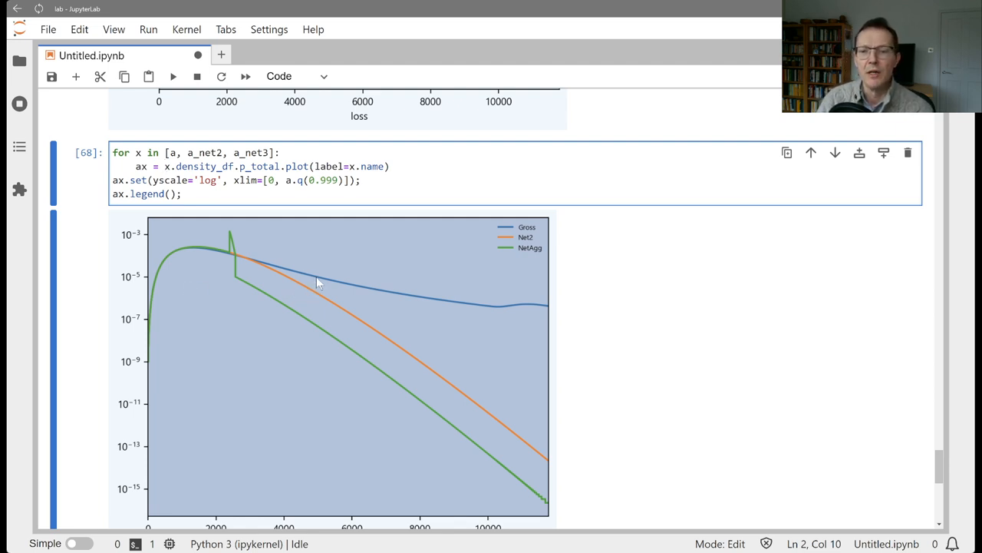
pyautogui.press('ctrl+s')
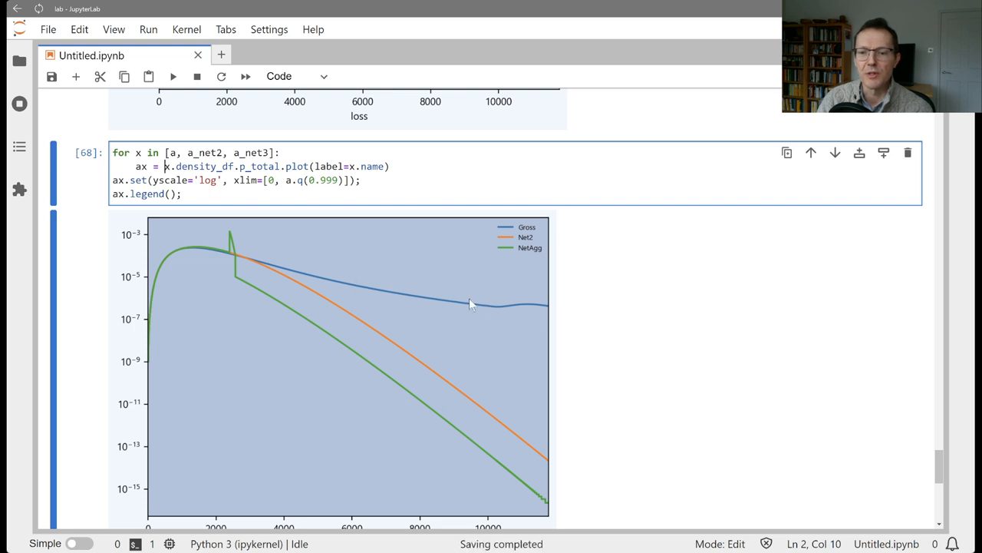
pyautogui.moveTo(512, 308)
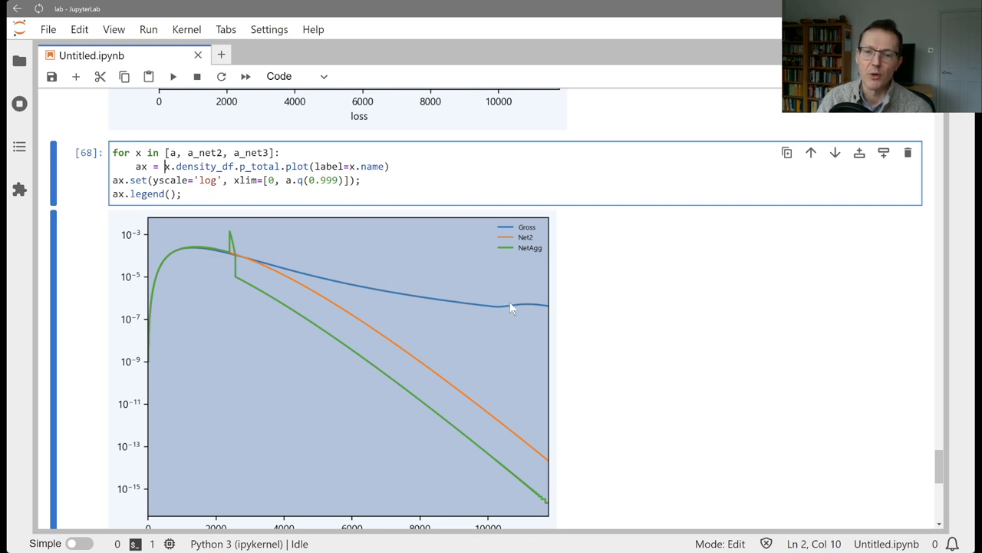
pyautogui.moveTo(526, 311)
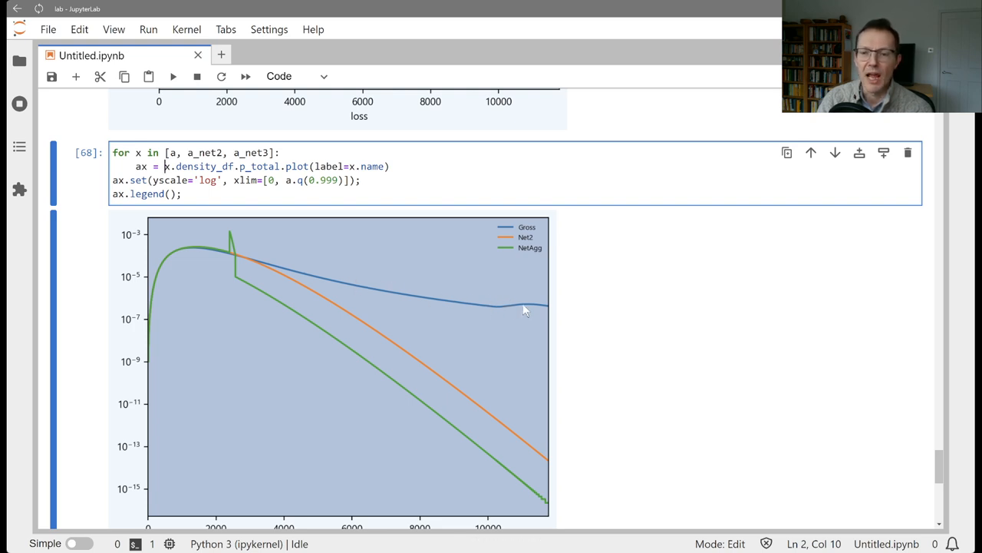
pyautogui.moveTo(528, 311)
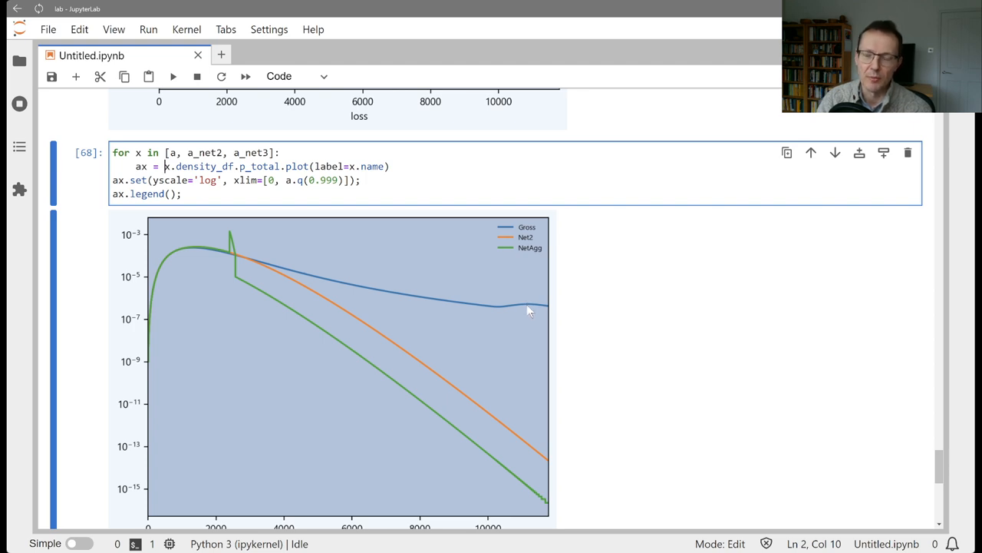
pyautogui.moveTo(484, 325)
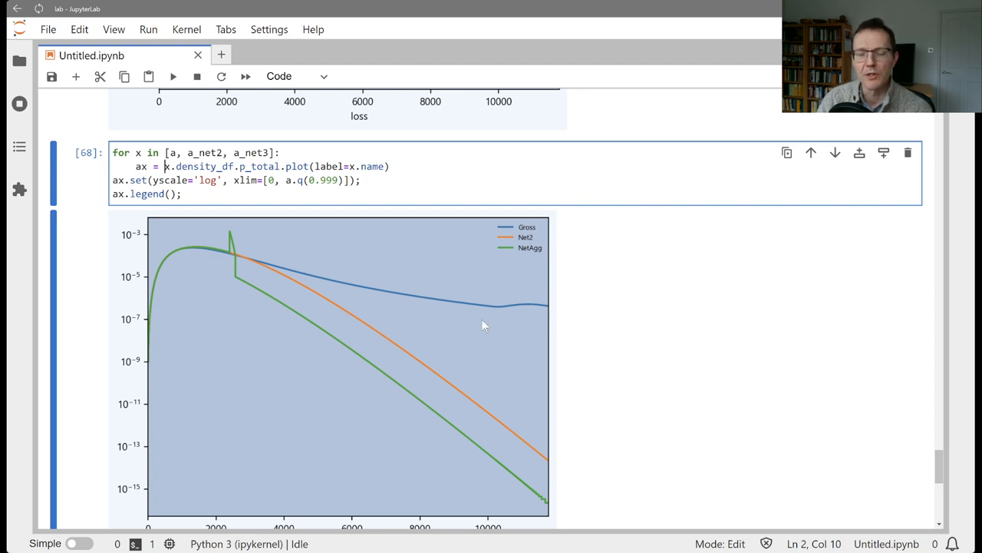
pyautogui.scroll(-3)
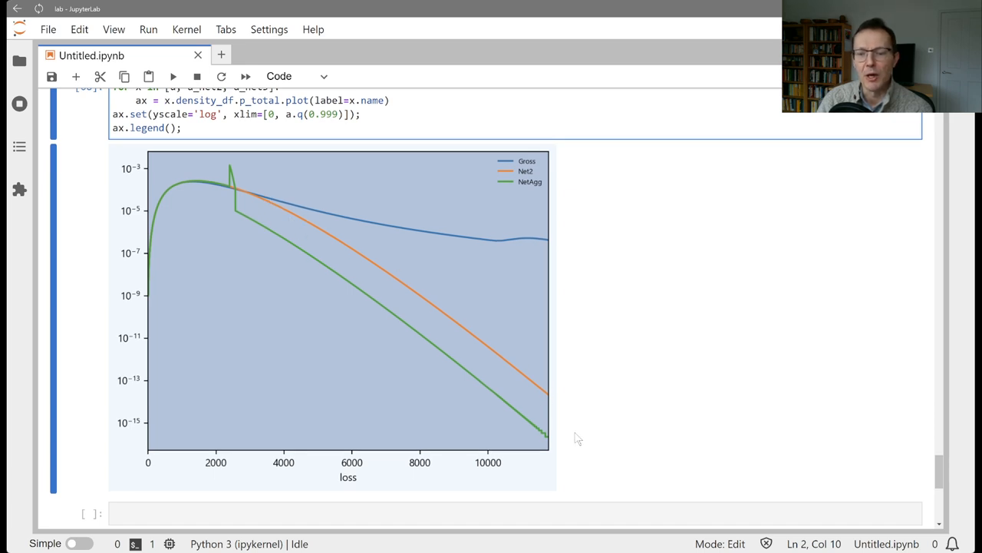
pyautogui.moveTo(146, 194)
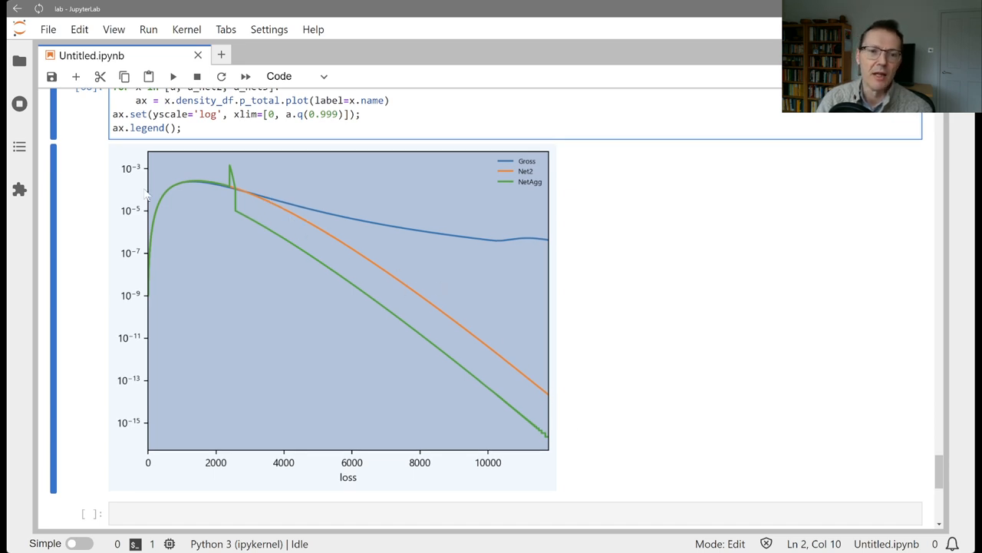
pyautogui.moveTo(278, 231)
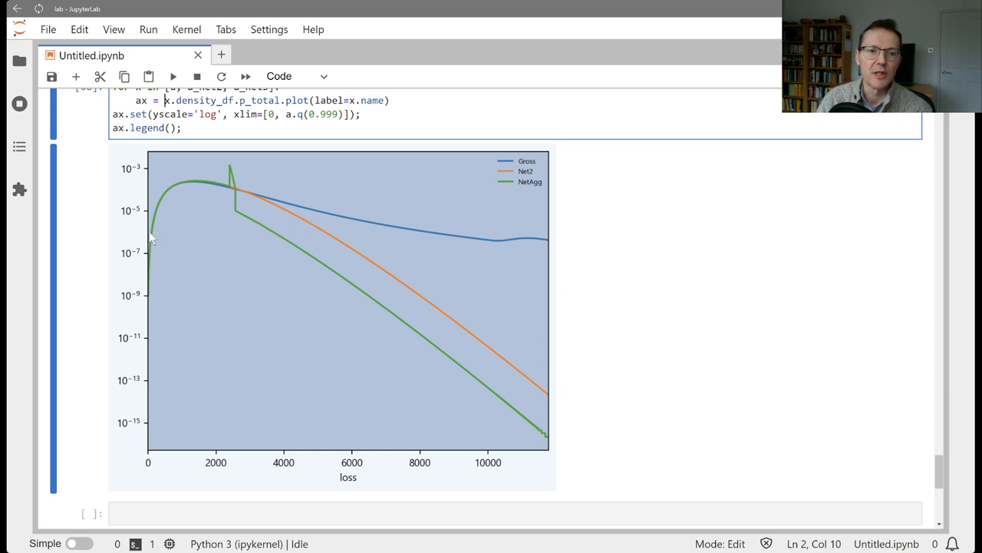
pyautogui.moveTo(347, 261)
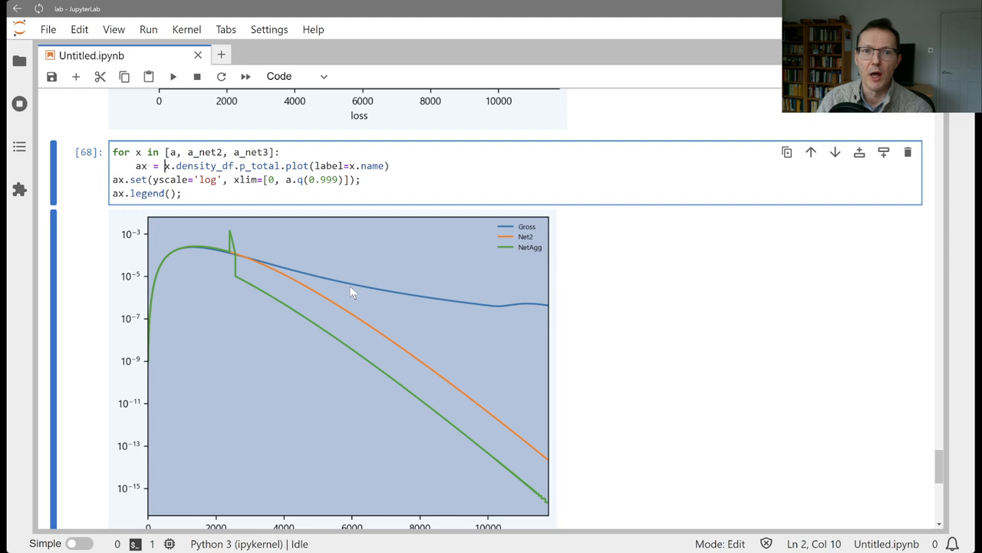
pyautogui.moveTo(364, 253)
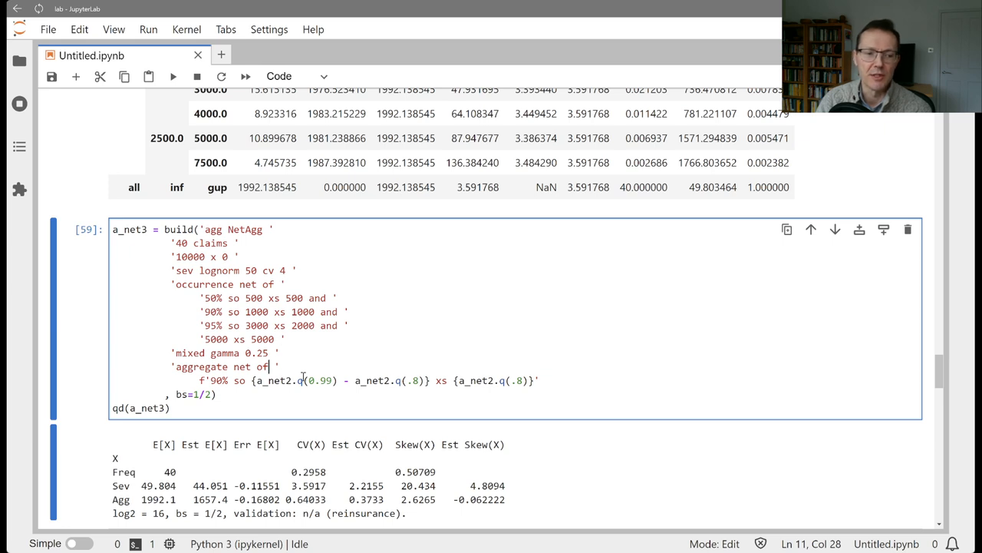
pyautogui.moveTo(316, 354)
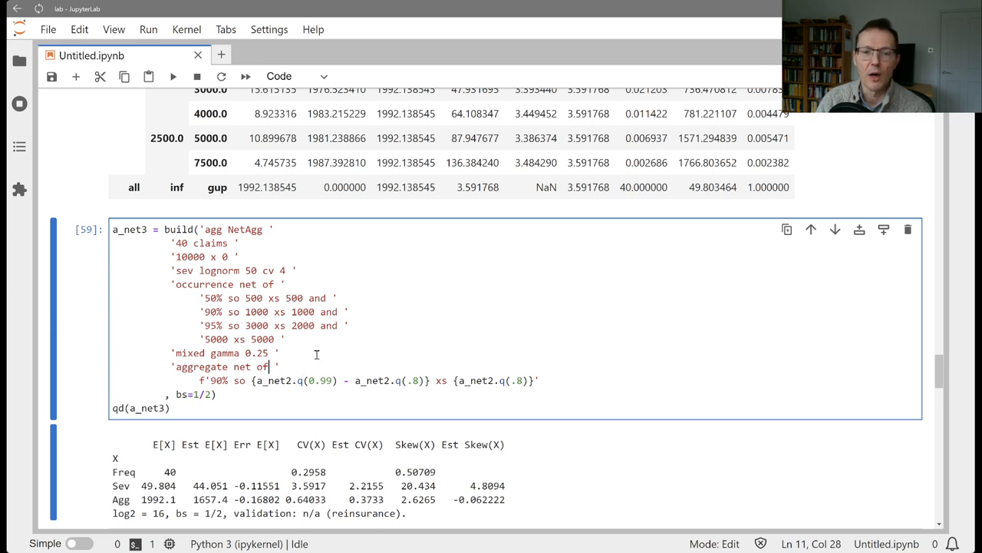